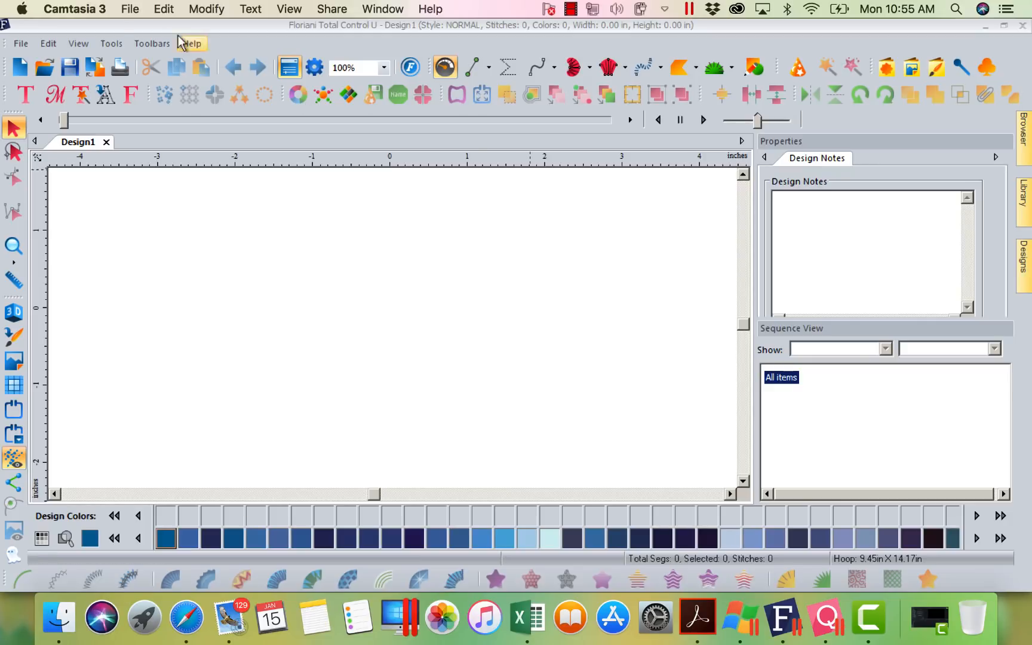
mouse_move(385, 34)
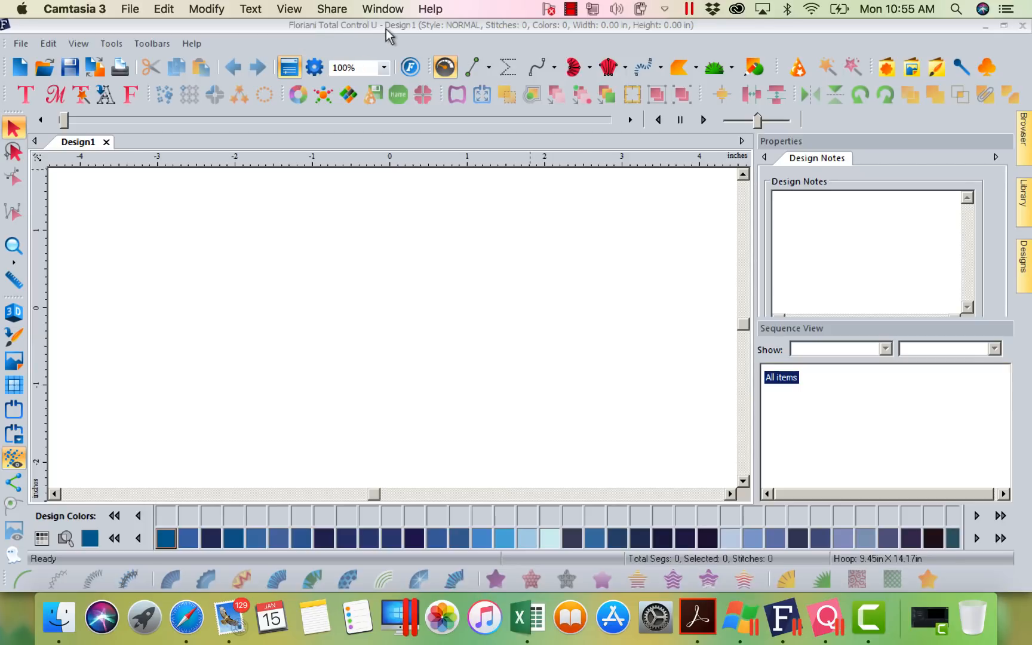
mouse_move(336, 231)
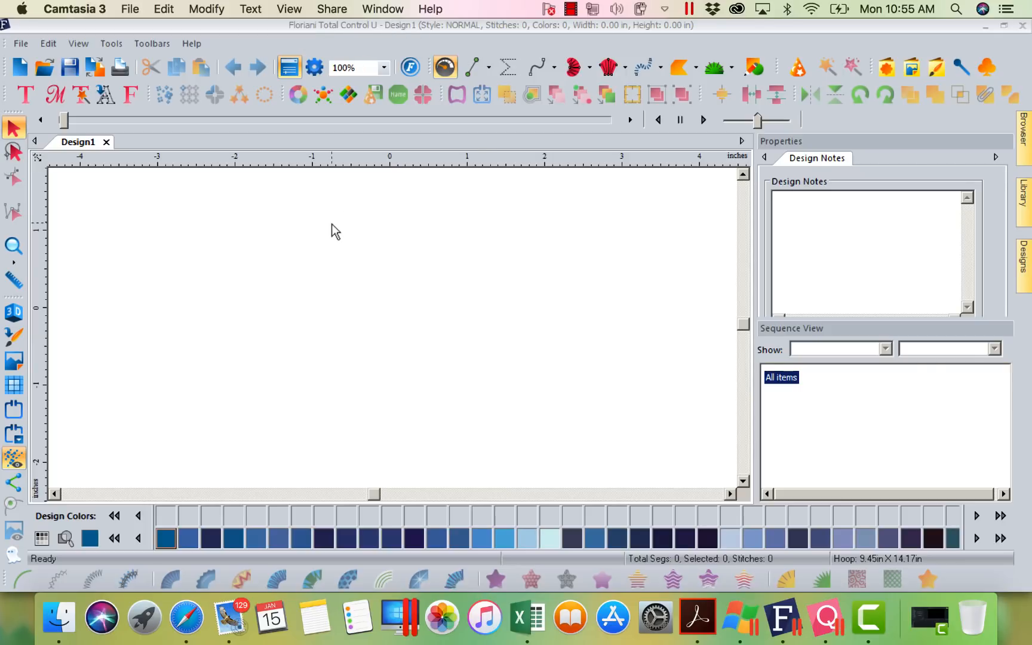
mouse_move(221, 259)
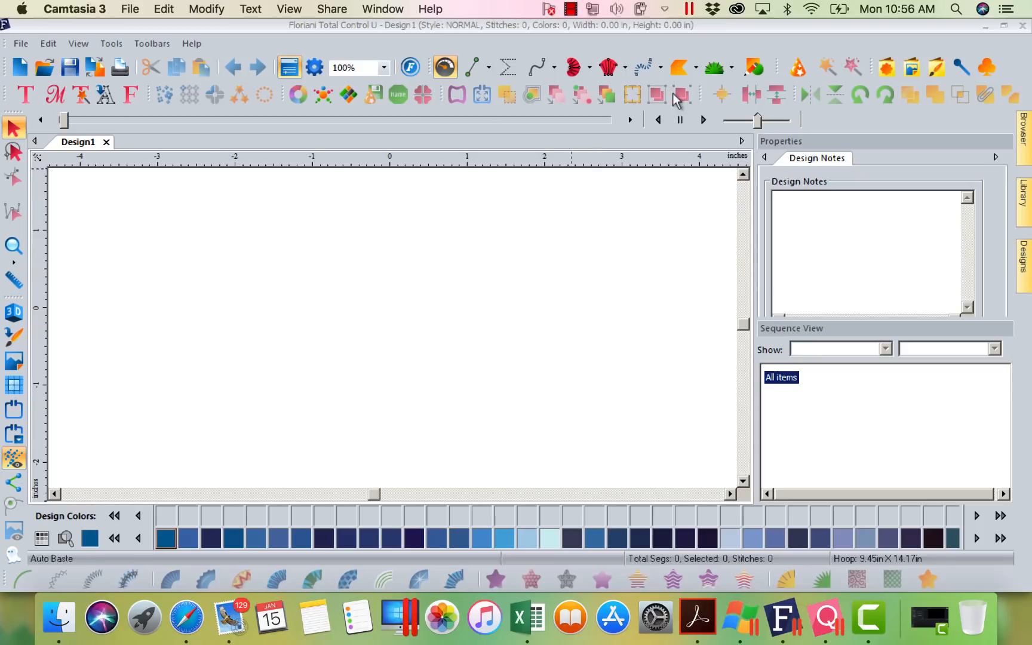
mouse_move(428, 310)
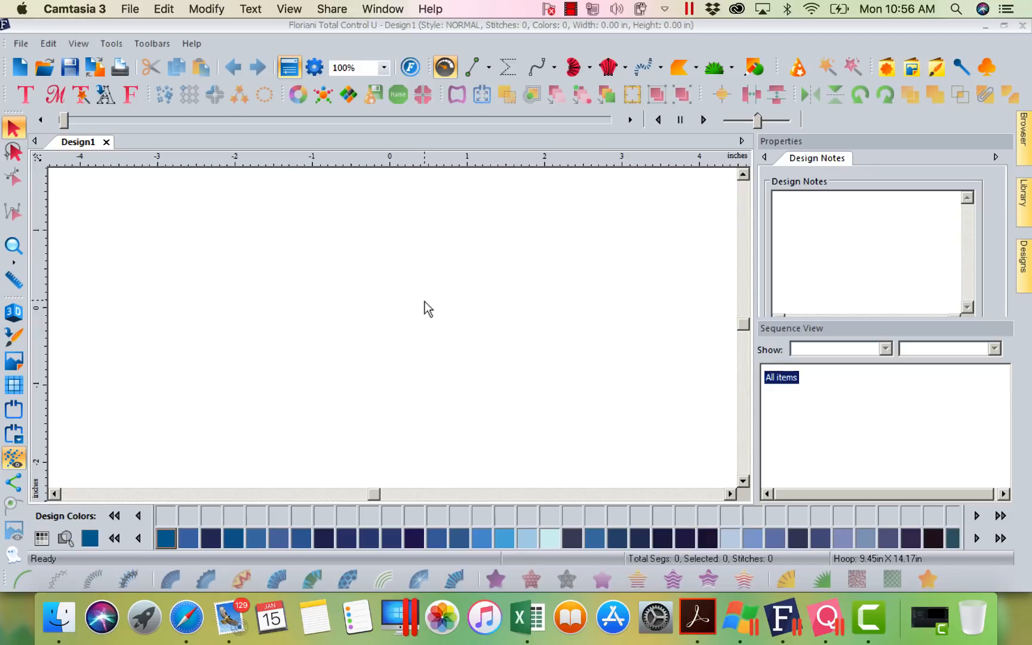
mouse_move(754, 67)
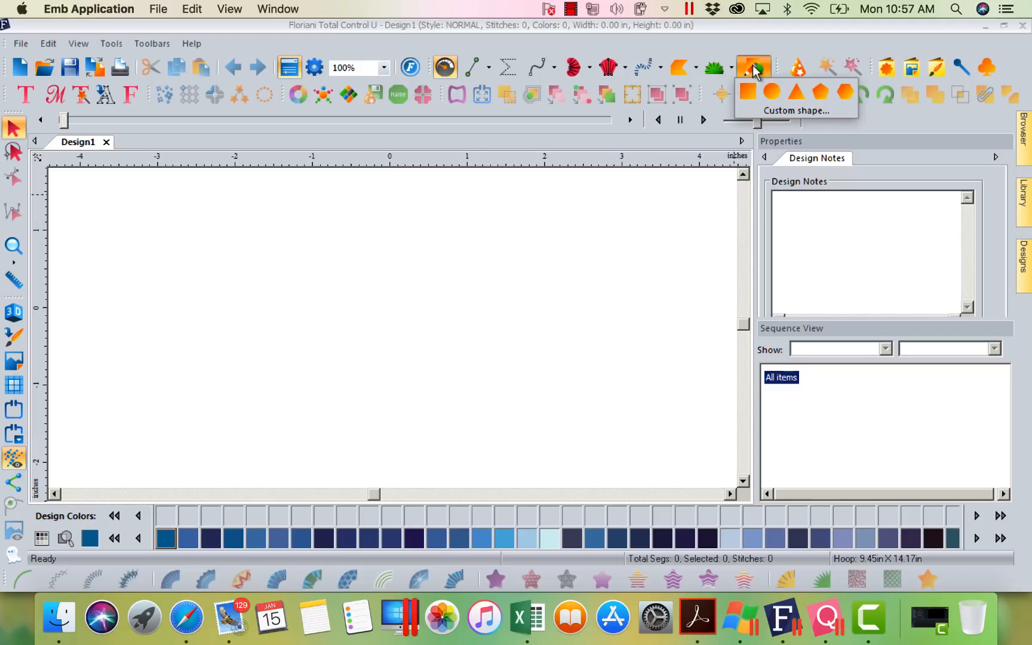
mouse_move(749, 91)
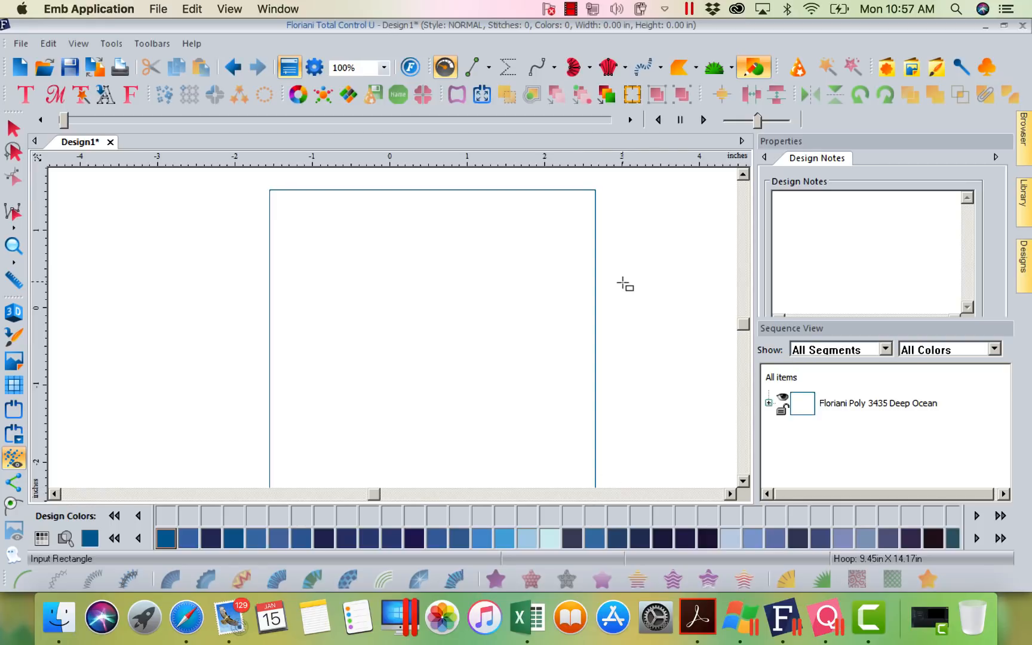
mouse_move(89, 173)
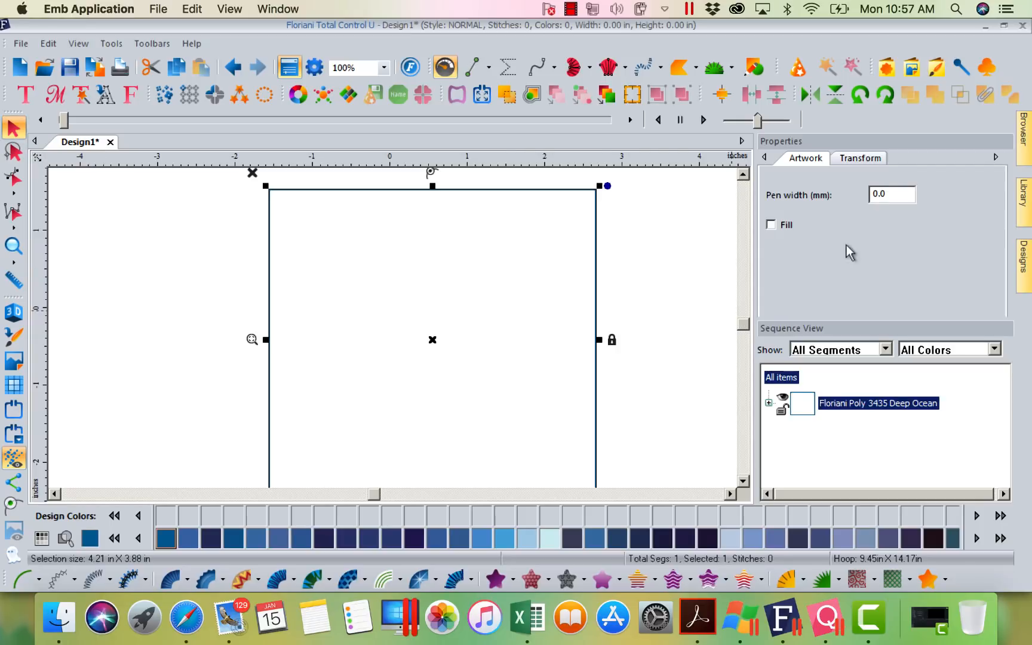
Show the size settings for the newly drawn 4.21 by 3.88 inch rectangle.
left_click(859, 158)
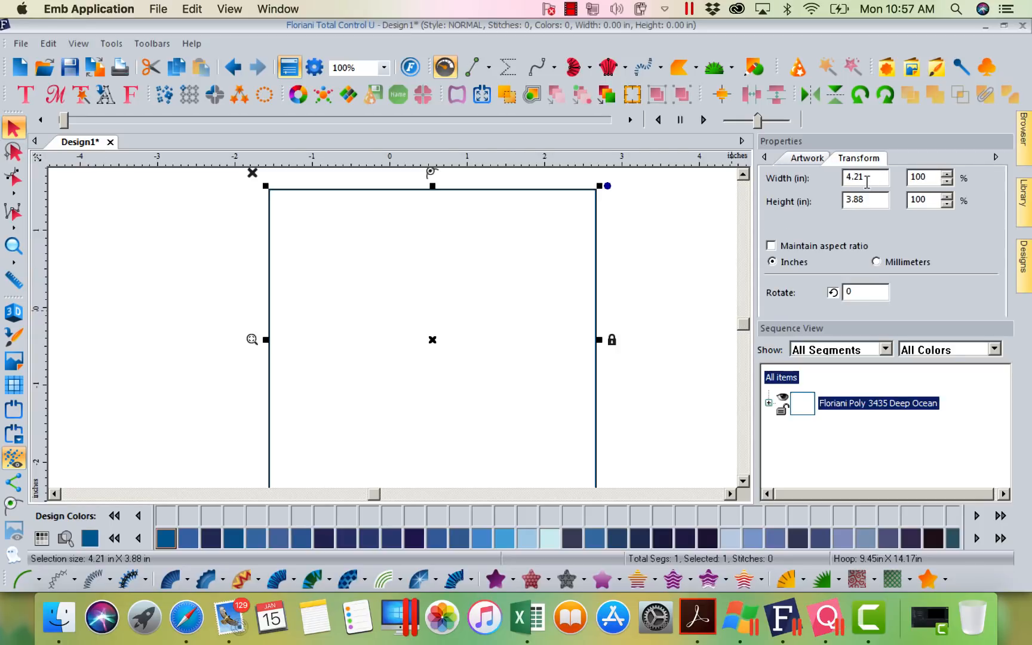
mouse_move(899, 183)
type("6")
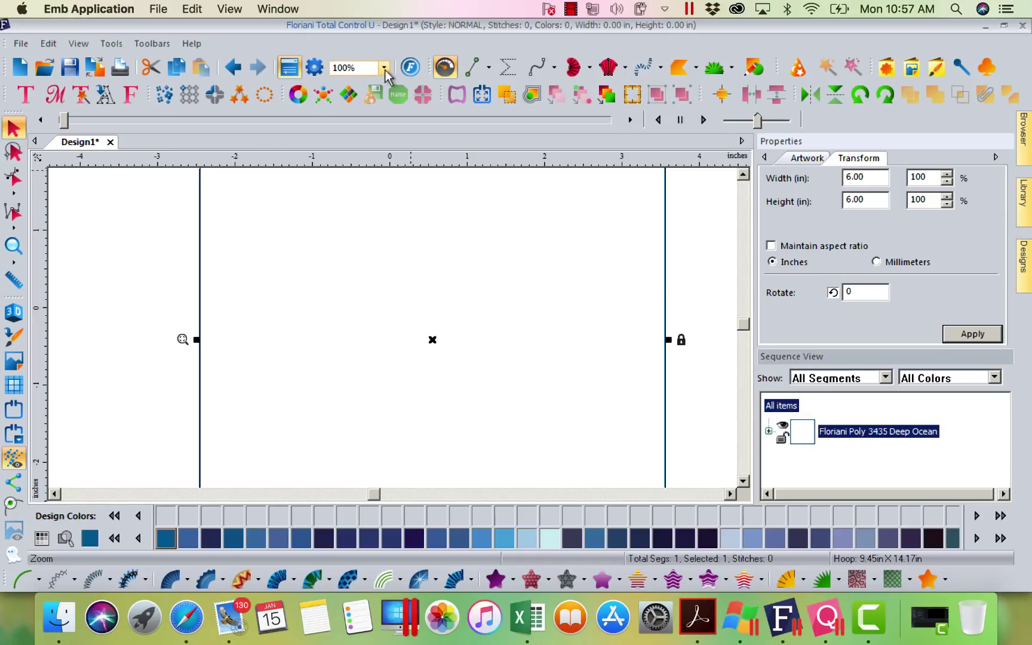
Zoom the view to 61% so the entire square fits in the window.
left_click(383, 68)
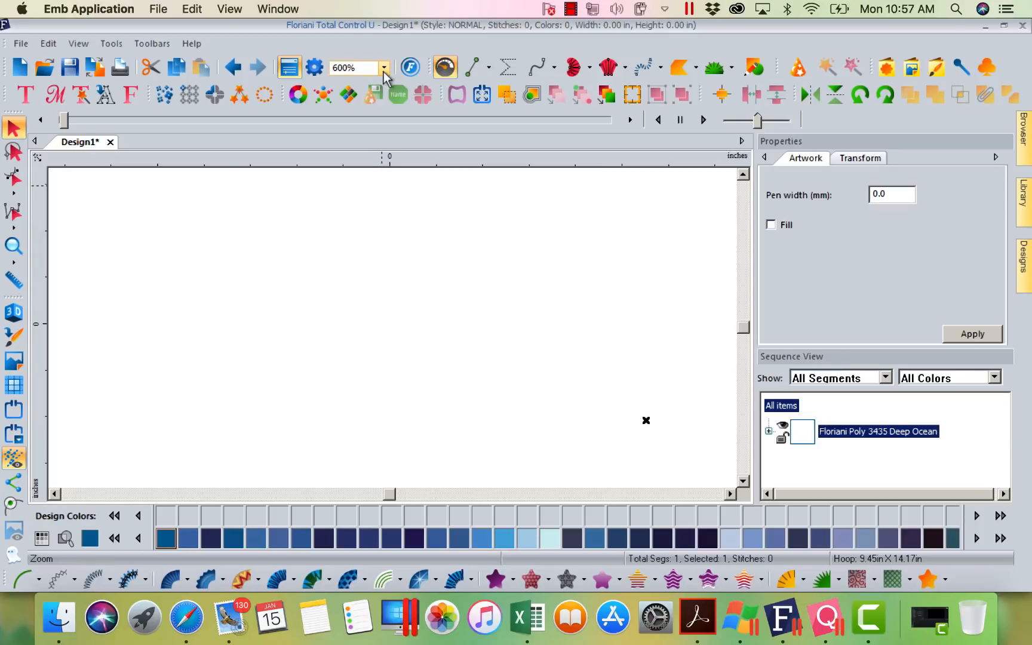
mouse_move(343, 111)
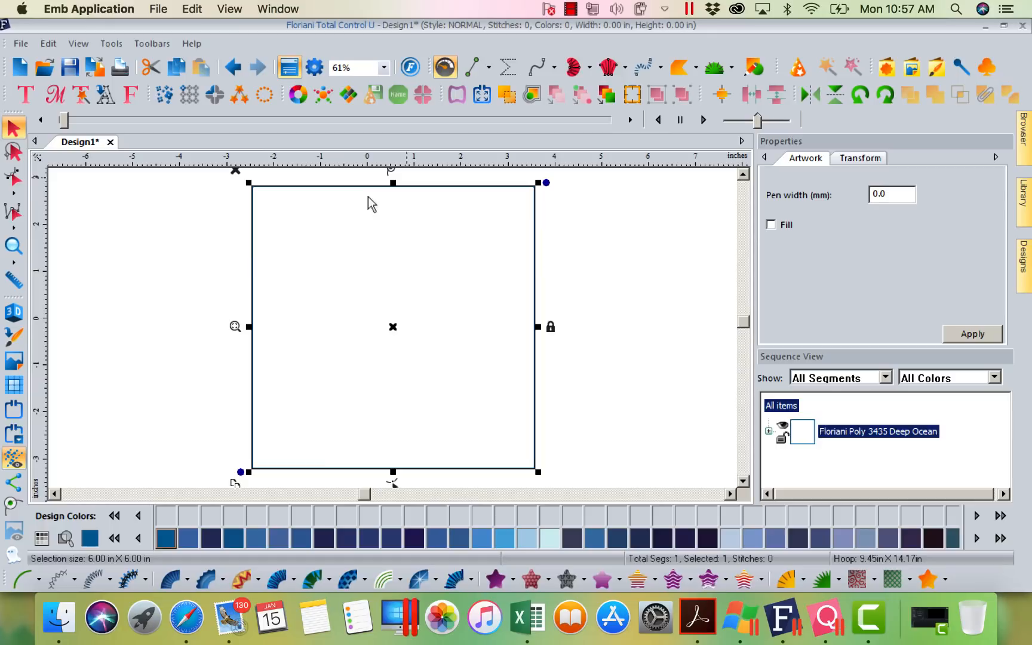
mouse_move(593, 295)
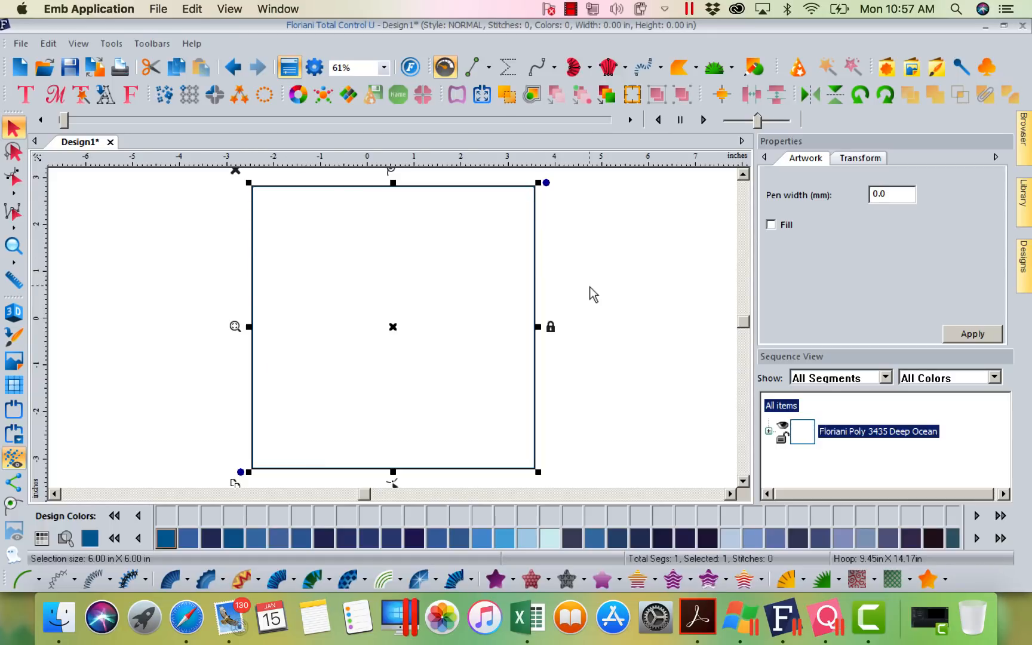
mouse_move(363, 459)
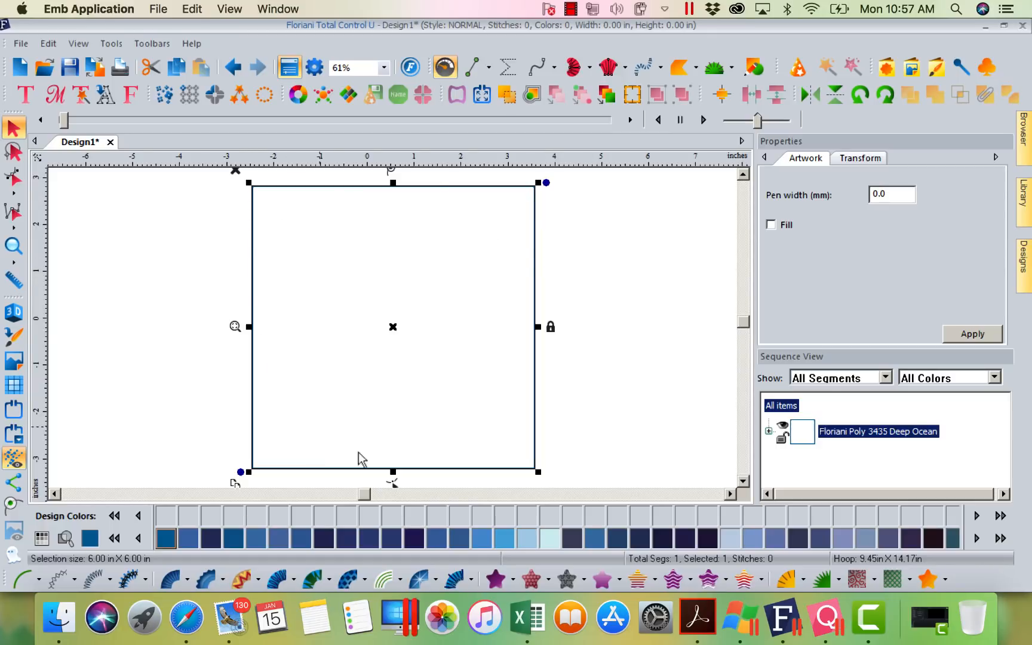
mouse_move(387, 296)
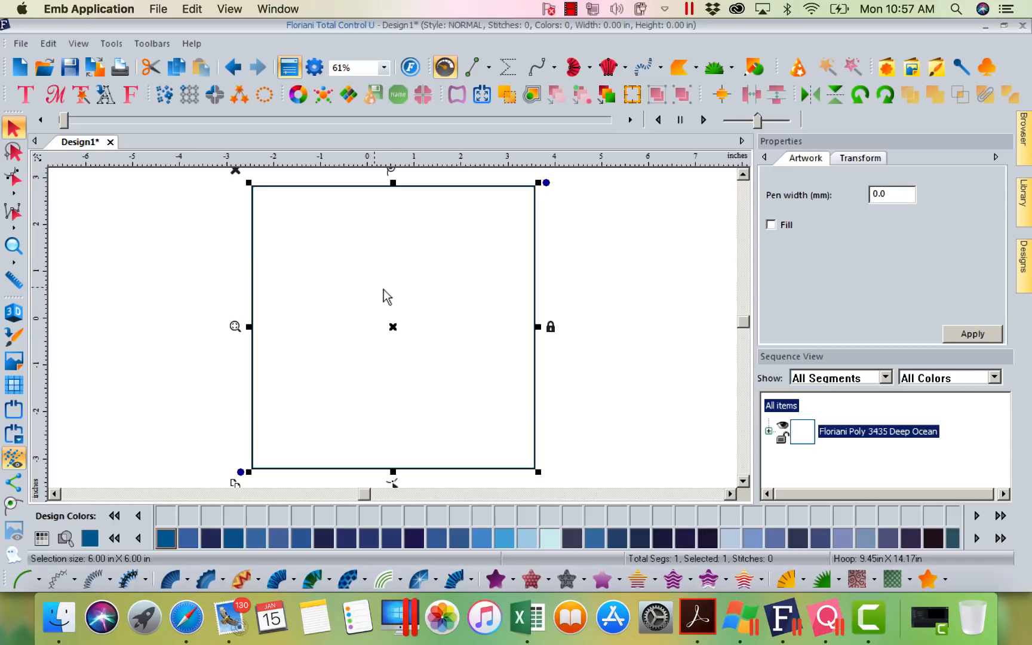
Add design Jan_2018_5 from Free Monthly Designs > JANUARY > January2018 into the square.
left_click(1025, 250)
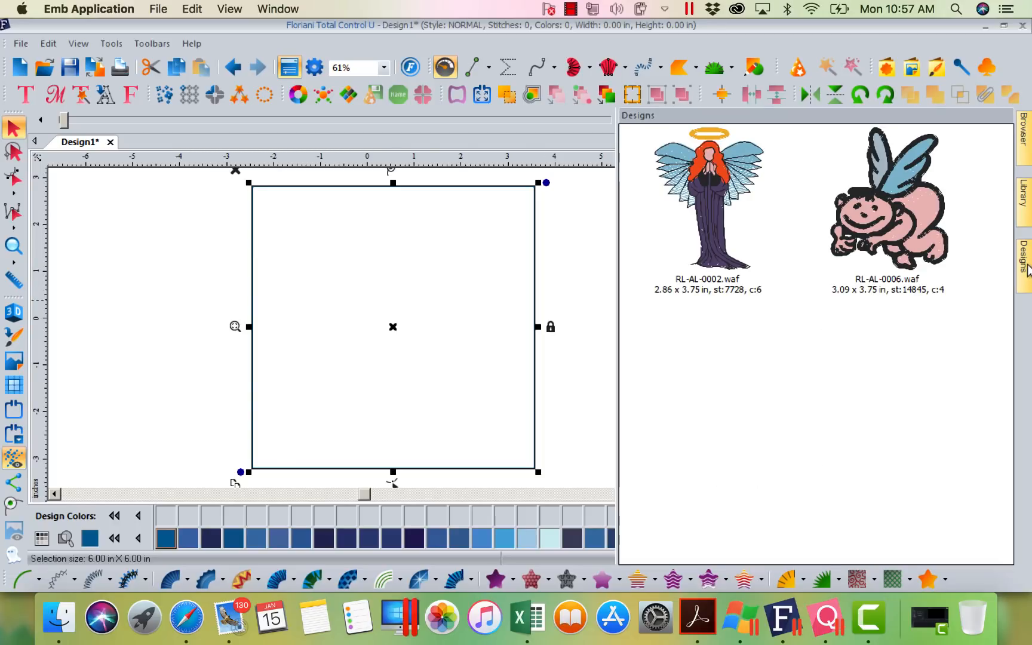
left_click(1024, 199)
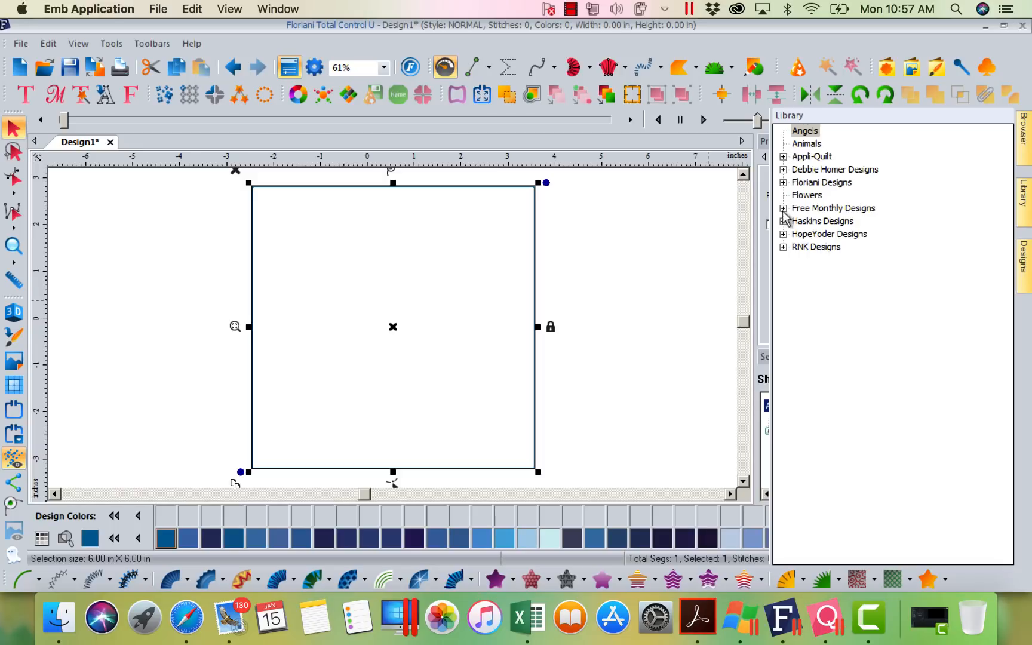
left_click(783, 208)
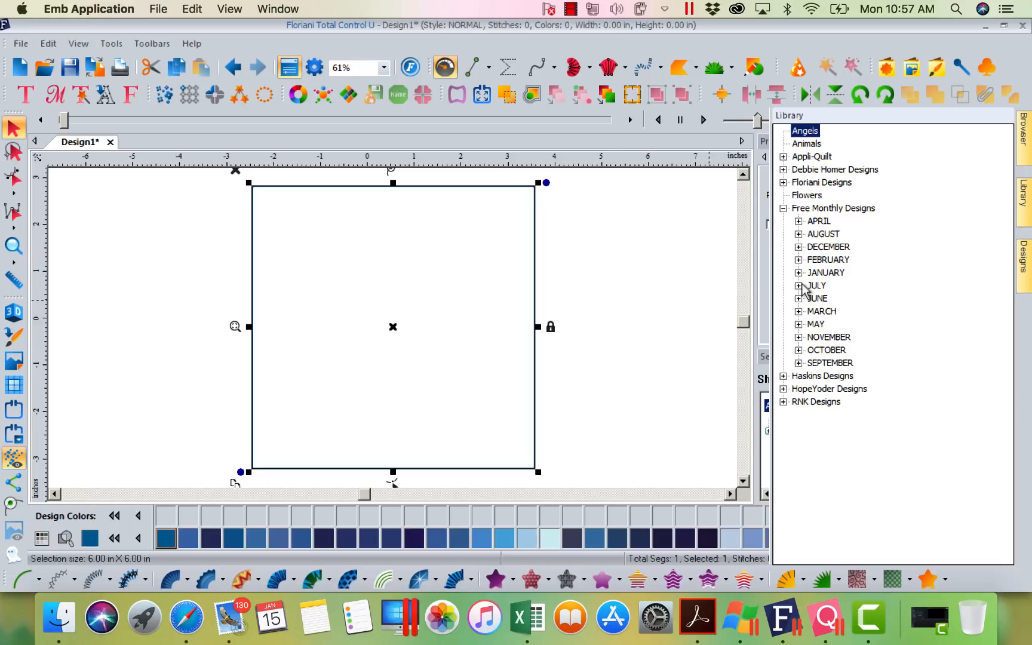
left_click(799, 273)
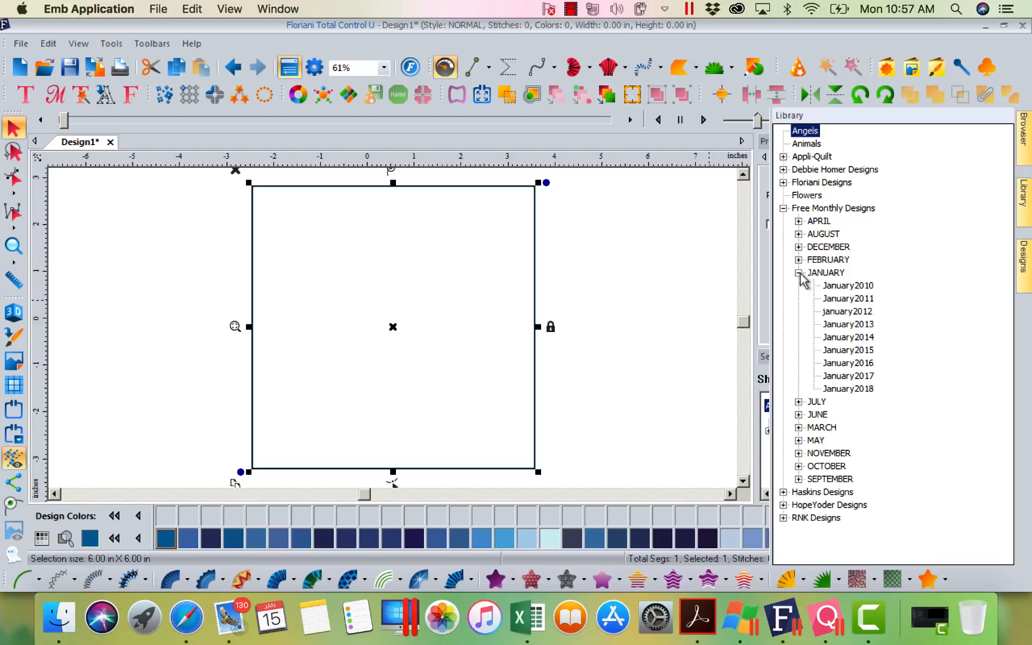
left_click(847, 388)
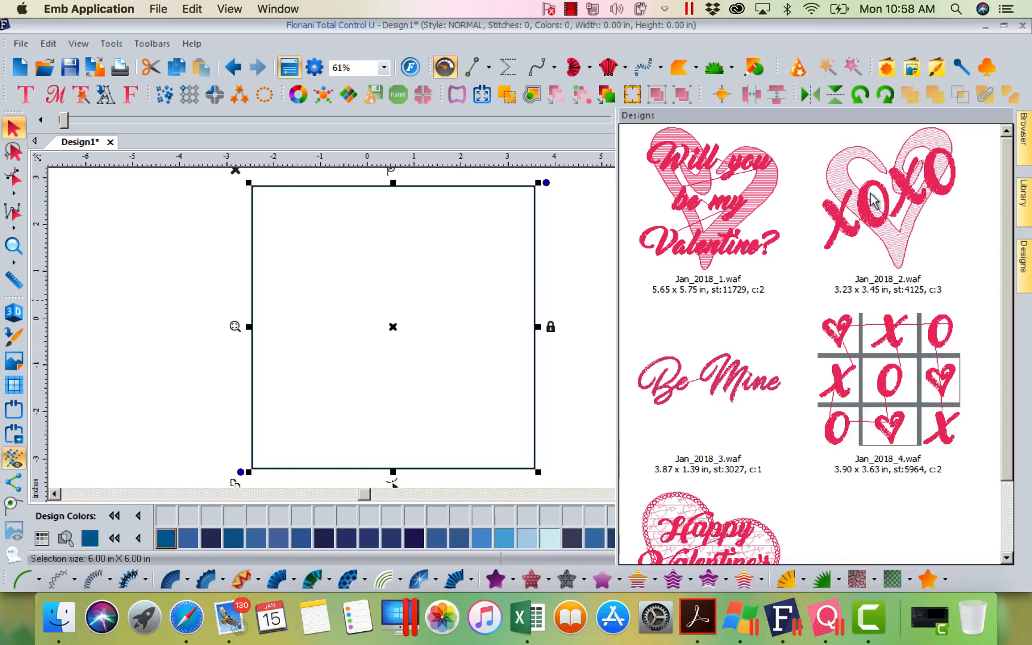
mouse_move(721, 540)
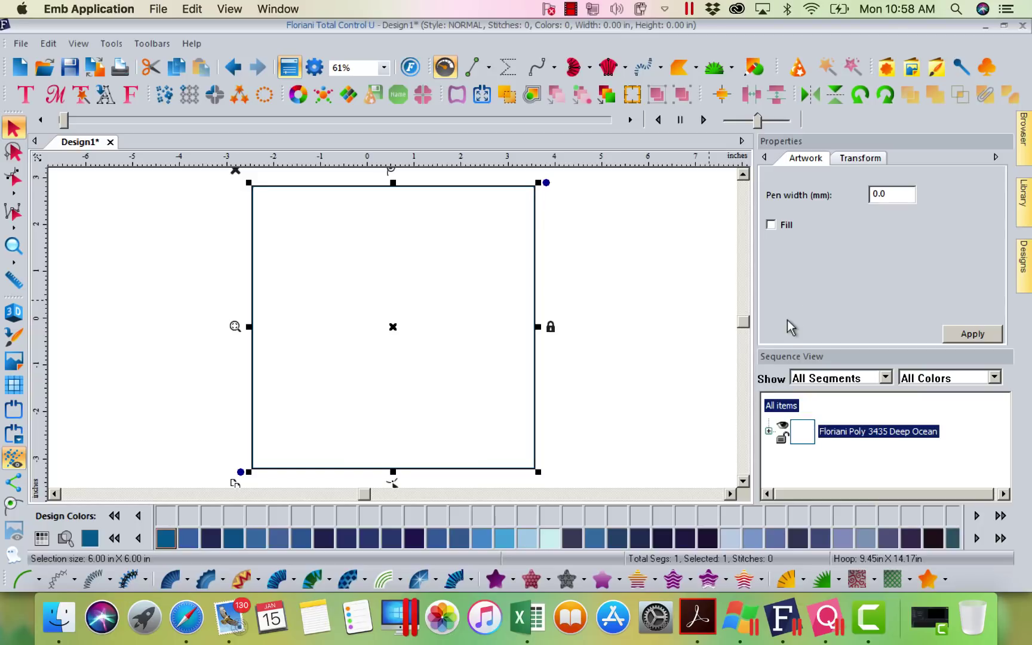
mouse_move(517, 369)
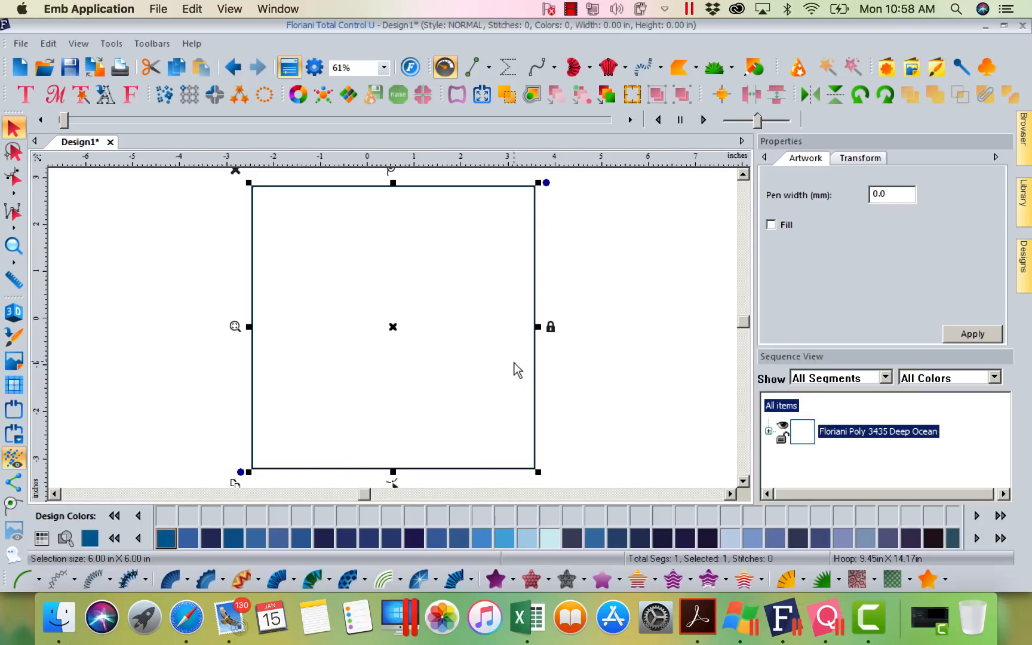
left_click(1021, 257)
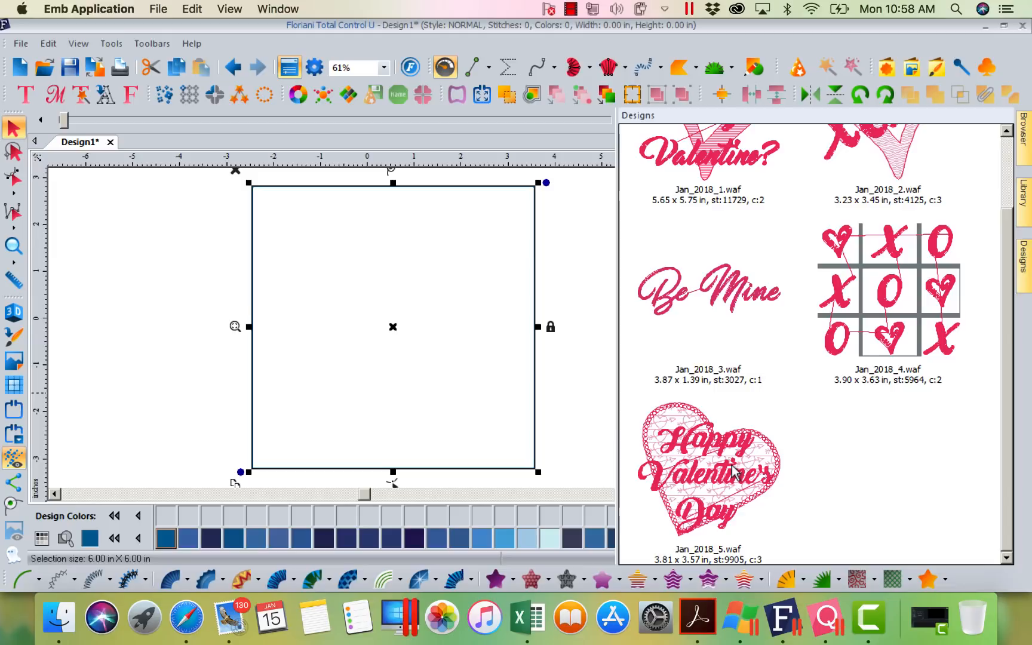
double_click(707, 471)
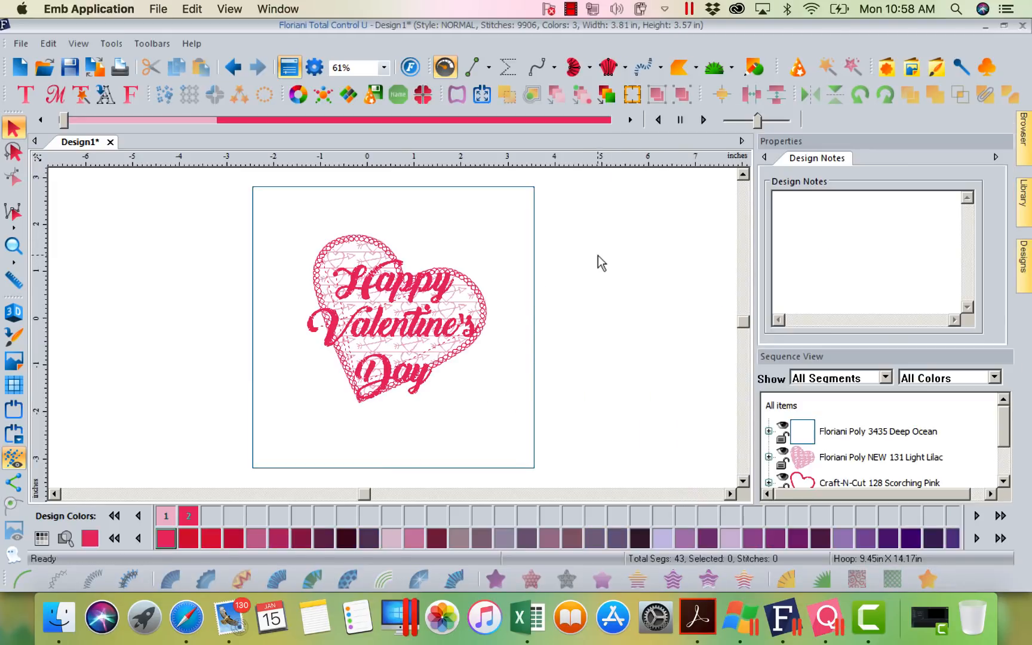
mouse_move(651, 419)
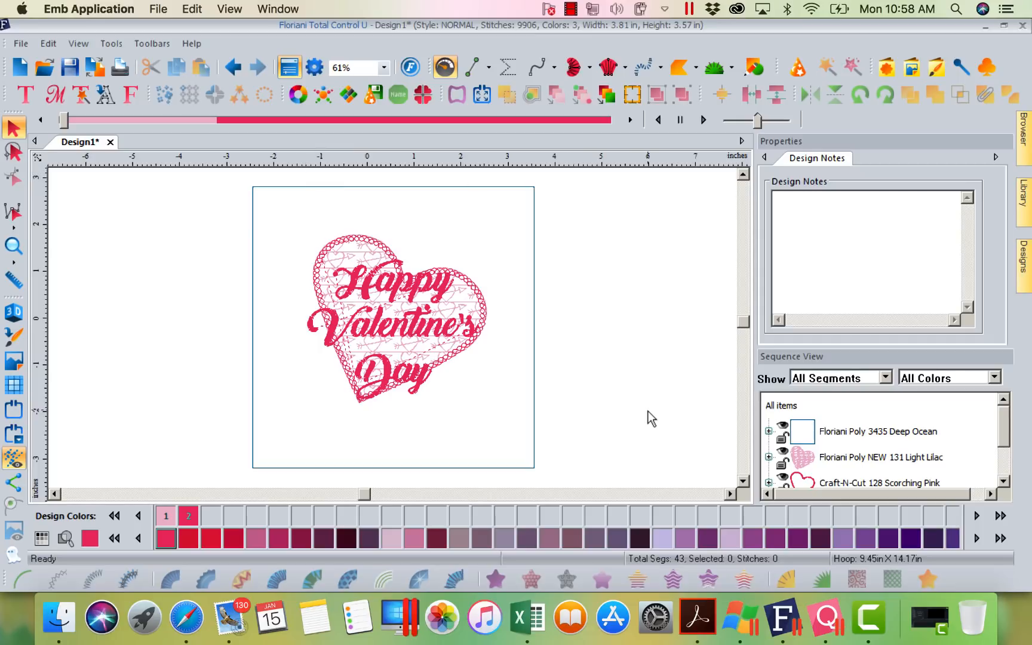
mouse_move(524, 329)
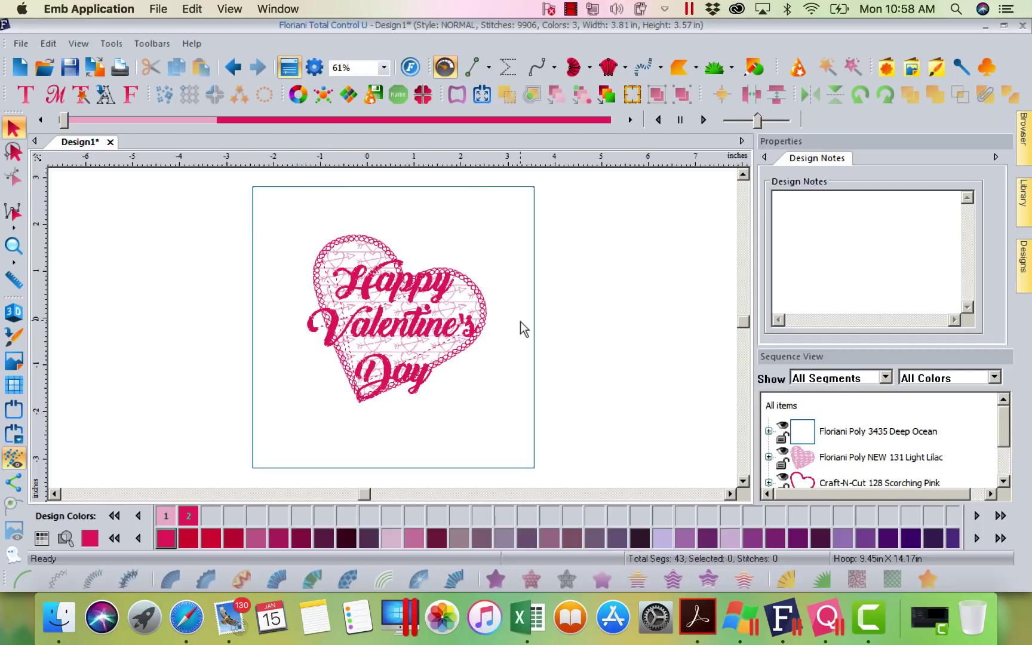
Select the heart and create one cascade outline with 0.25 in spacing.
left_click(421, 296)
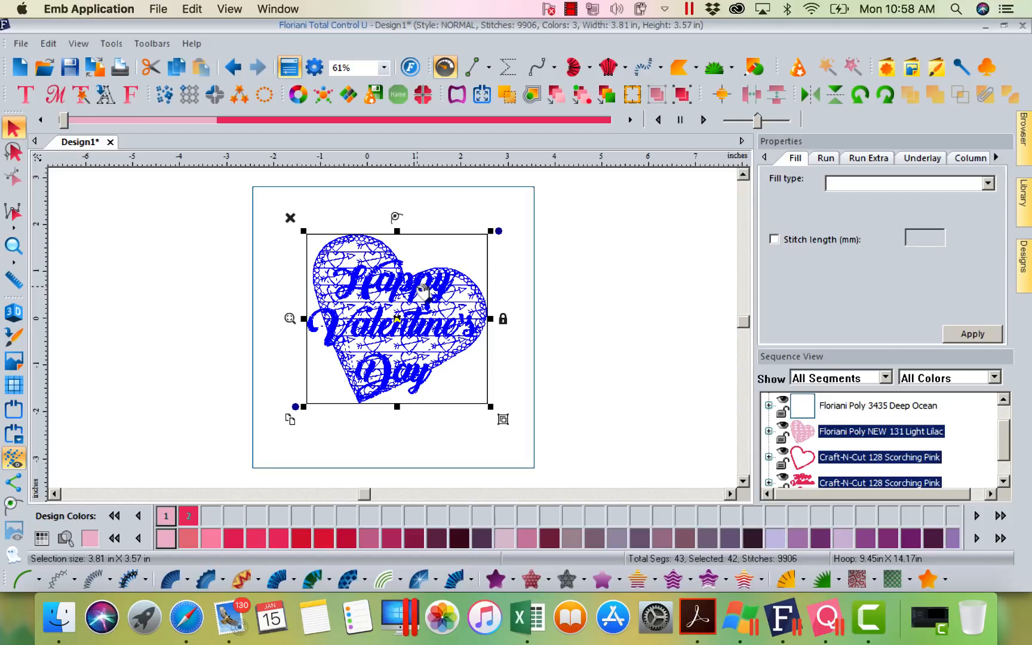
mouse_move(637, 270)
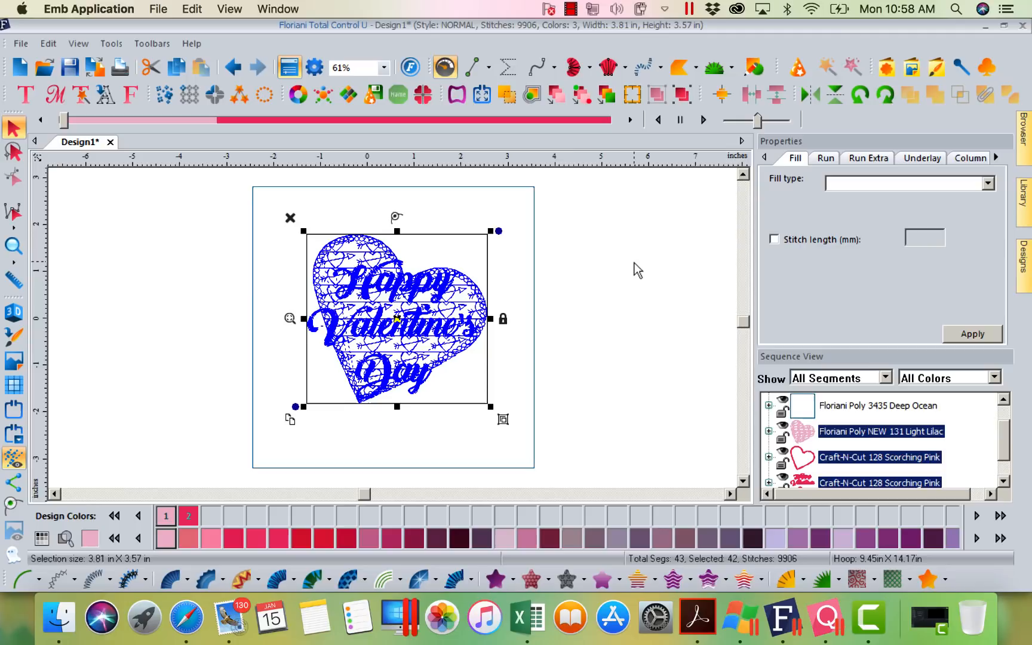
mouse_move(532, 94)
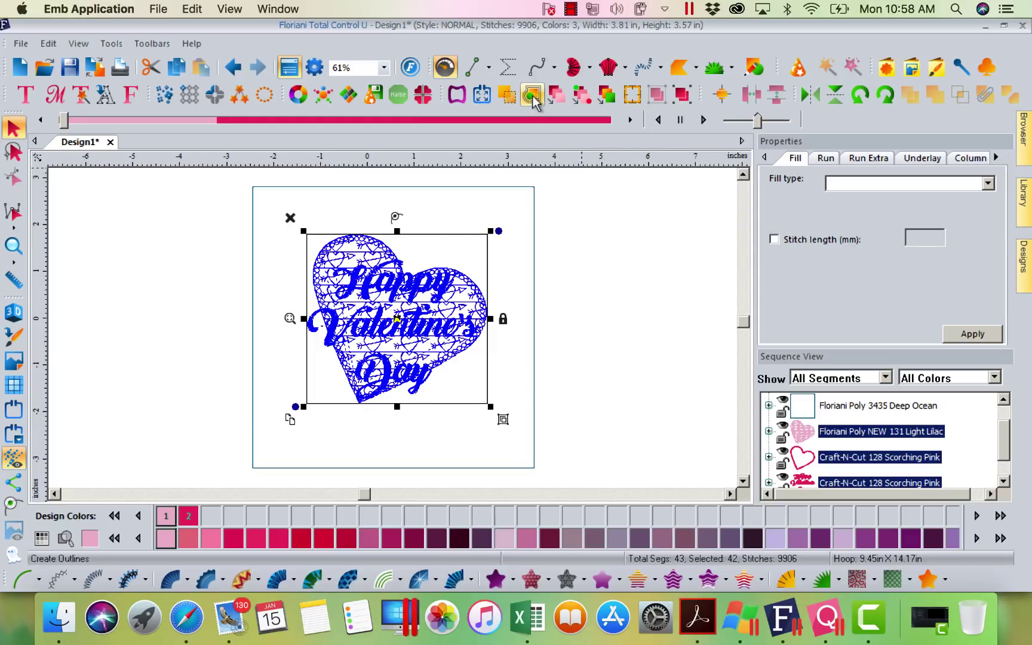
left_click(532, 94)
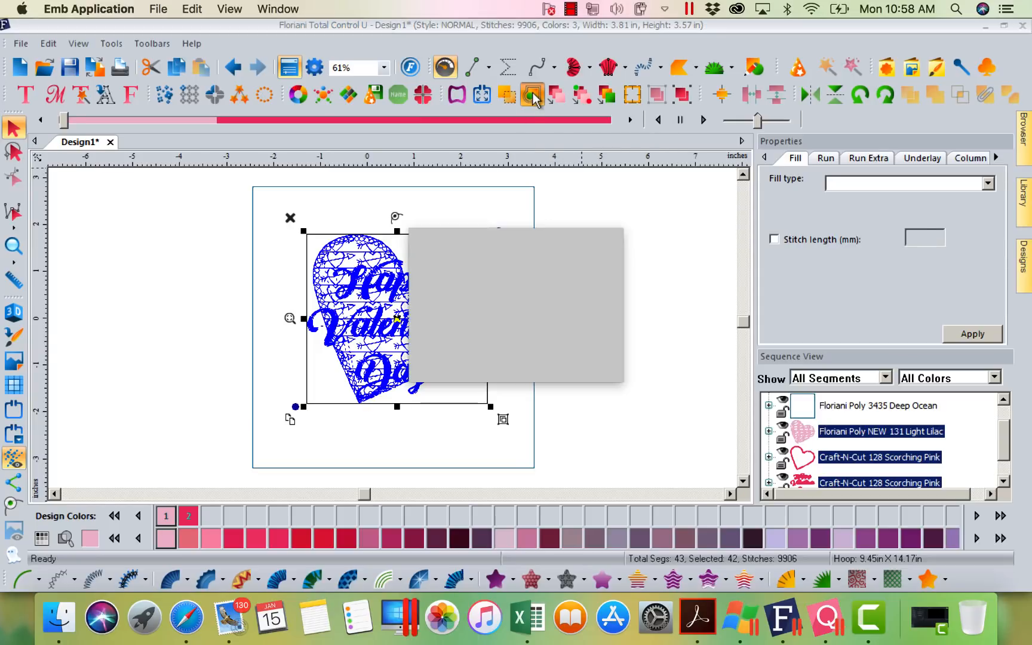
left_click(531, 94)
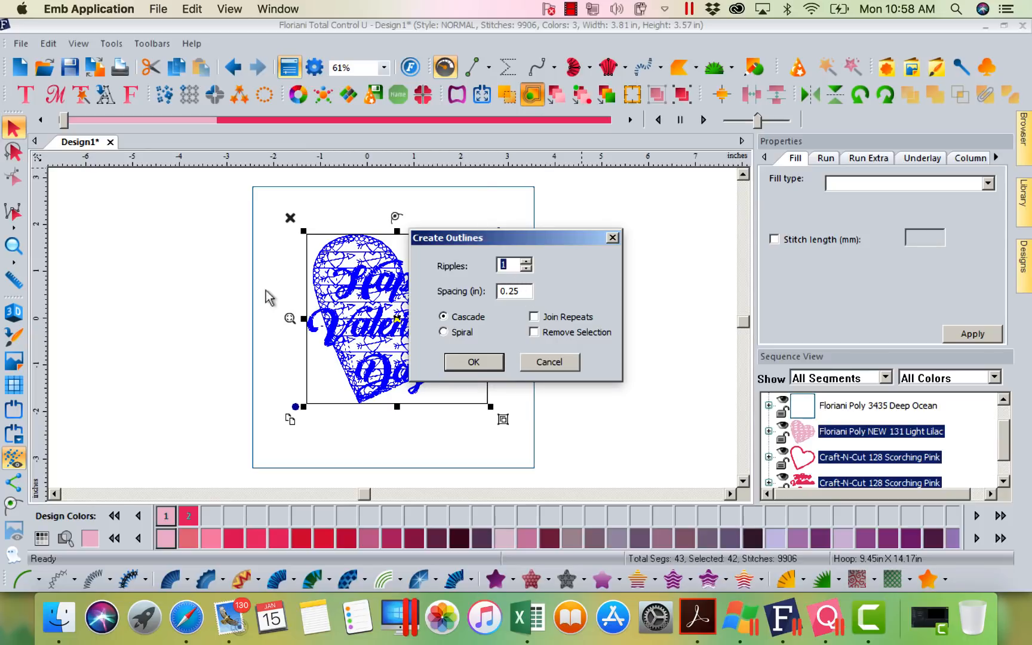
mouse_move(497, 273)
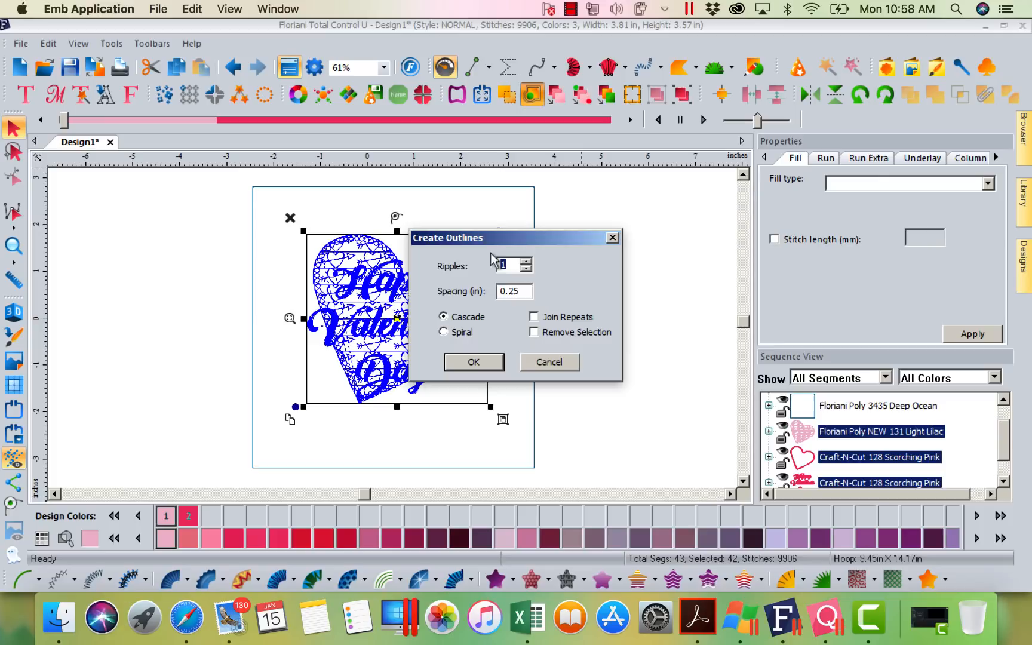
mouse_move(492, 310)
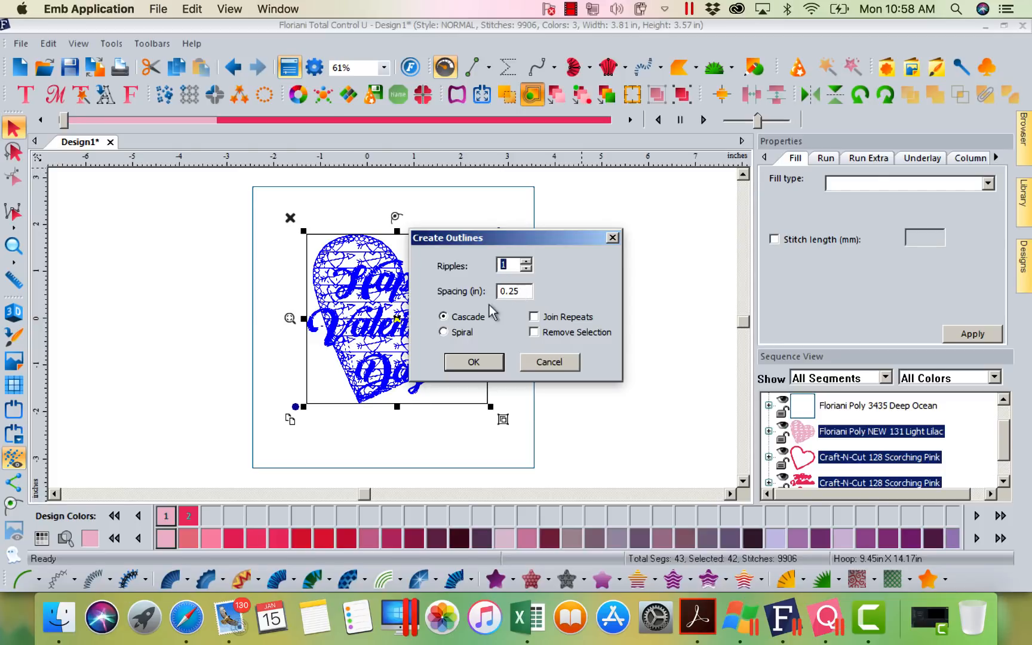
mouse_move(359, 222)
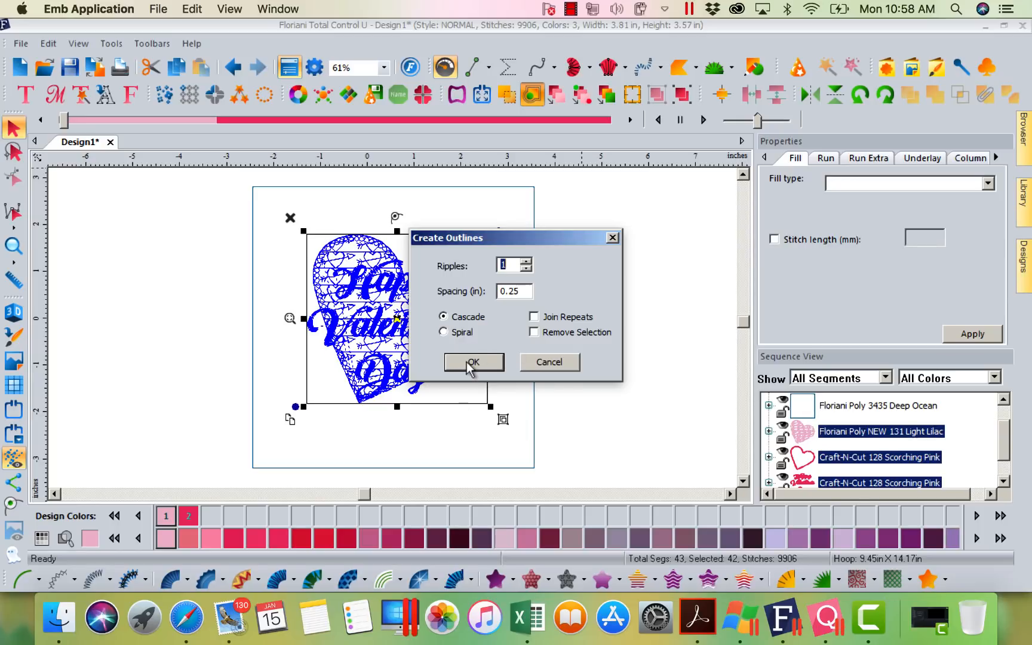
left_click(473, 363)
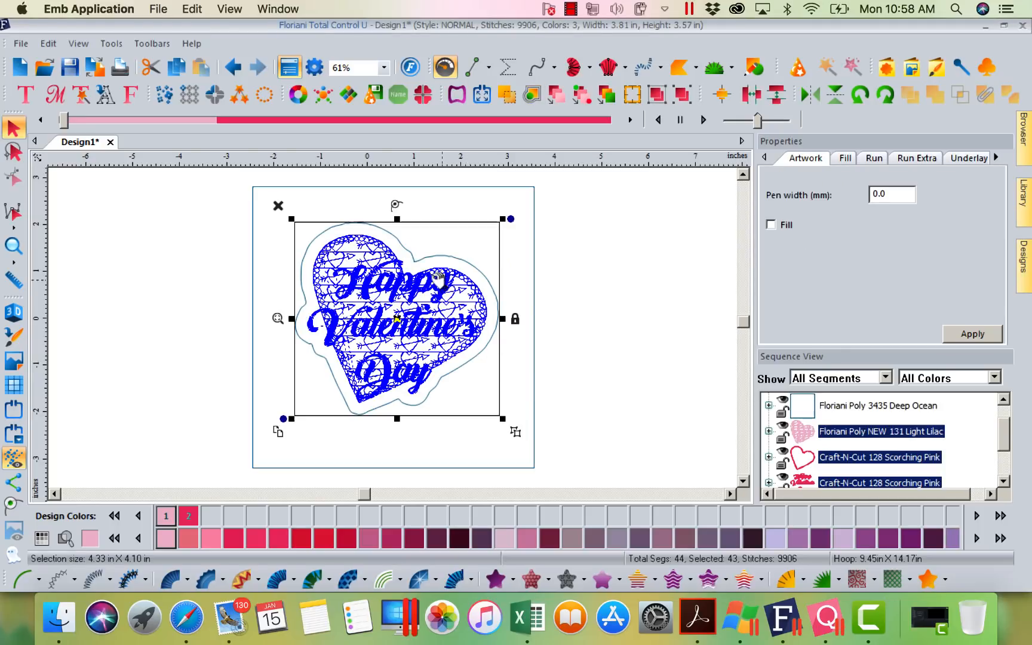
mouse_move(606, 425)
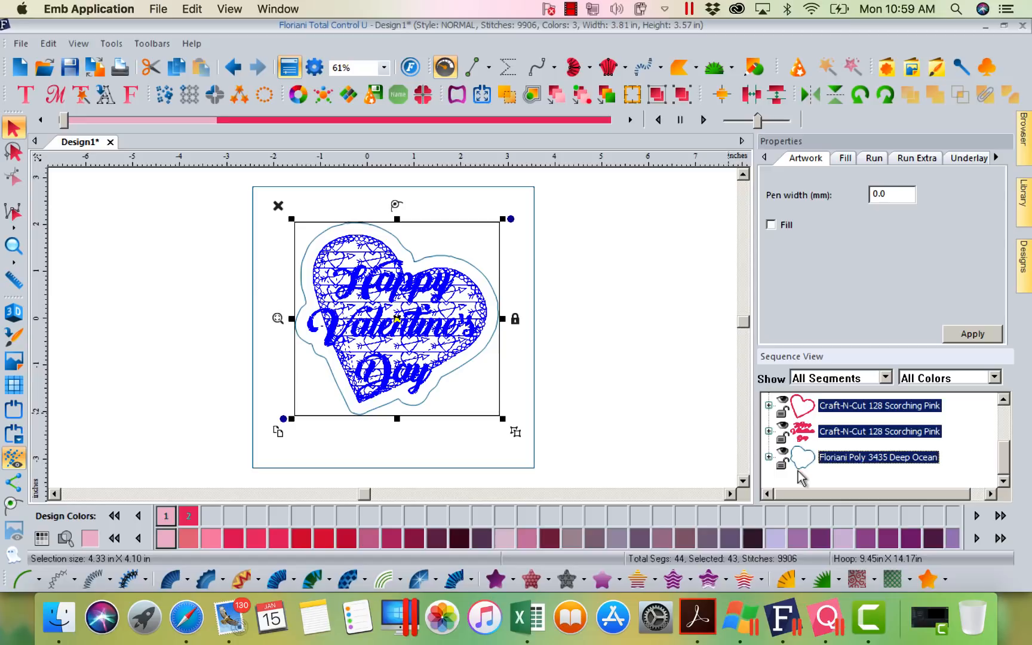
mouse_move(780, 464)
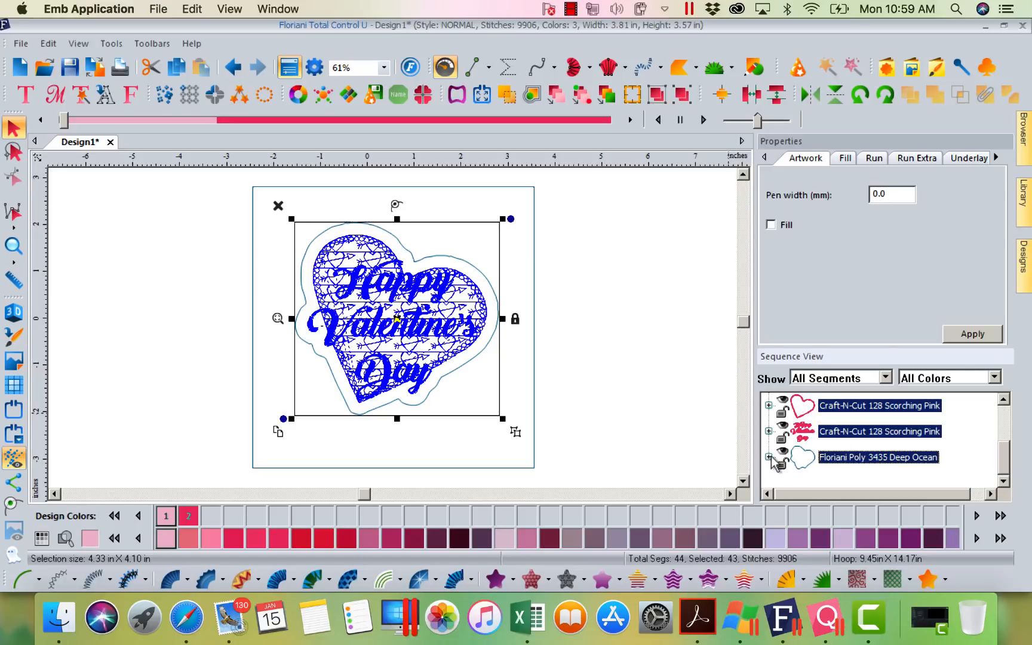
mouse_move(957, 453)
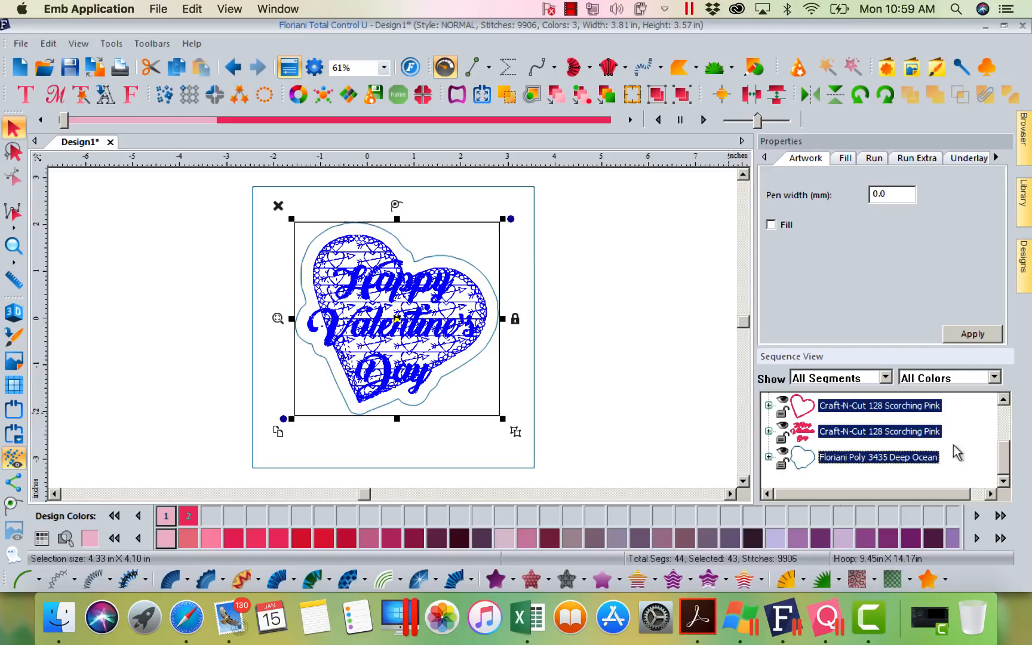
In Sequence View, select the square and the heart outline, then Combine them.
left_click(768, 457)
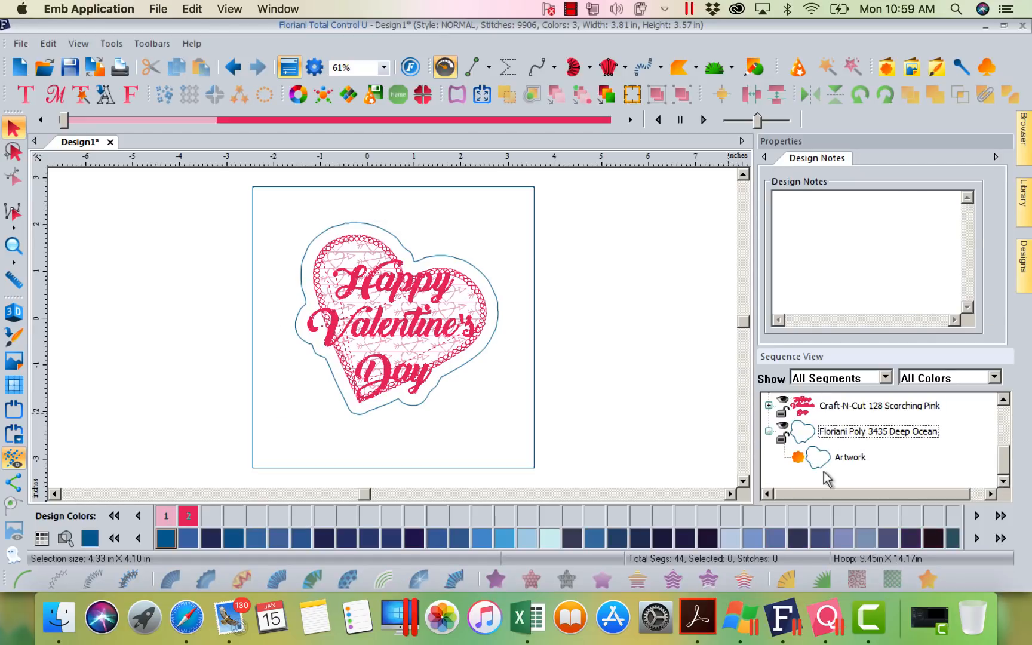
mouse_move(807, 472)
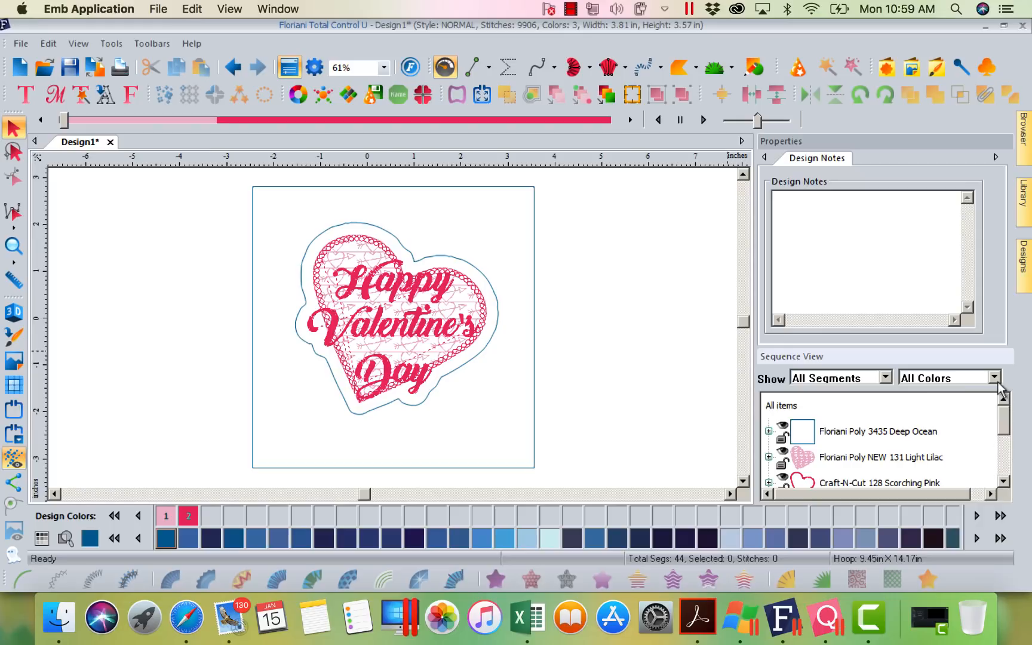
left_click(769, 431)
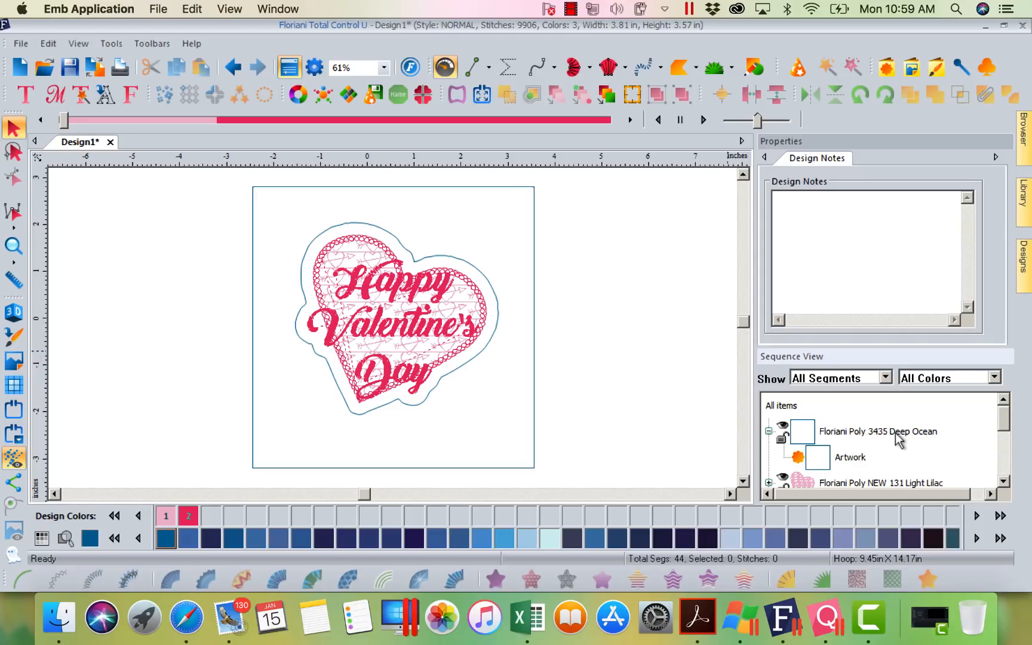
left_click(878, 431)
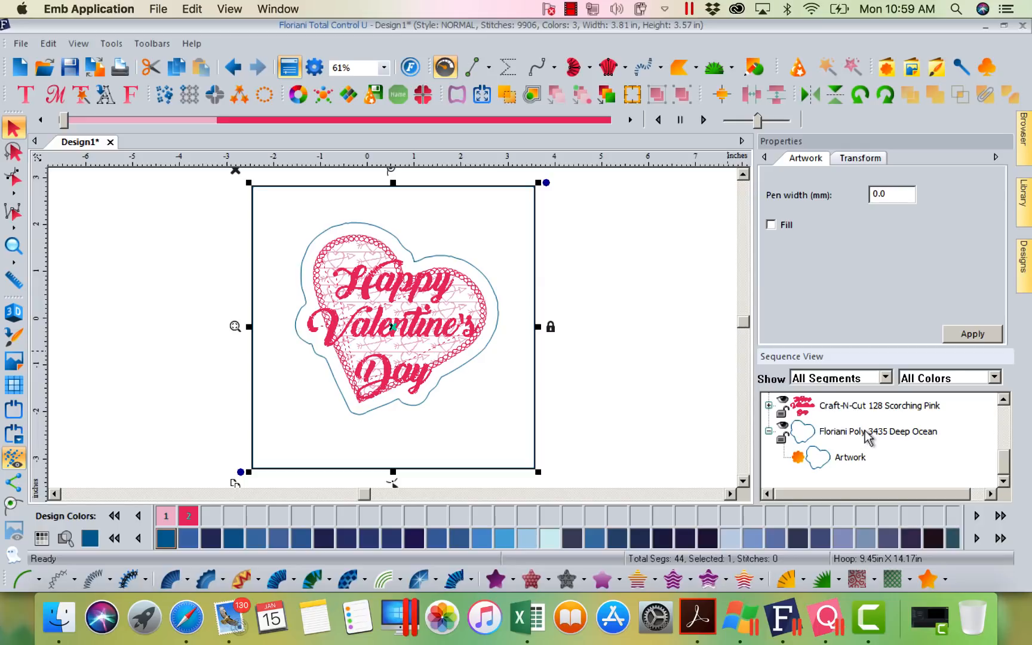
left_click(878, 431)
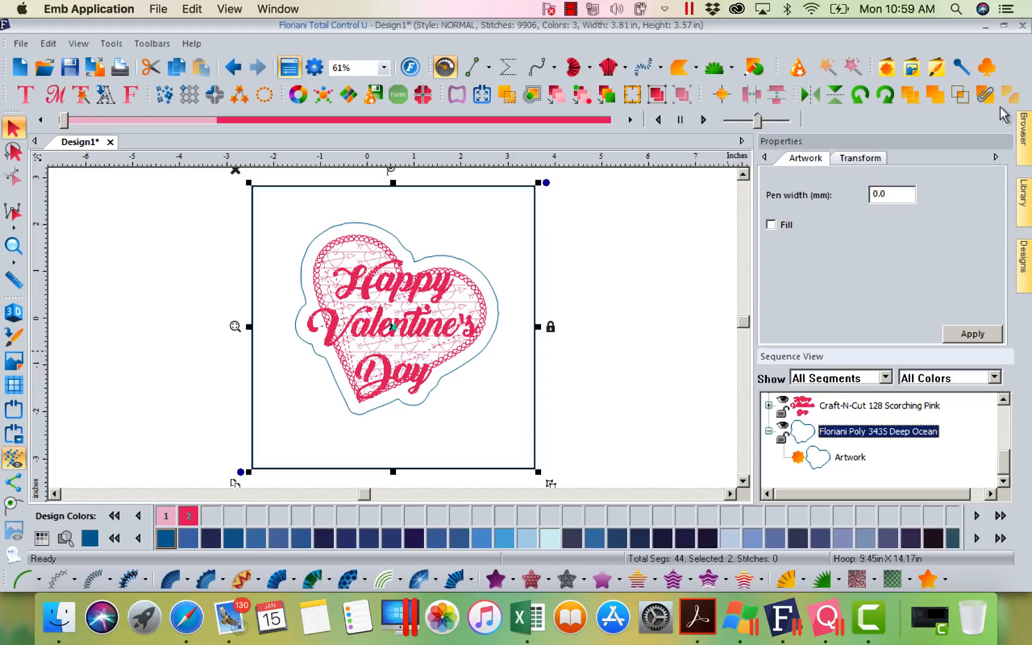
mouse_move(987, 67)
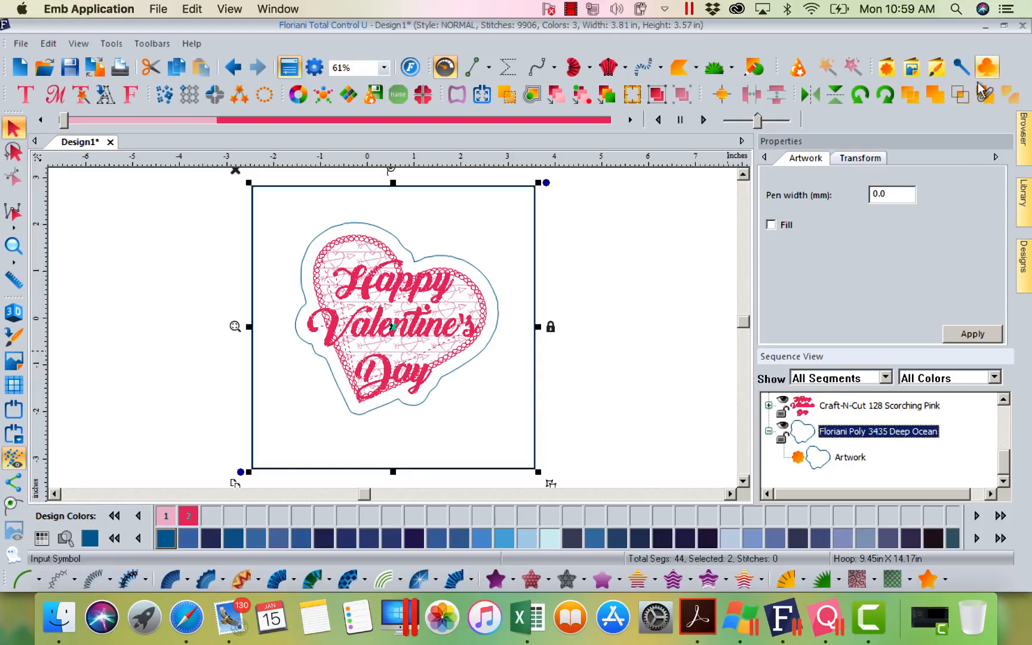
mouse_move(986, 94)
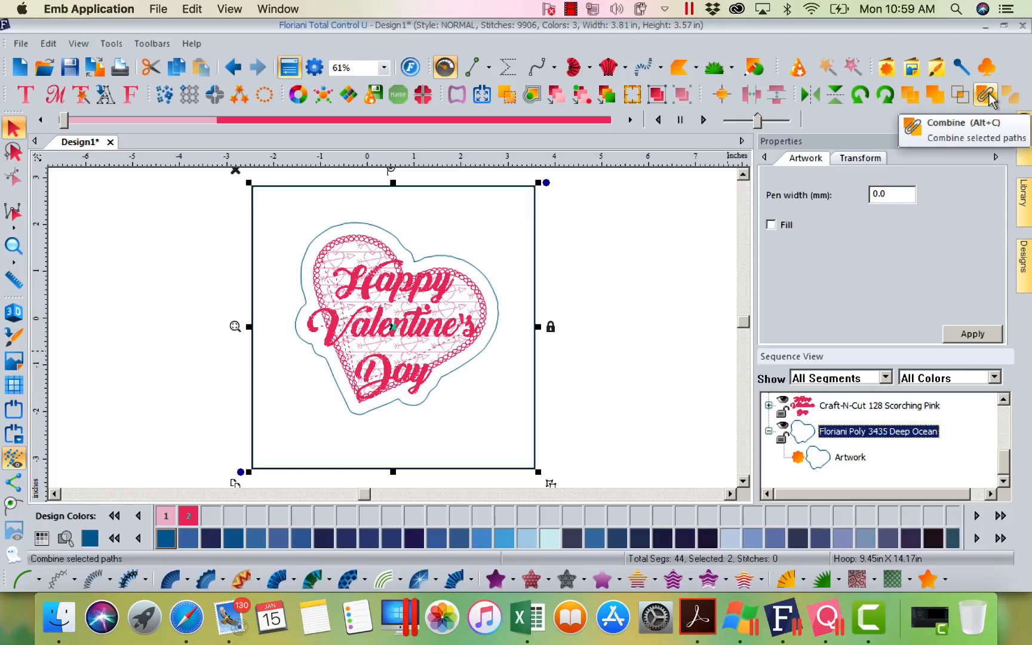
left_click(985, 94)
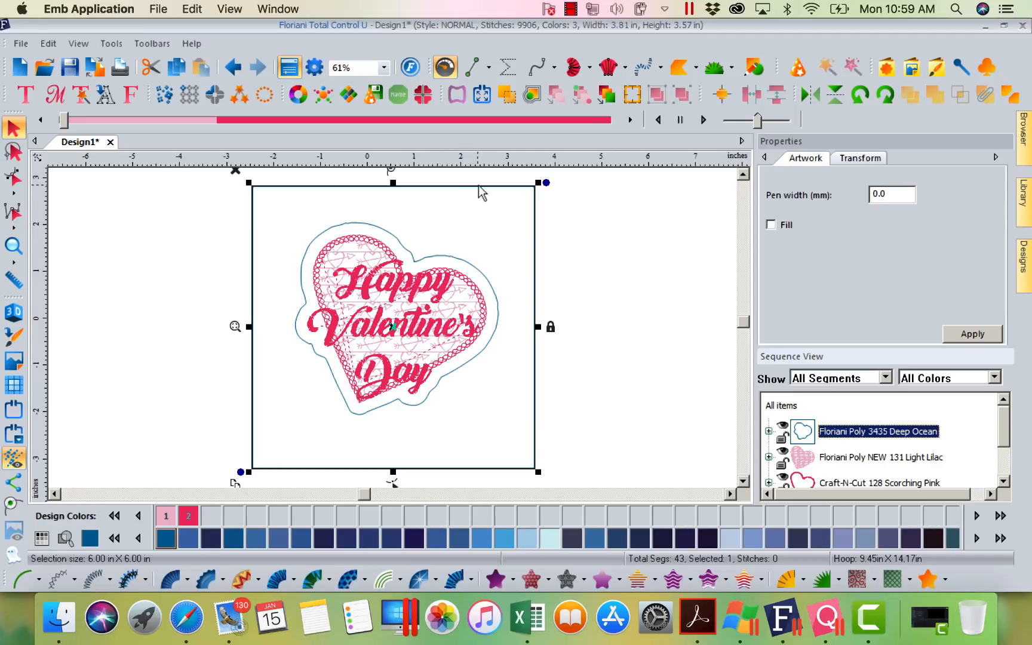
mouse_move(475, 205)
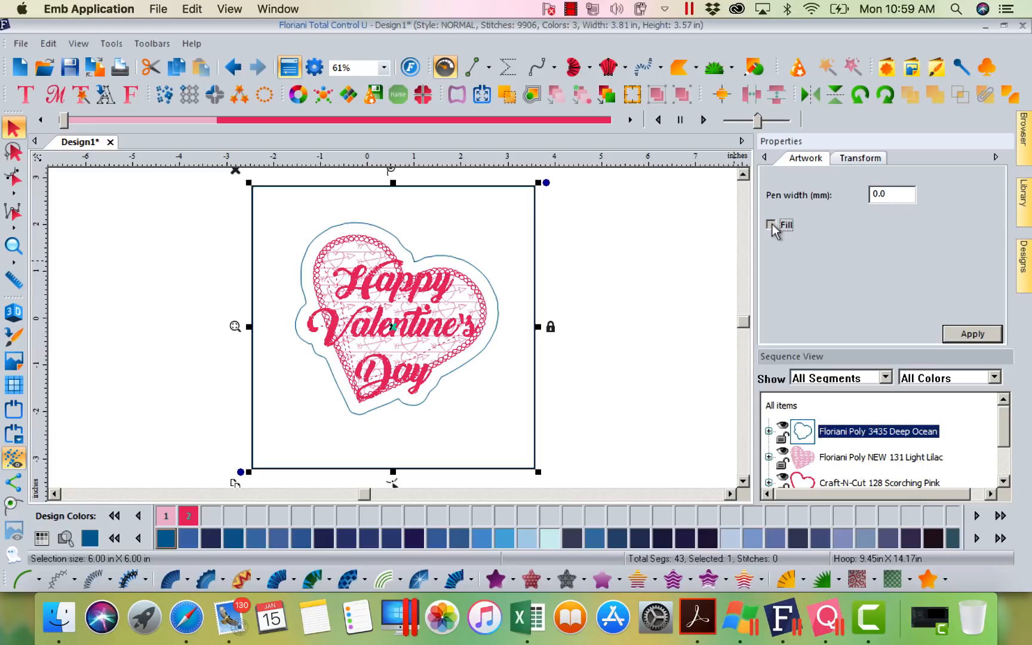
Turn on Fill in Properties > Artwork and apply it to the combined shape.
left_click(770, 224)
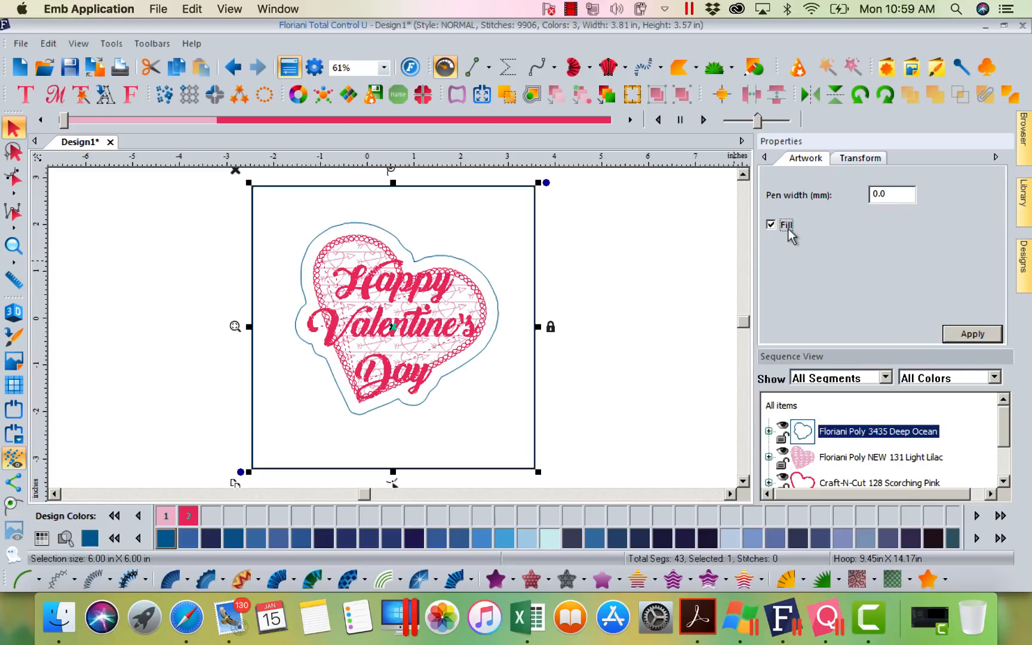
mouse_move(793, 247)
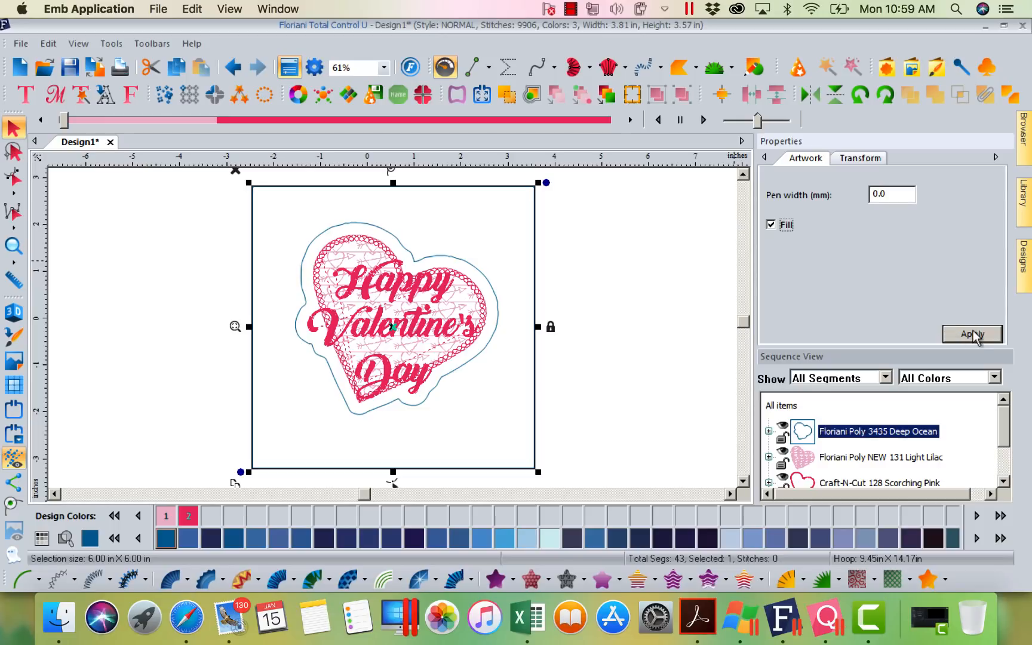
left_click(973, 334)
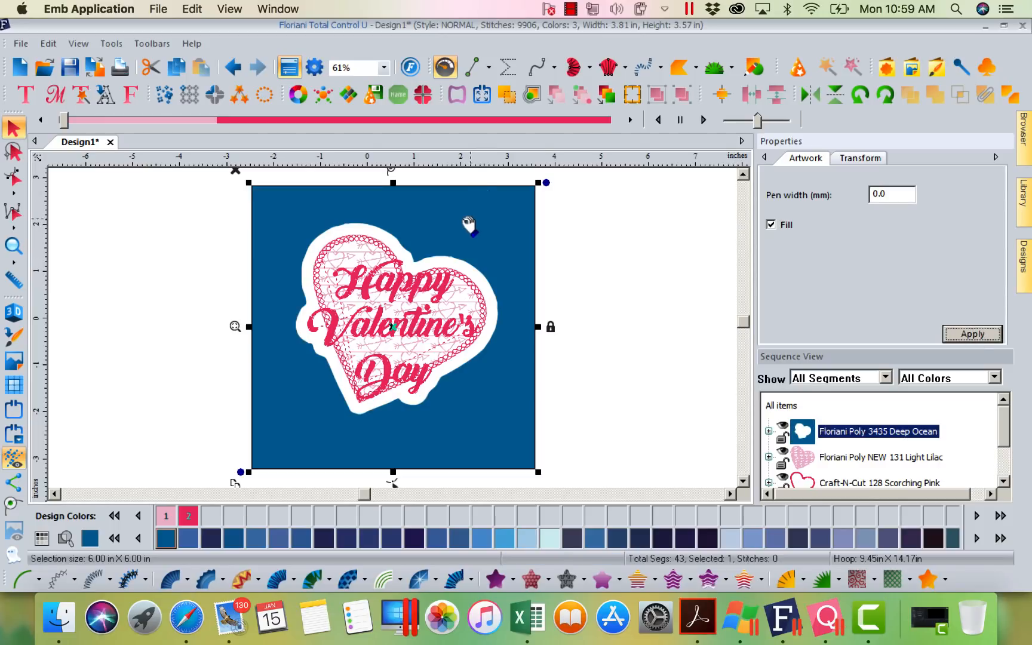
mouse_move(507, 339)
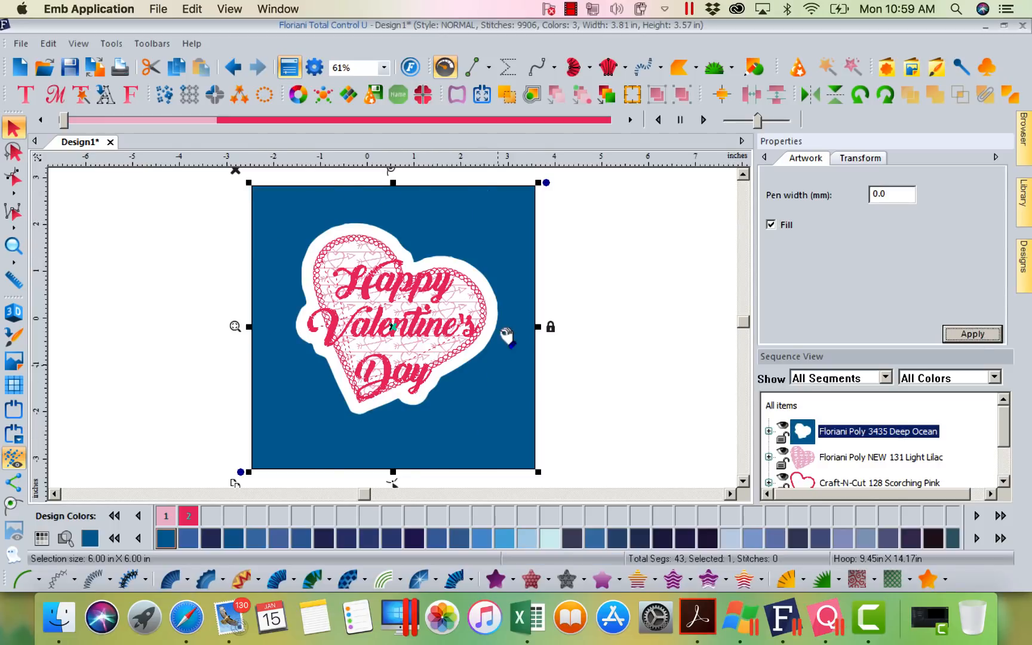
mouse_move(510, 254)
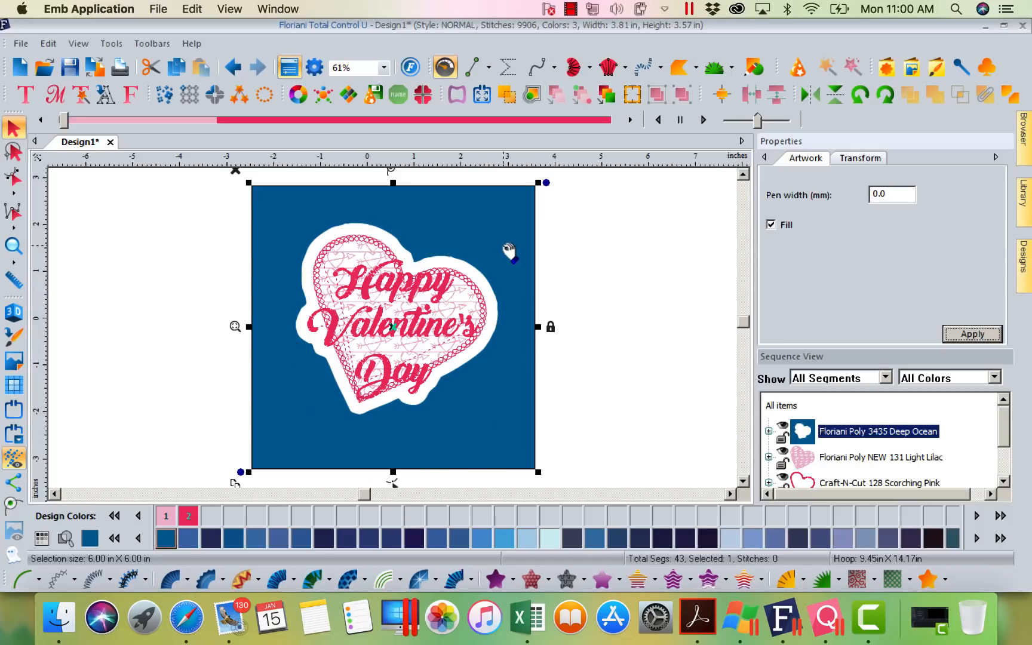
mouse_move(599, 185)
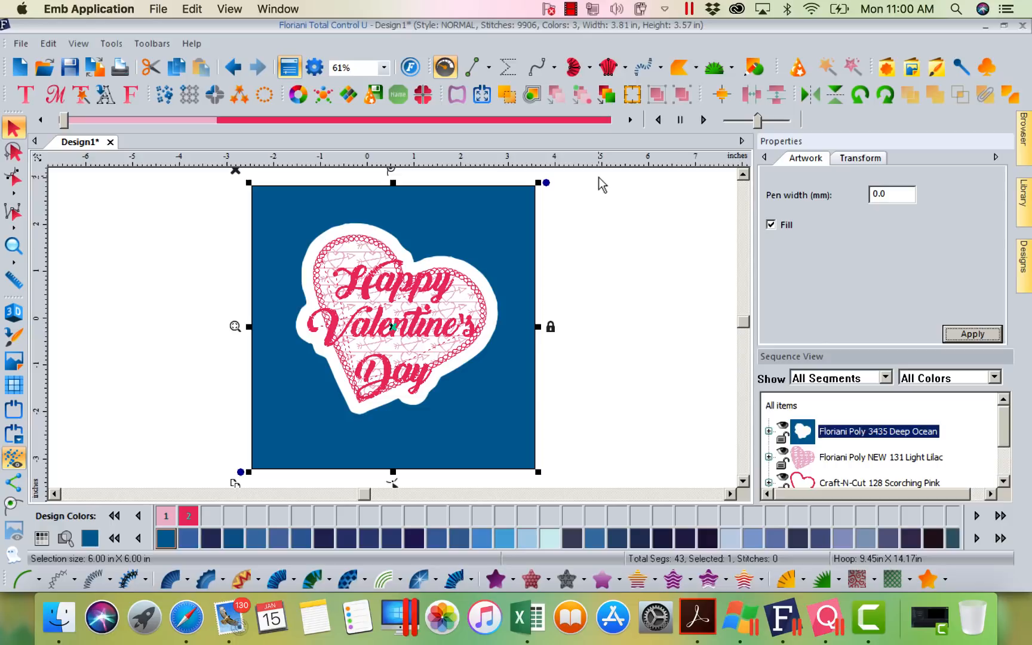
mouse_move(523, 451)
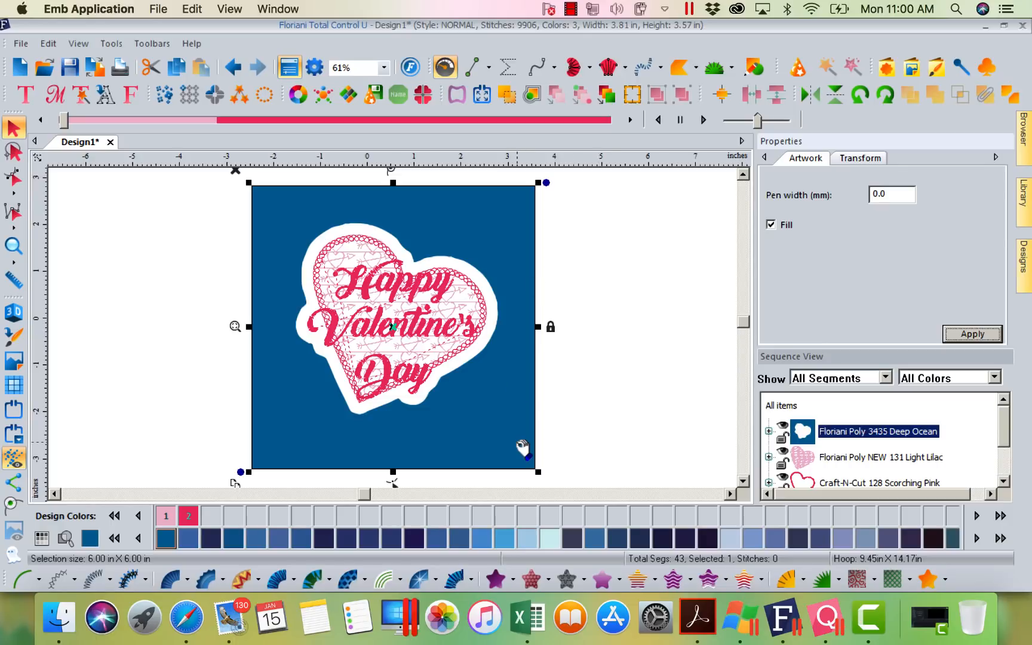
mouse_move(495, 579)
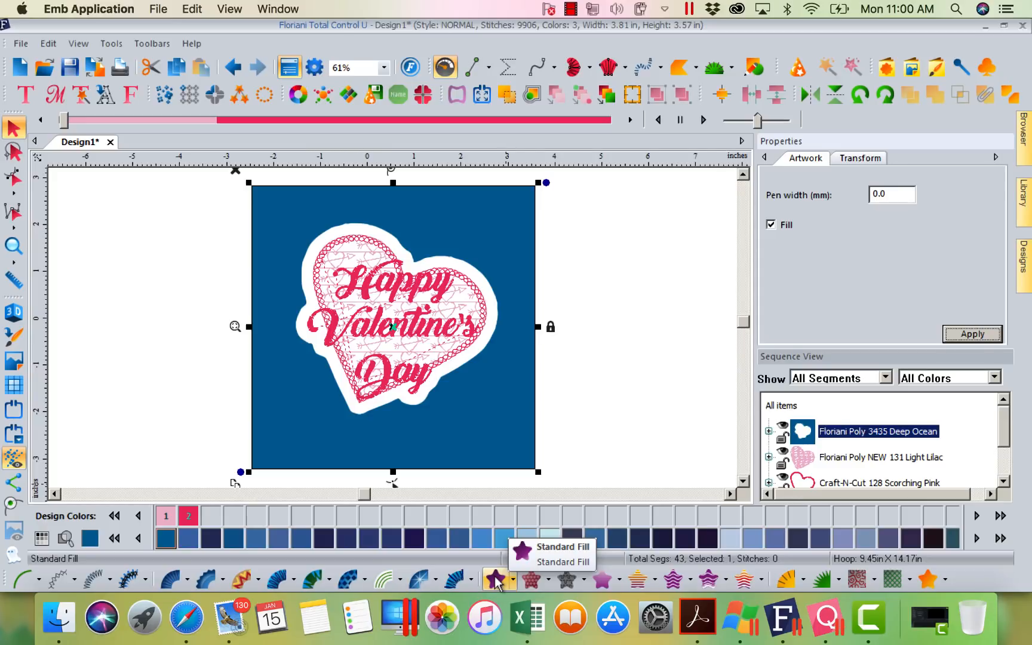
mouse_move(531, 582)
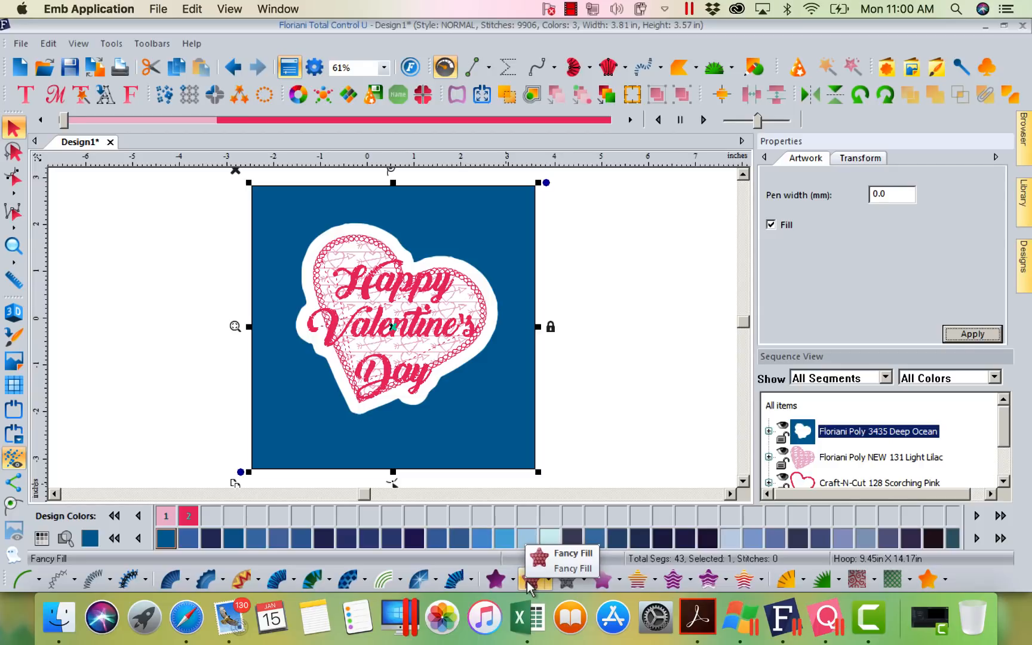
mouse_move(533, 580)
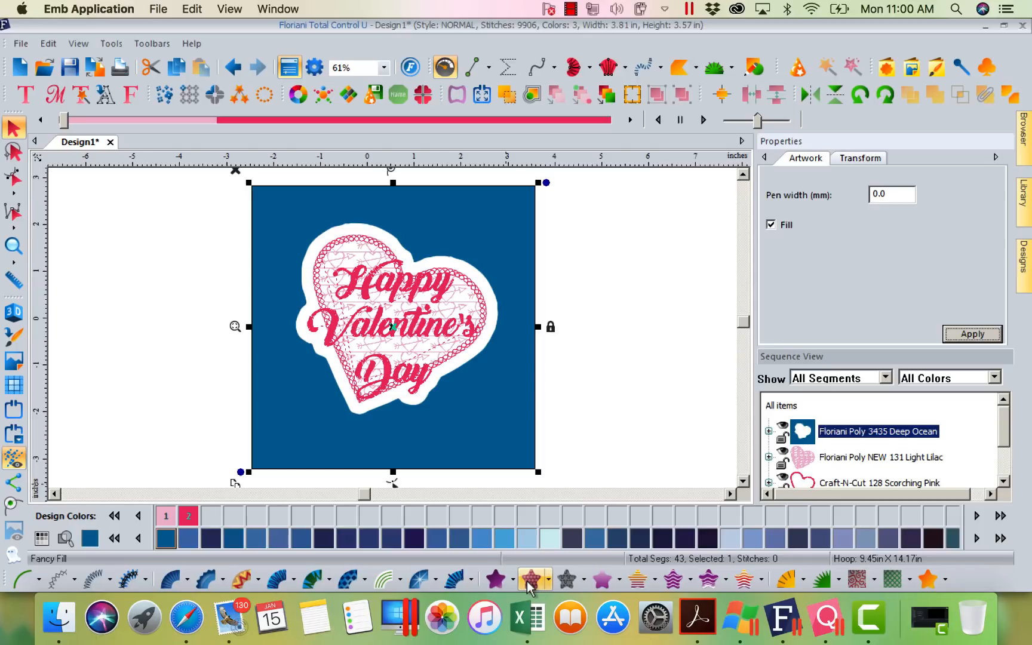
mouse_move(569, 581)
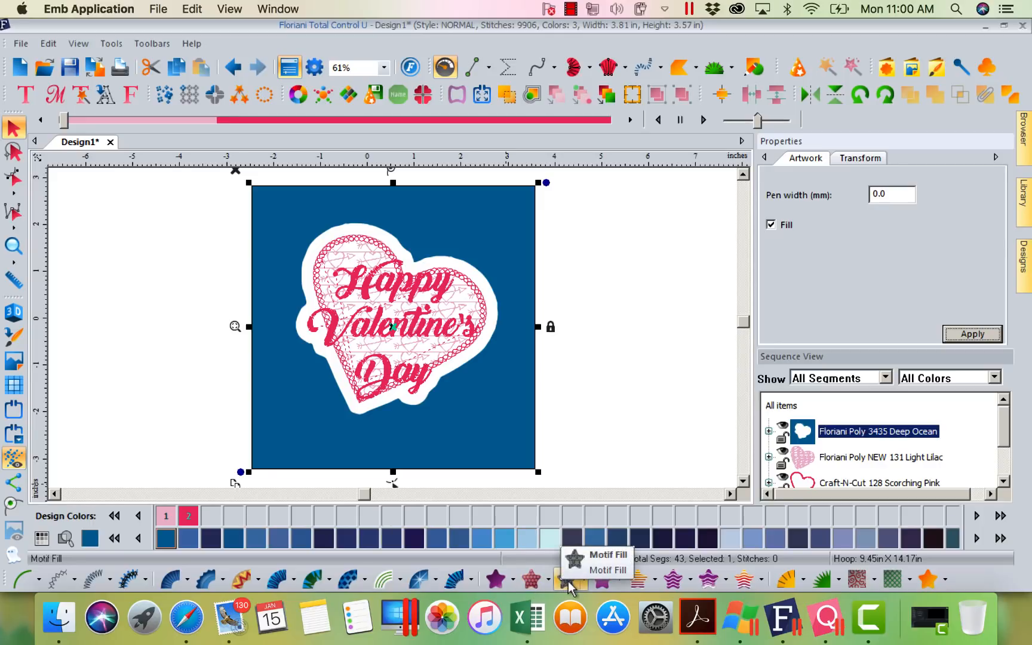
Switch the background to Motif Fill using pattern f016 at 15 mm size.
left_click(569, 580)
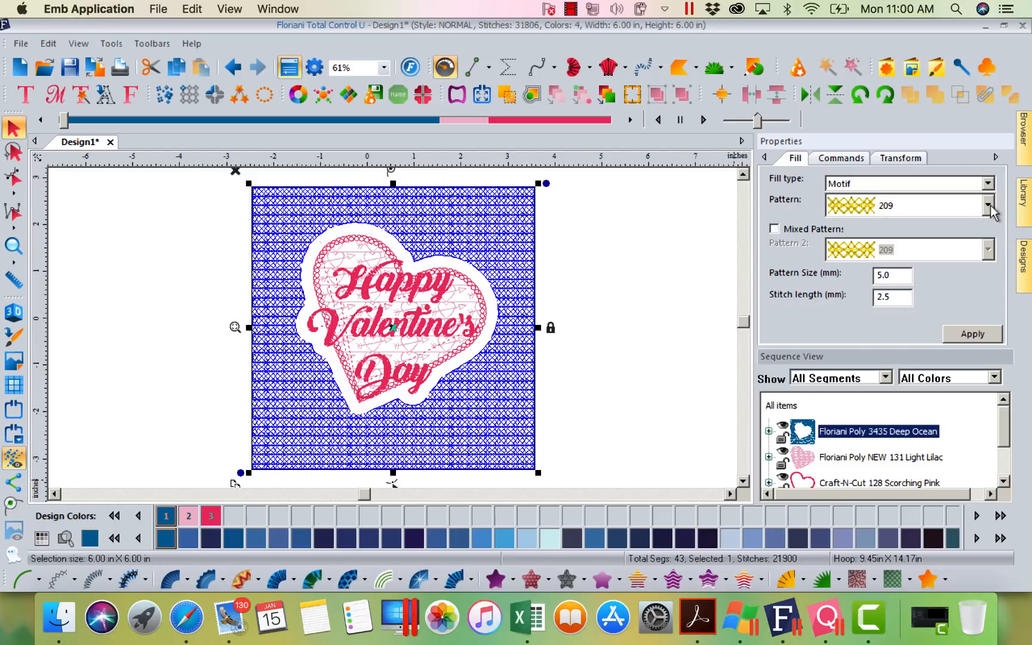
left_click(991, 206)
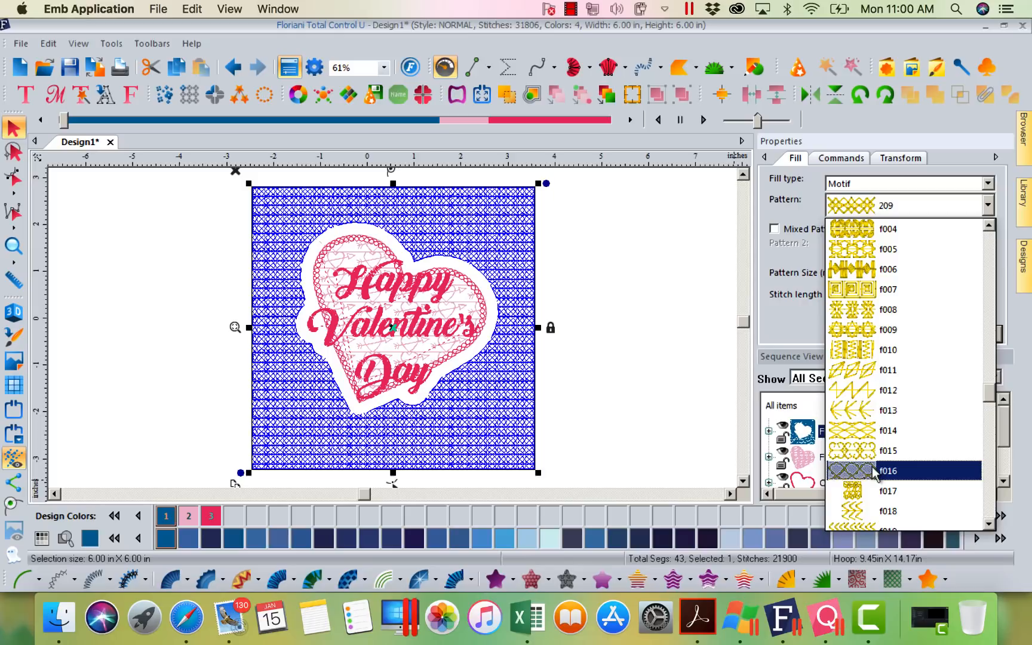
left_click(888, 471)
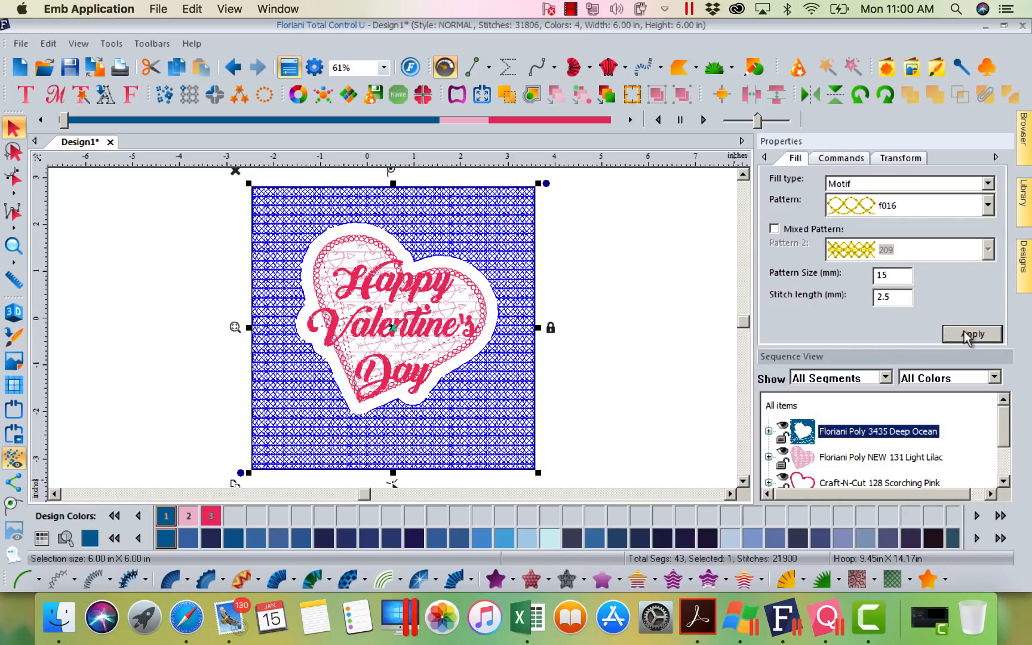
left_click(973, 335)
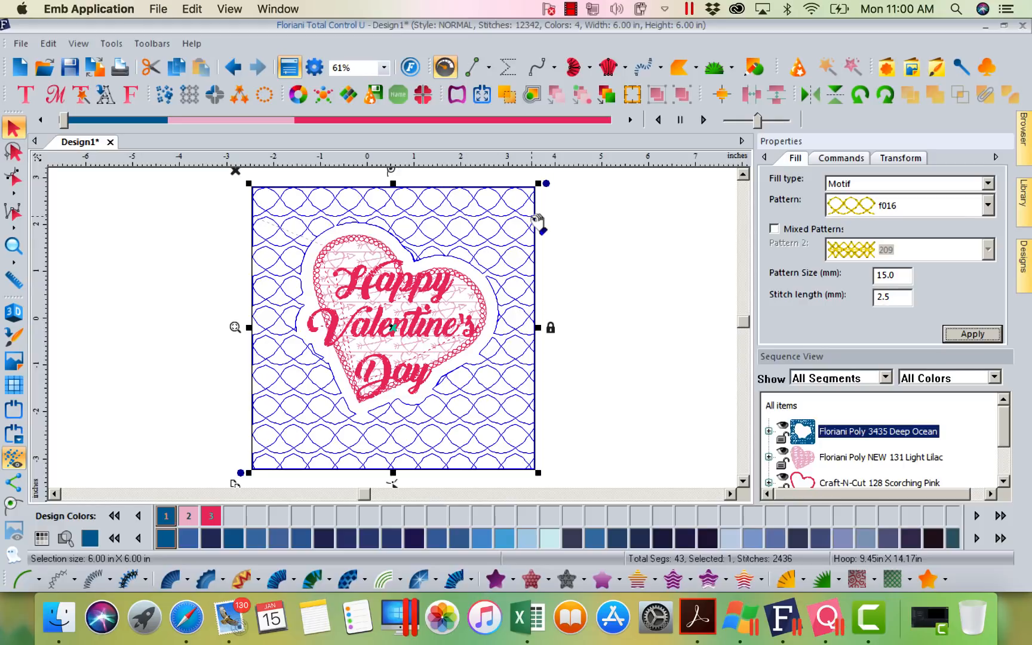
mouse_move(660, 490)
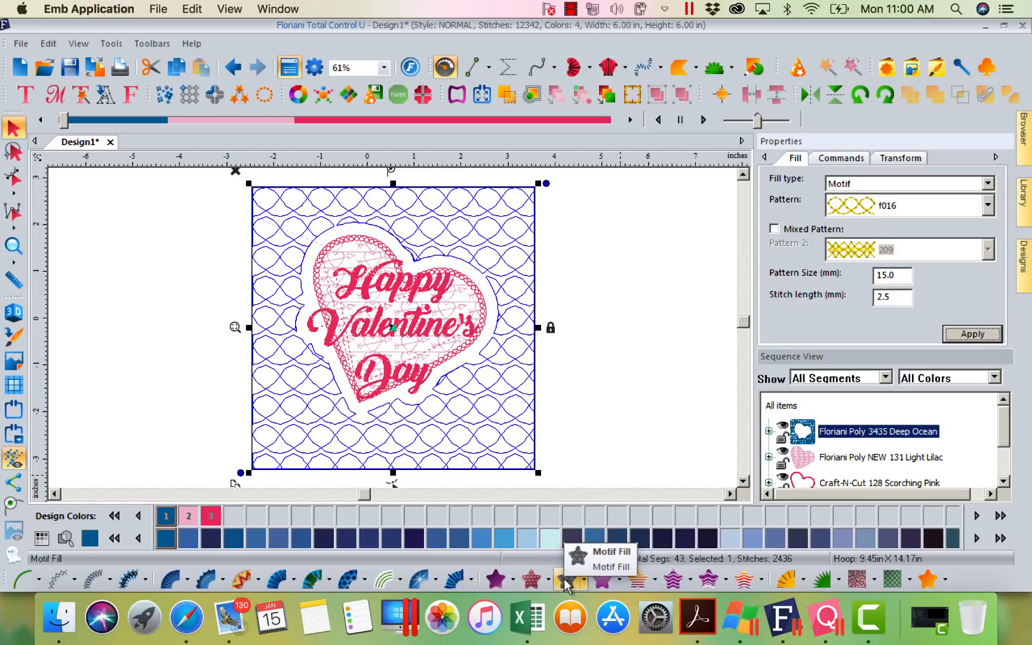
mouse_move(605, 583)
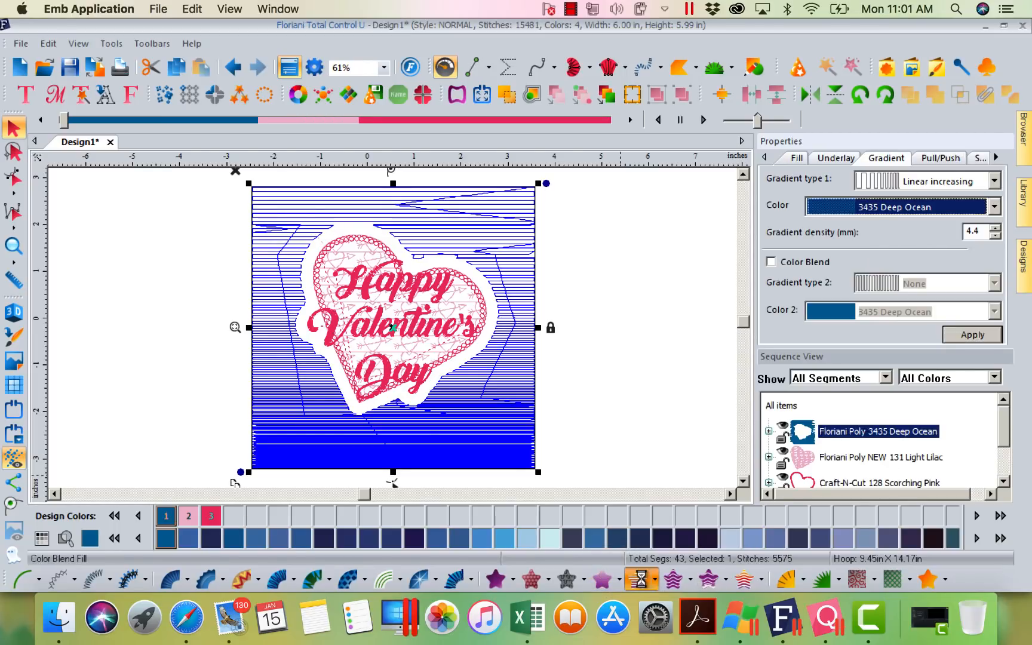
Apply Wave Fill at density 4, add Wave Color Blend, then reapply at density 3.
left_click(771, 262)
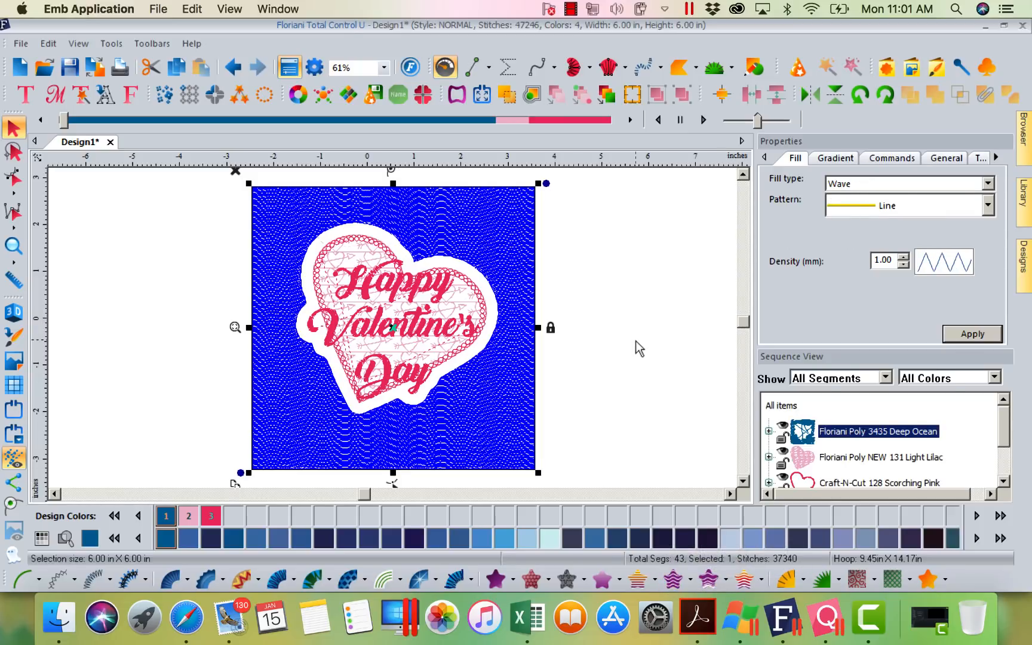
triple_click(884, 260)
type("4")
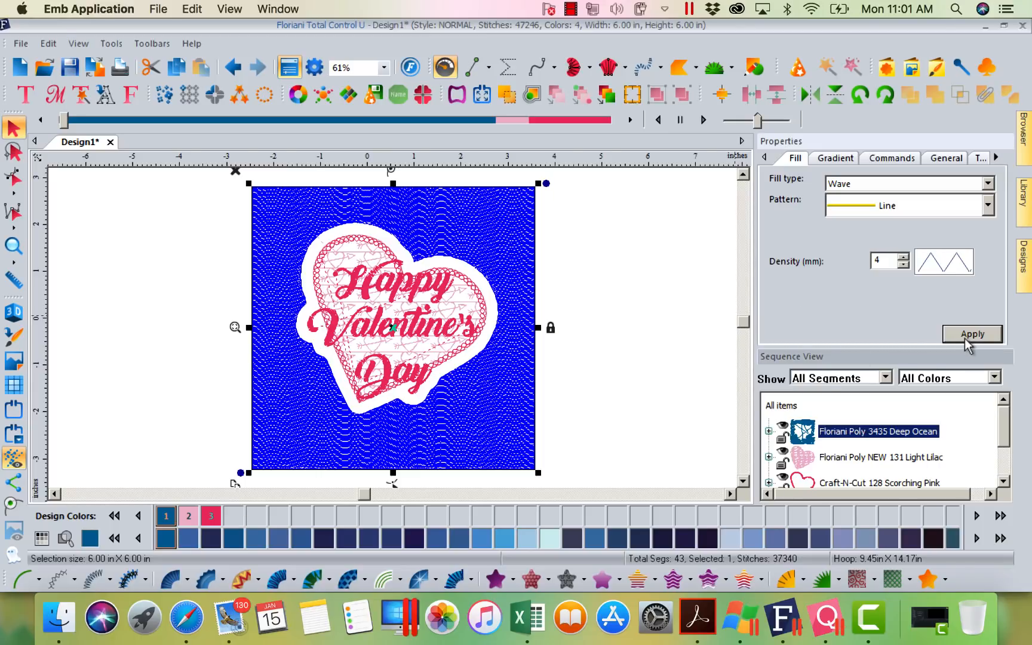
left_click(972, 334)
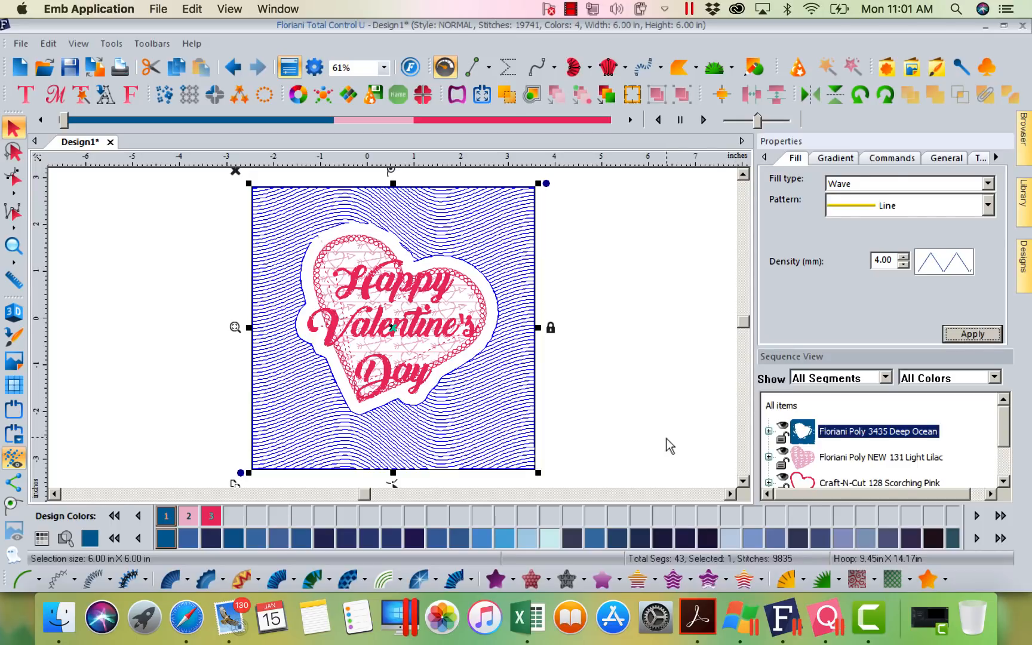
mouse_move(709, 581)
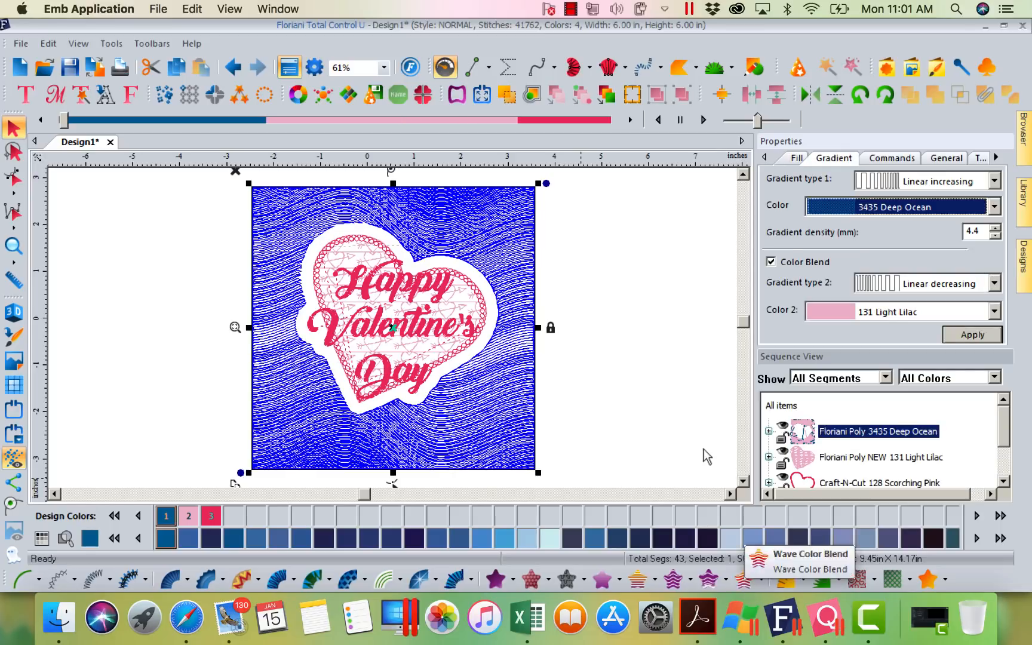
mouse_move(905, 309)
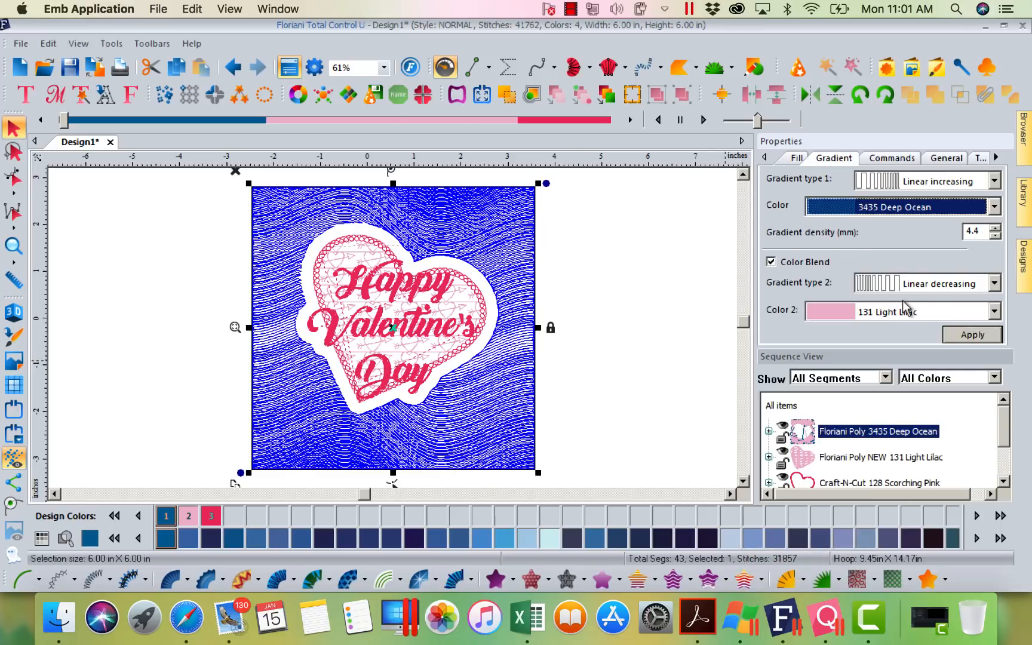
mouse_move(770, 328)
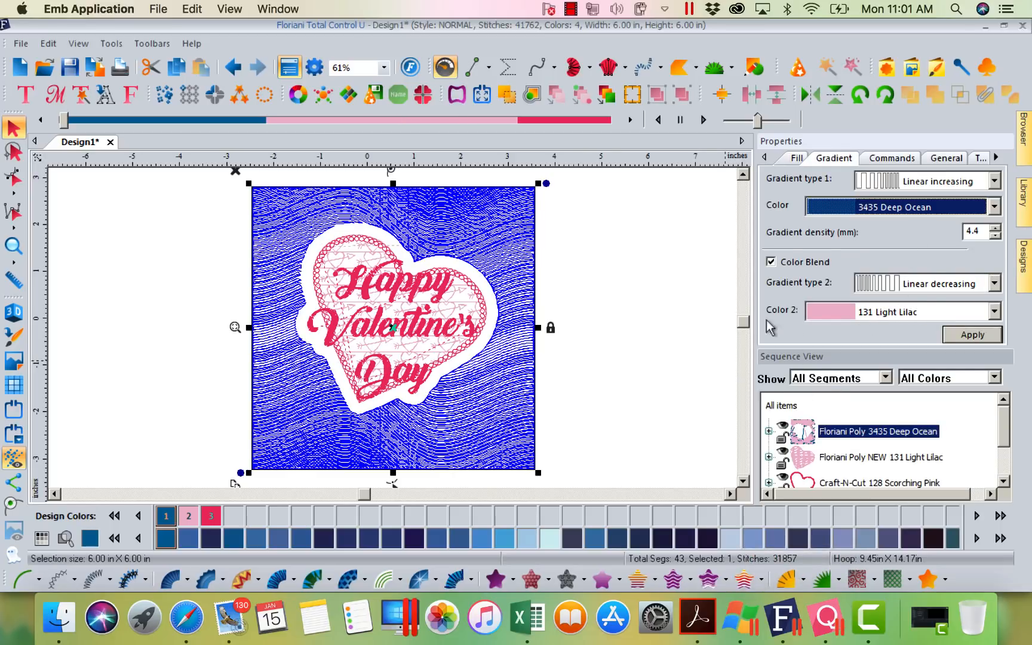
left_click(794, 158)
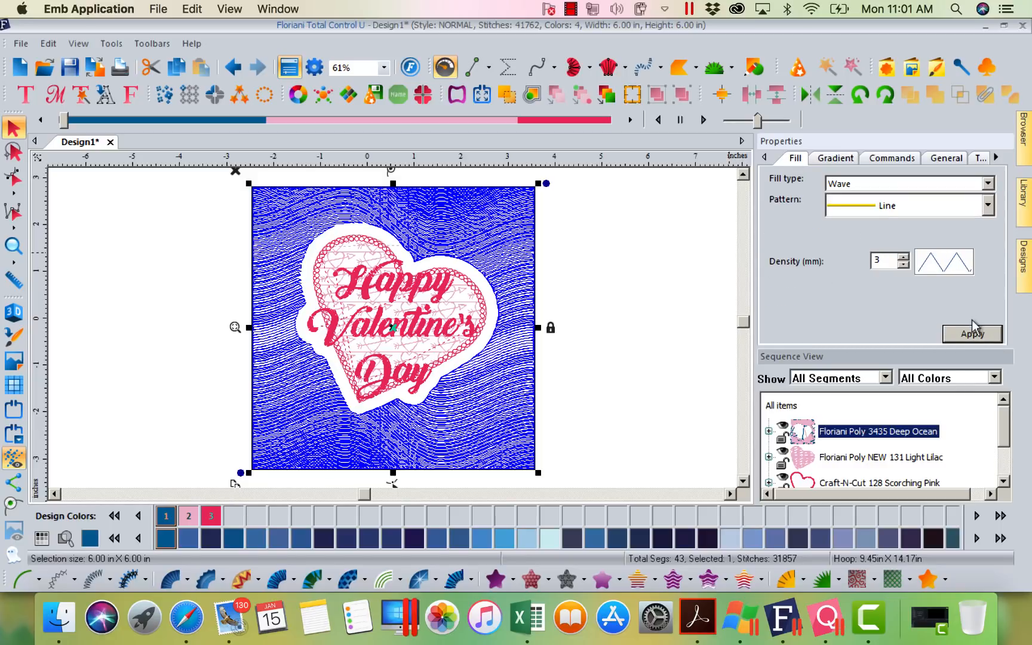
left_click(973, 334)
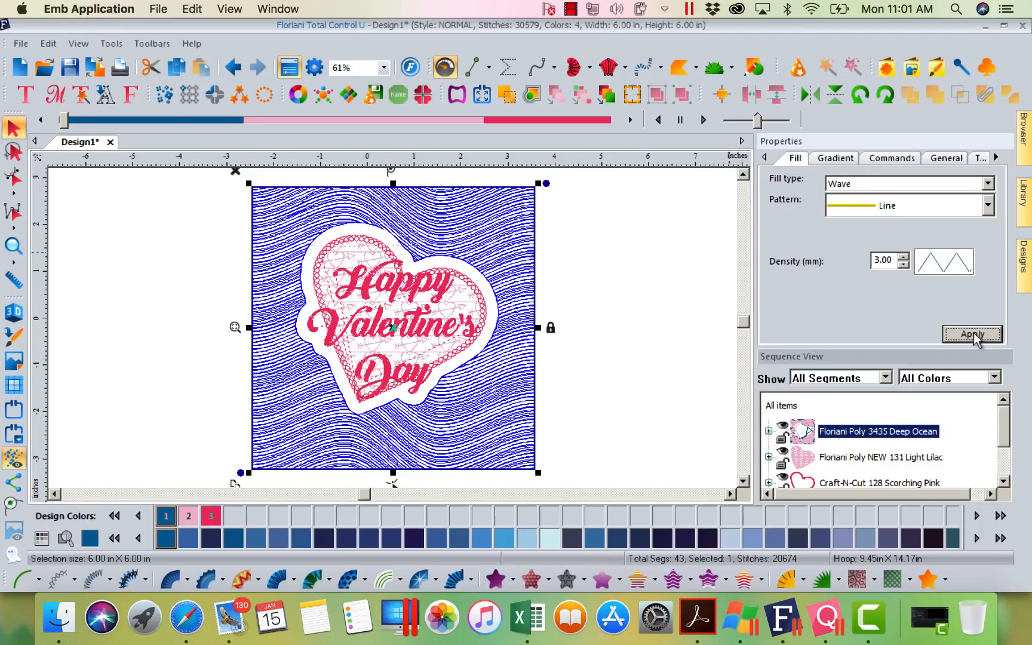
left_click(972, 335)
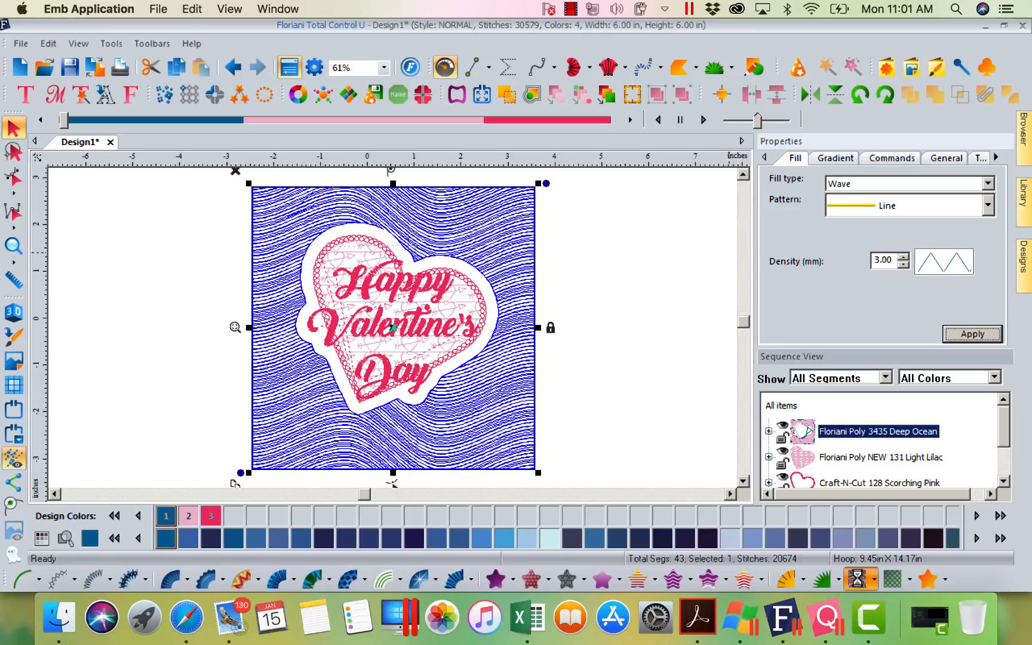
Autostipple the background, then move to a blank Design1 in Total Quilter.
left_click(863, 578)
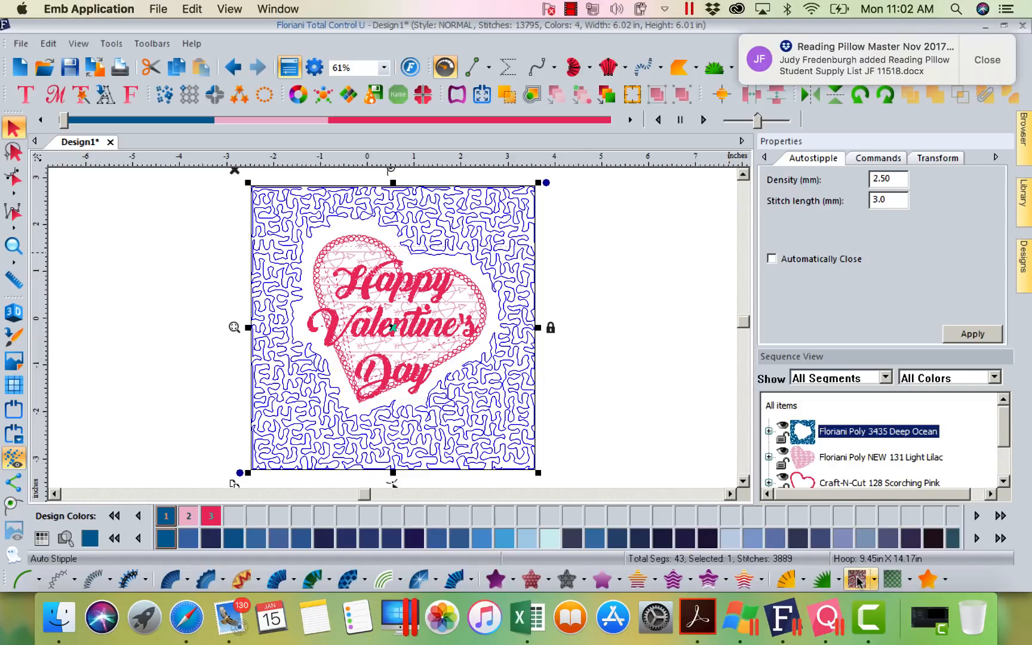
left_click(986, 60)
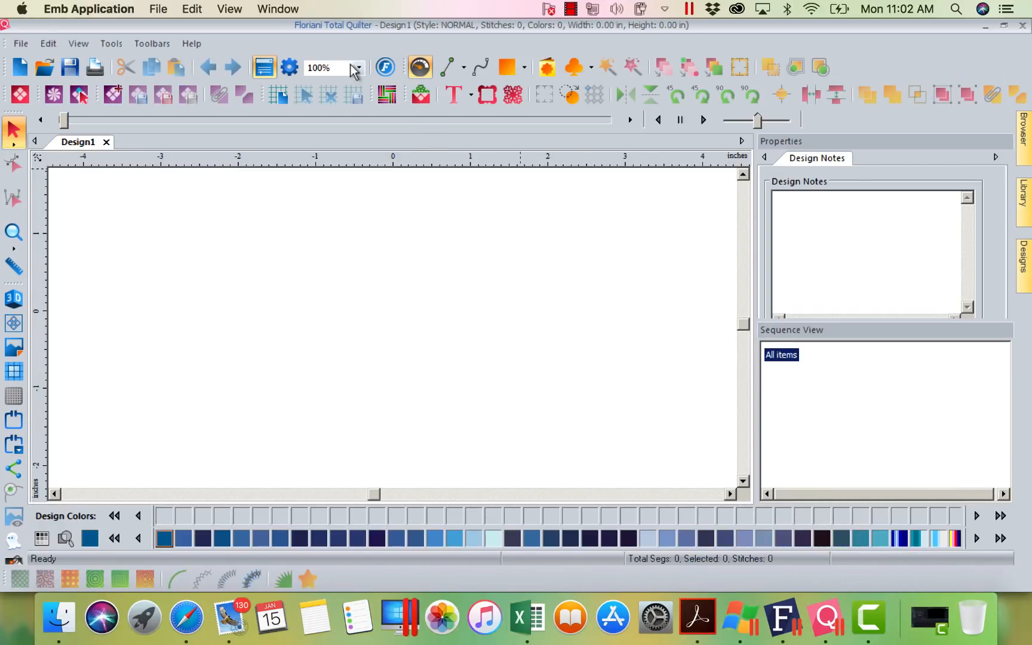
mouse_move(516, 330)
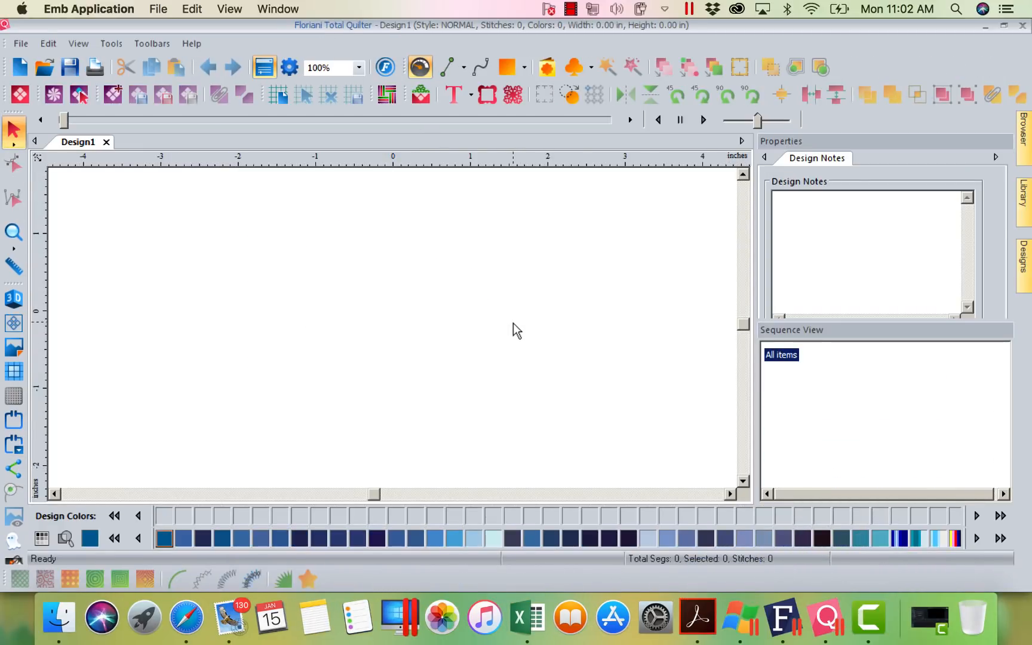
mouse_move(495, 340)
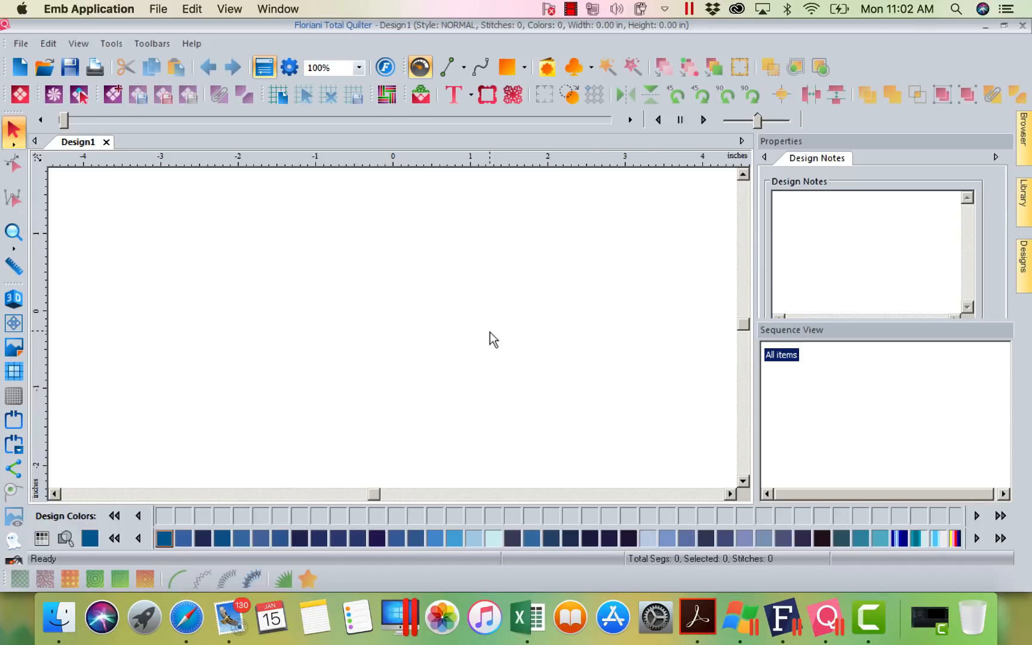
mouse_move(778, 84)
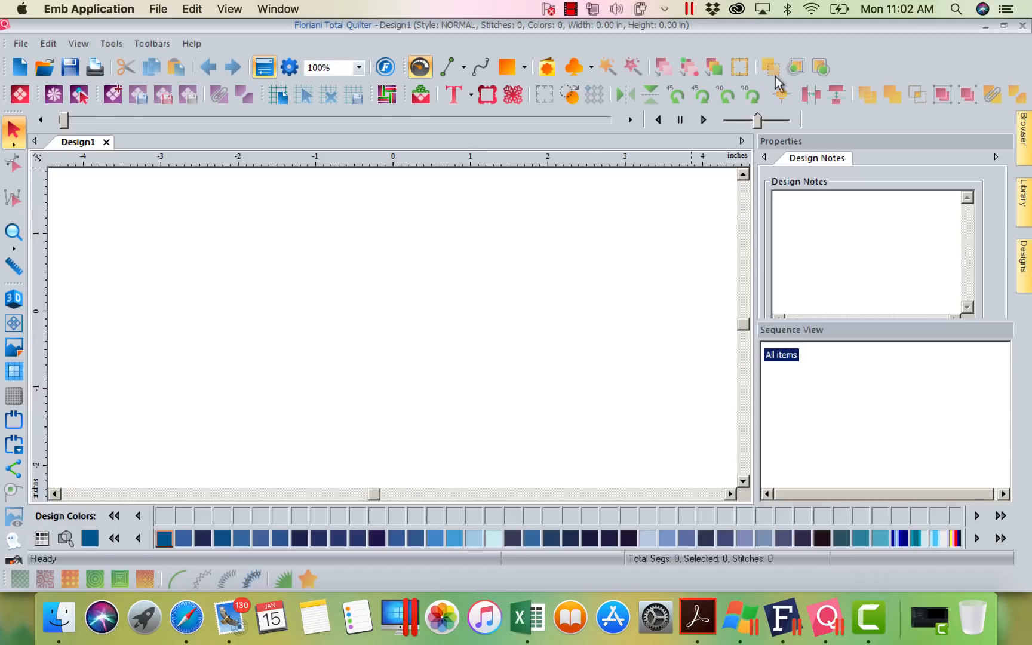
mouse_move(795, 68)
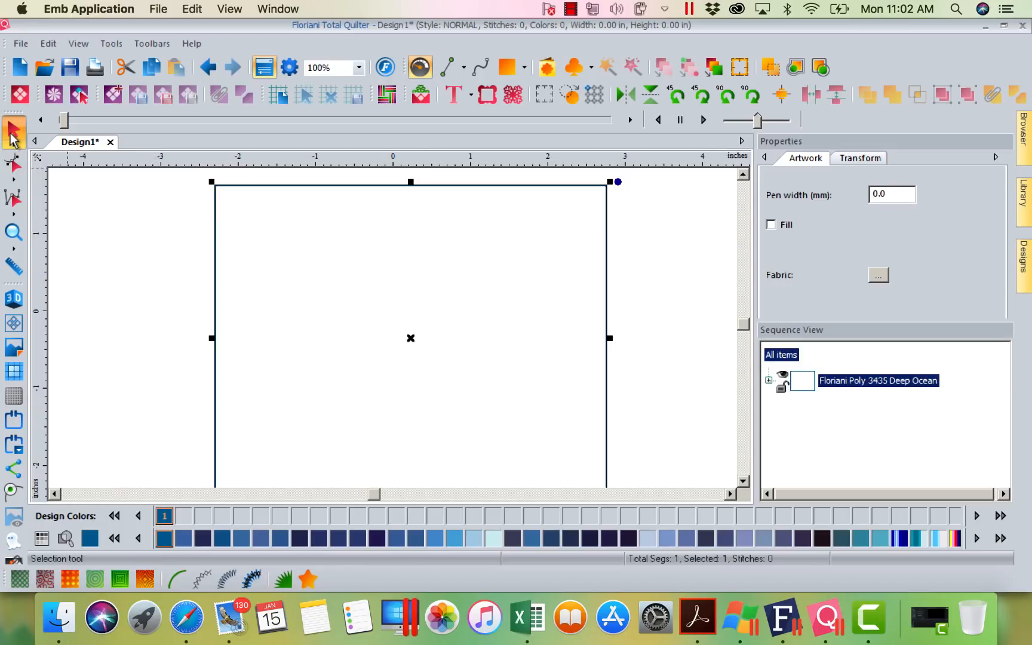
Resize the rectangle to 6 by 6 inches, zoom To Fit, and show the design library.
left_click(858, 157)
type("6")
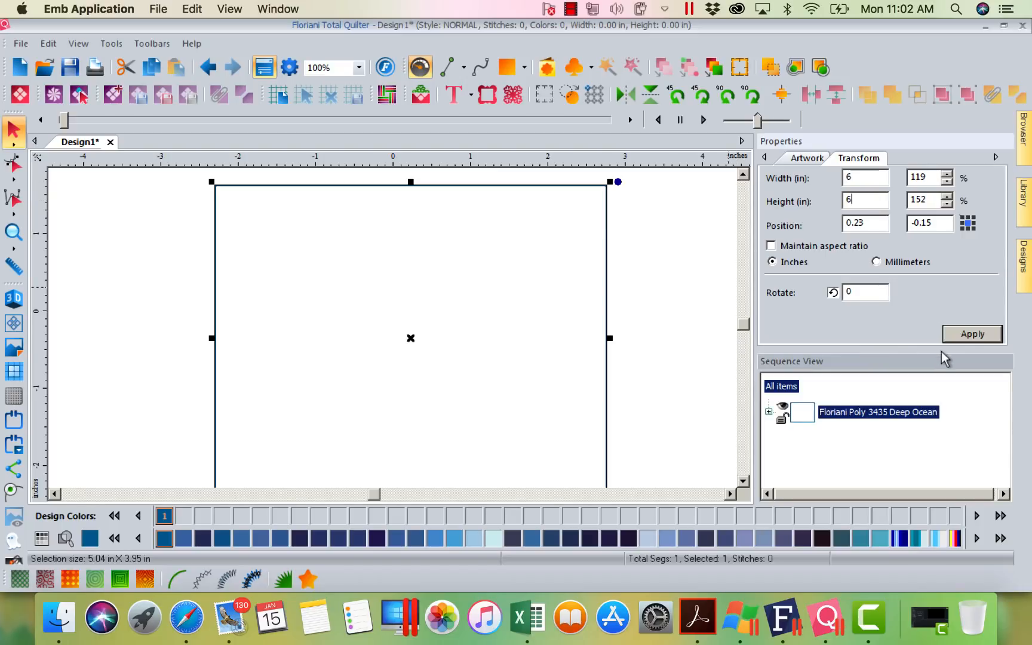
left_click(972, 333)
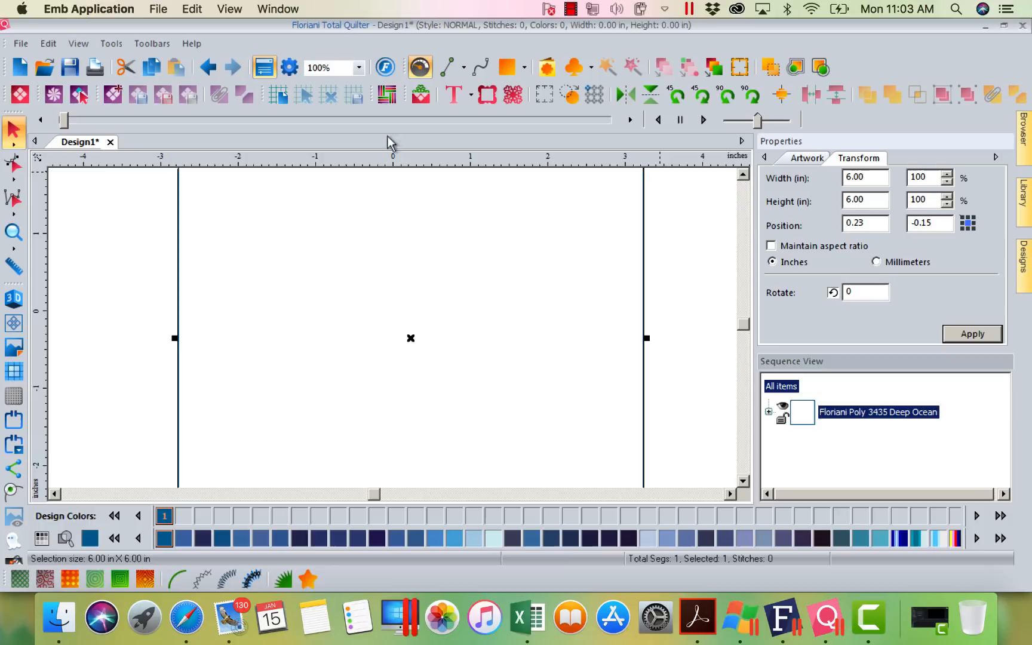
left_click(359, 67)
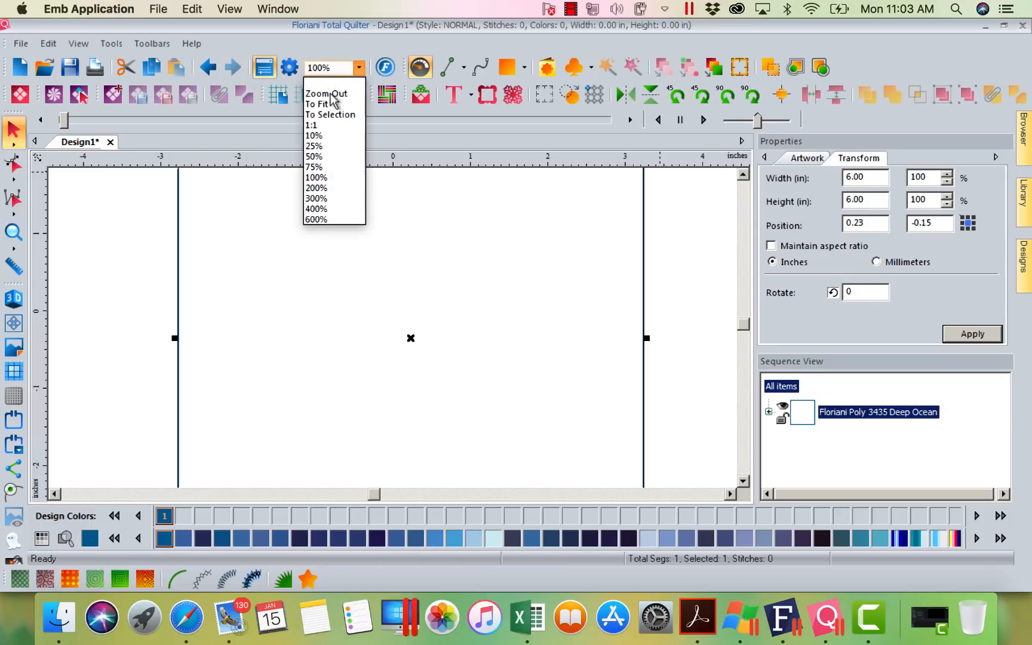
left_click(322, 104)
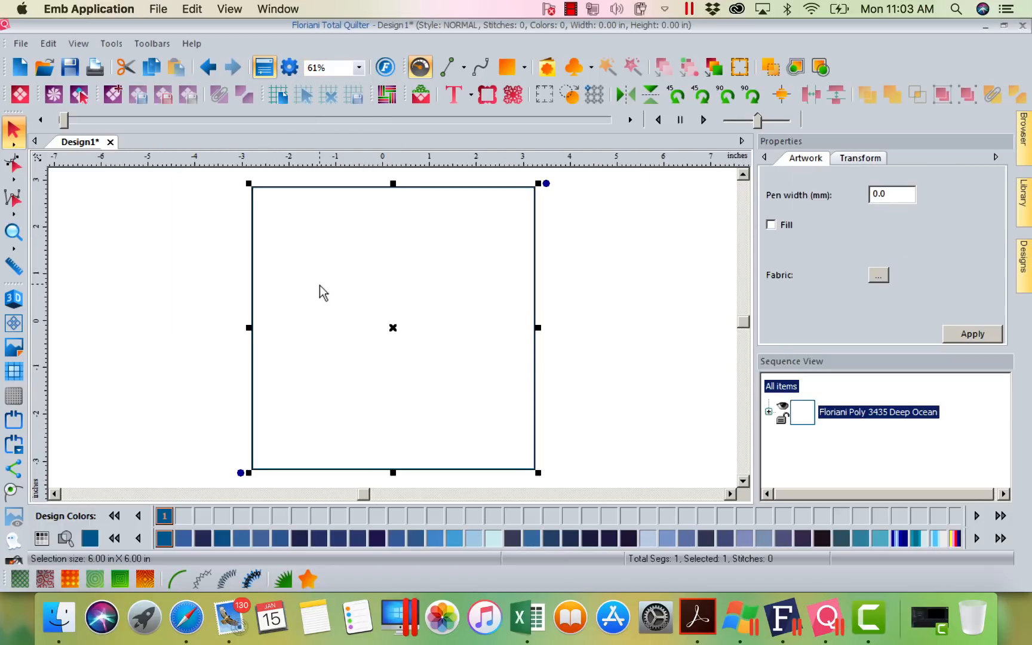
left_click(1024, 254)
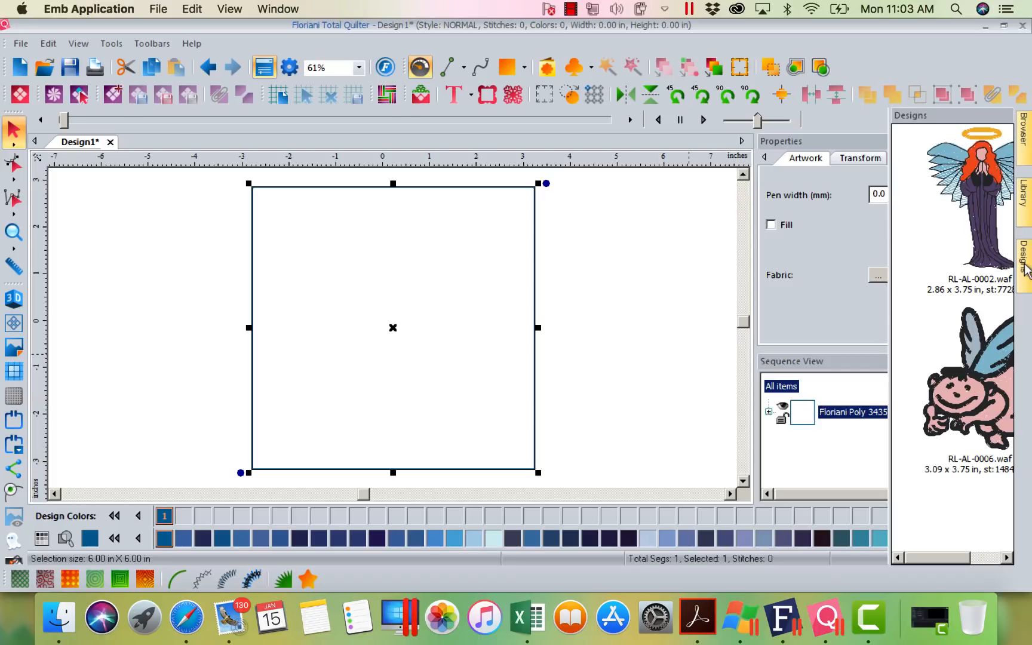
left_click(1024, 198)
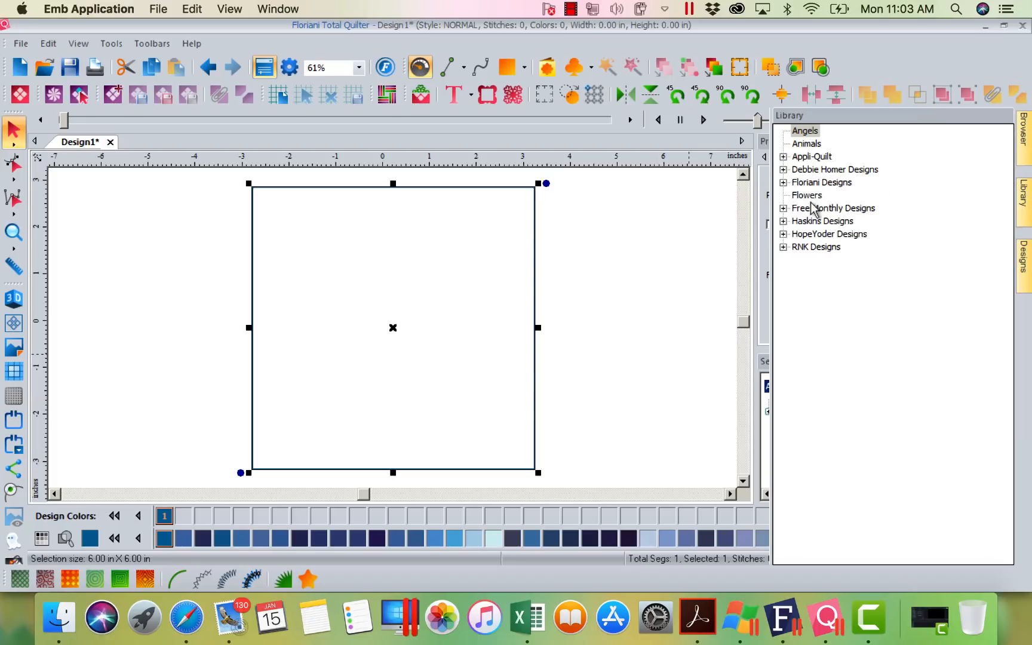
Expand Free Monthly Designs > January > January2018 and browse its designs for the Valentine heart.
left_click(783, 208)
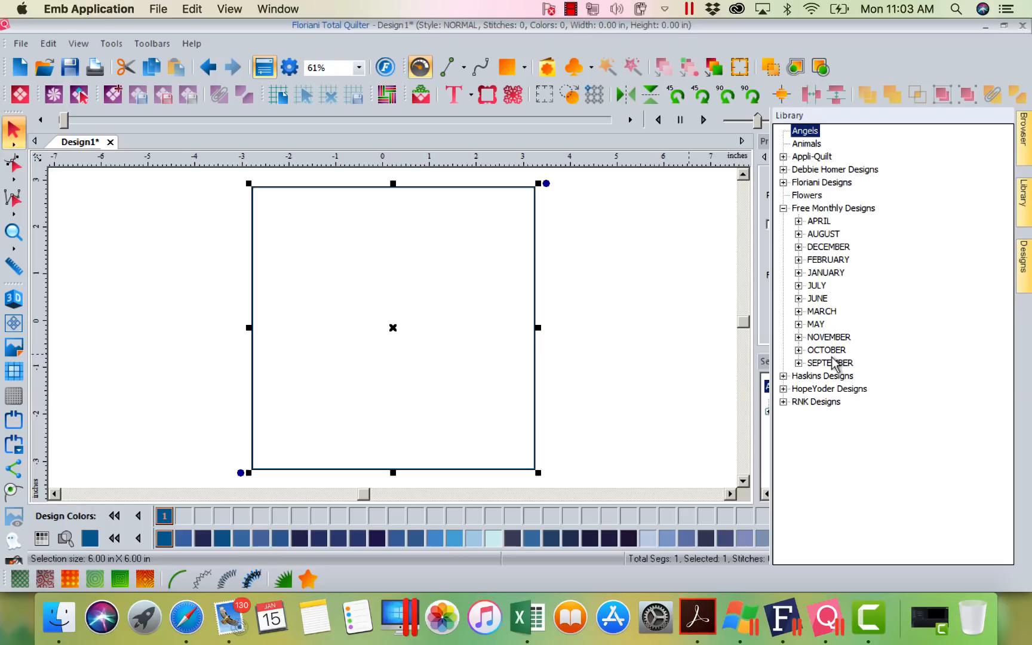
left_click(798, 273)
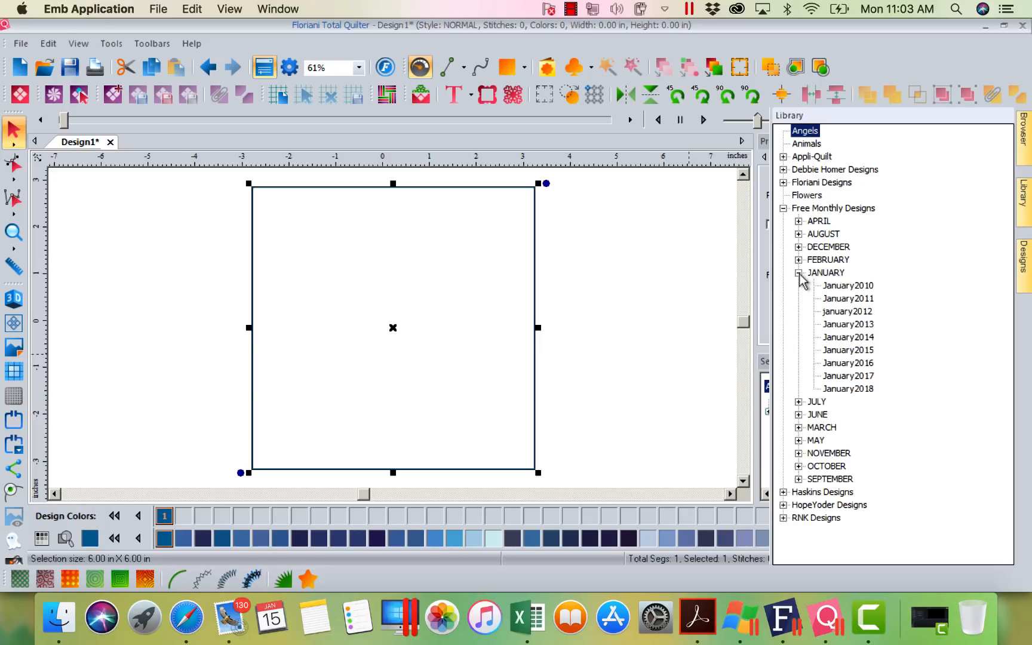
left_click(847, 388)
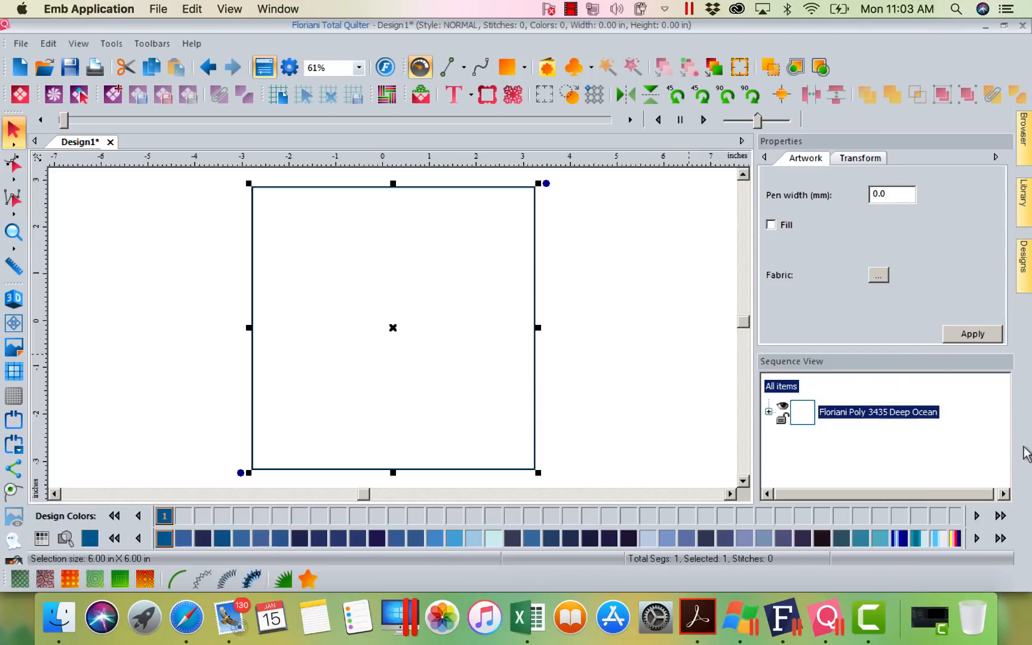
left_click(1021, 251)
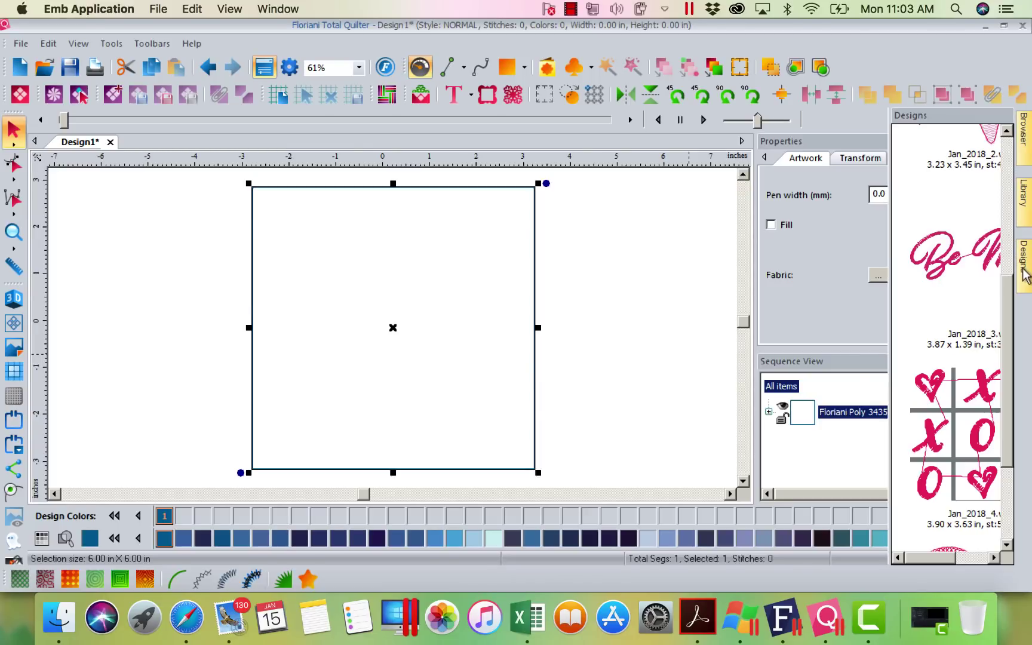
scroll("down", 3)
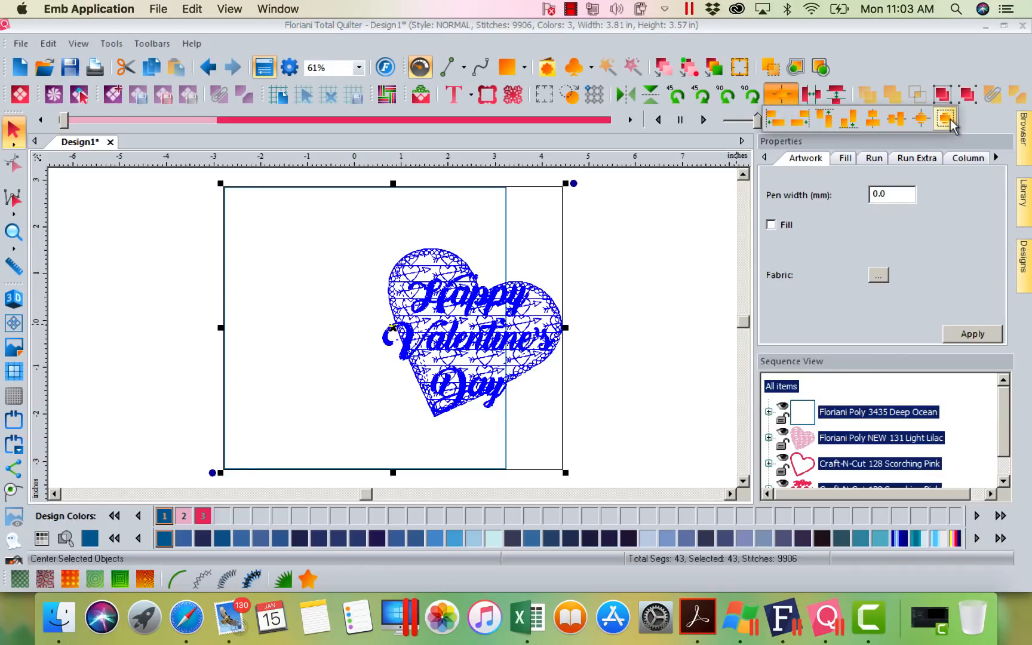
Centre the heart on the block and add one outline spaced 0.25 in around it.
left_click(943, 118)
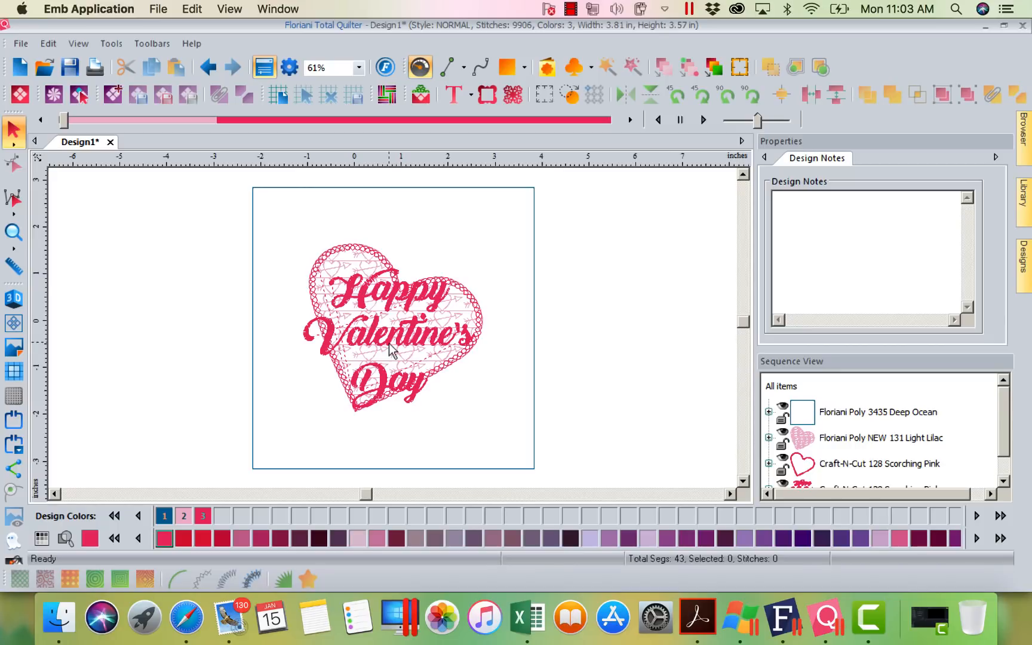
mouse_move(434, 325)
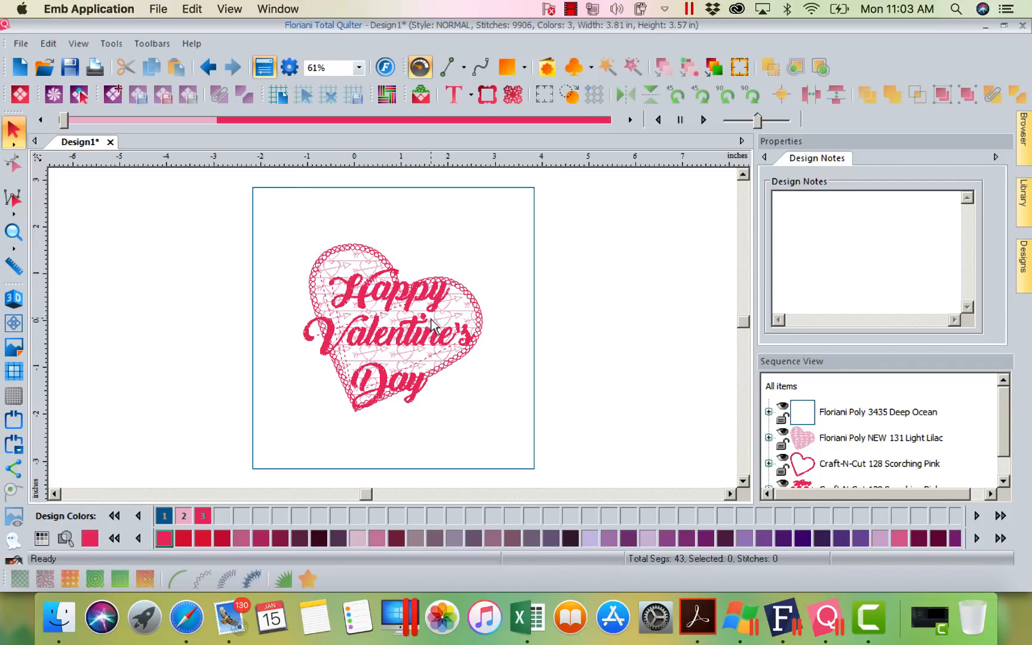
left_click(392, 328)
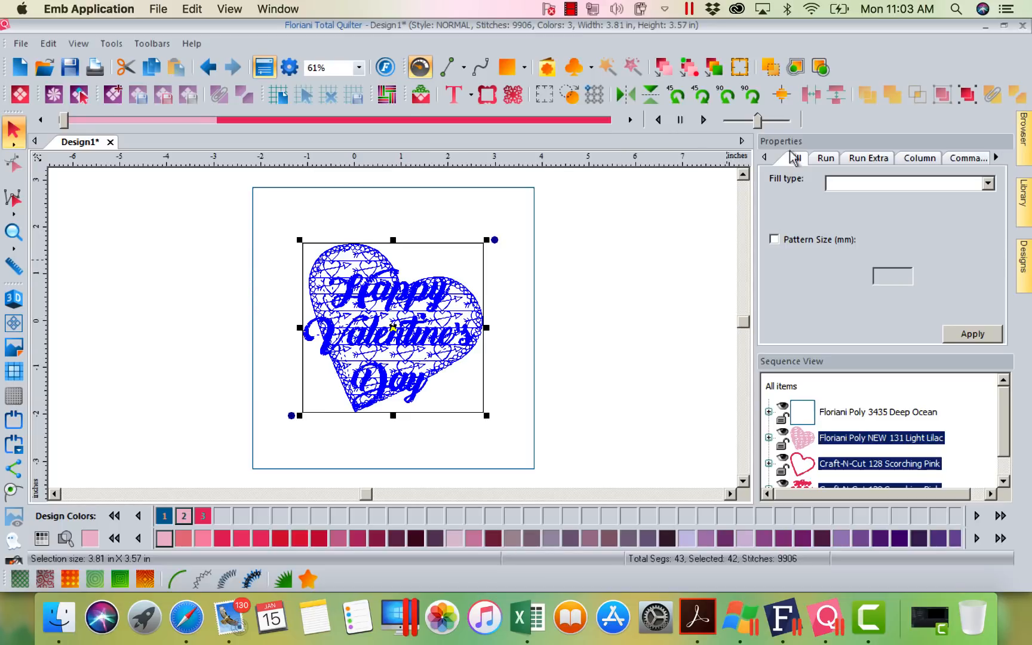
mouse_move(794, 68)
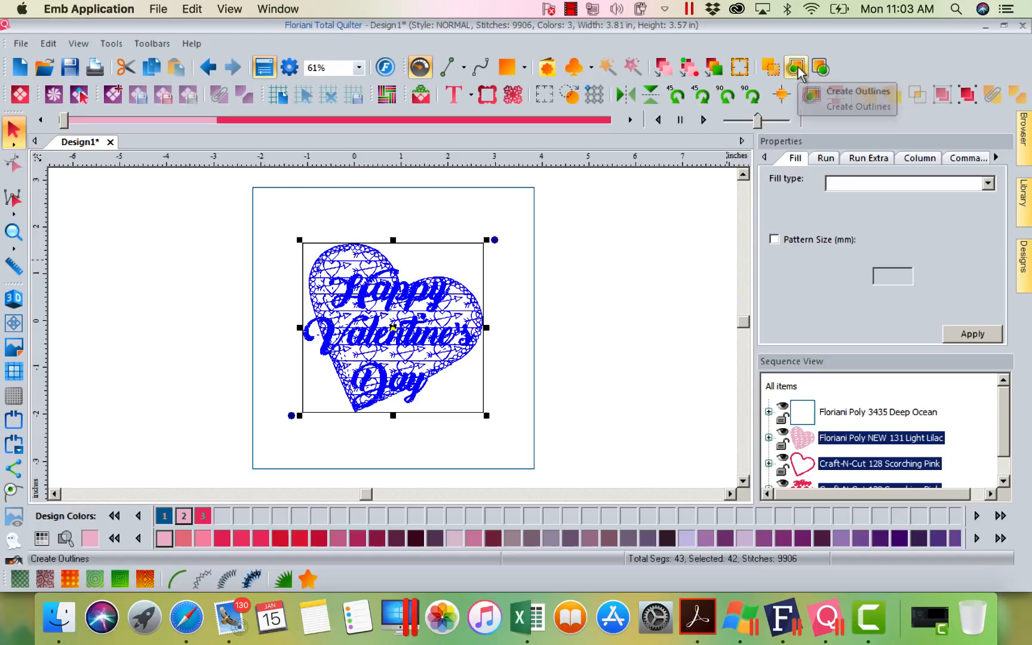
mouse_move(797, 68)
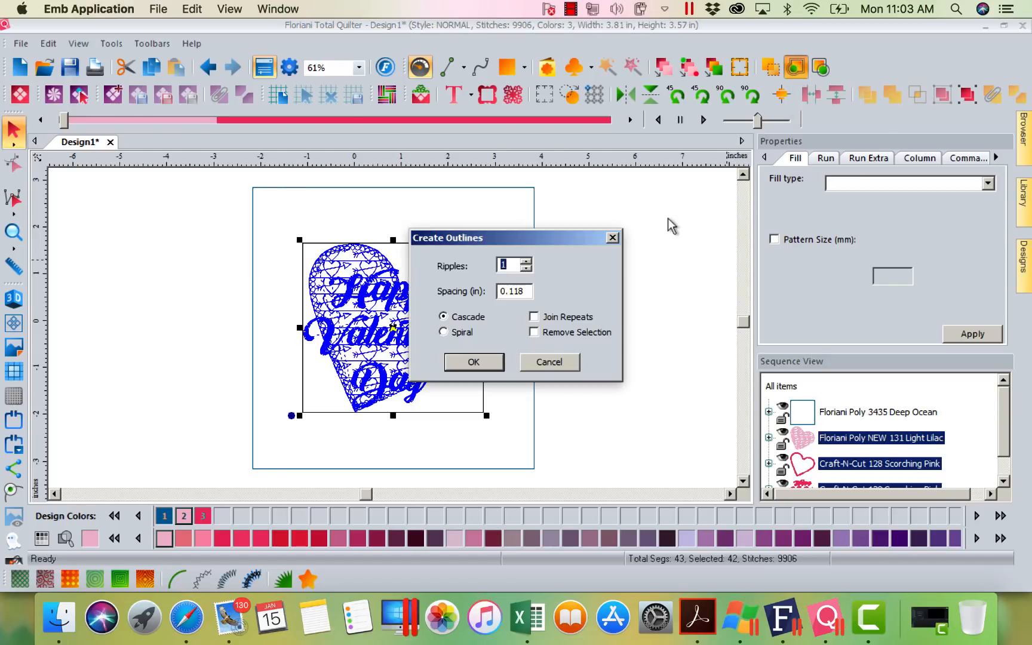
triple_click(513, 291)
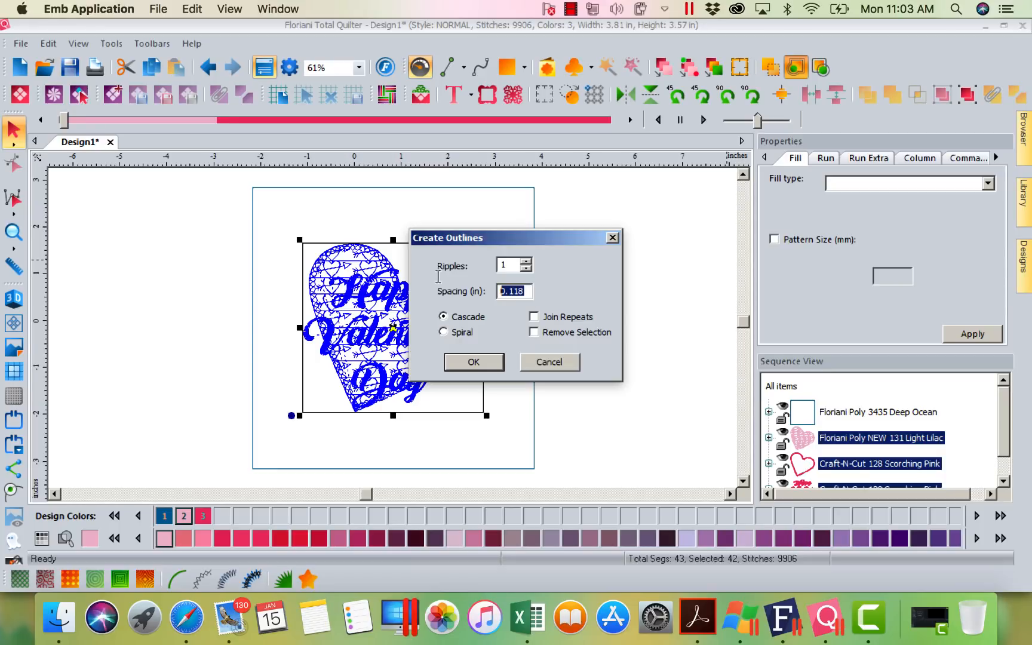
type(".25")
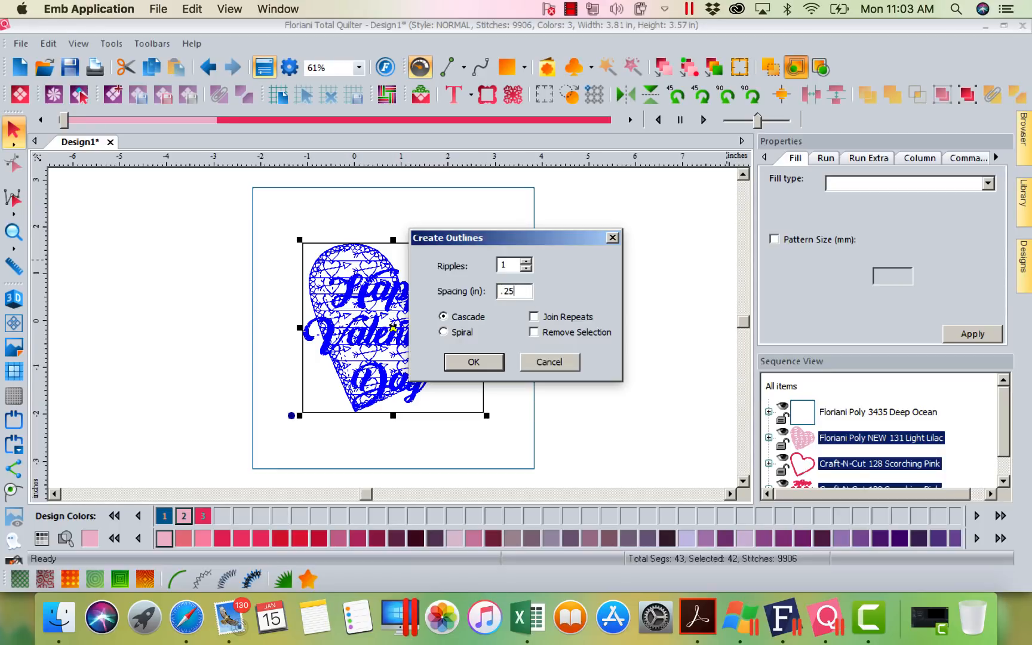
left_click(472, 362)
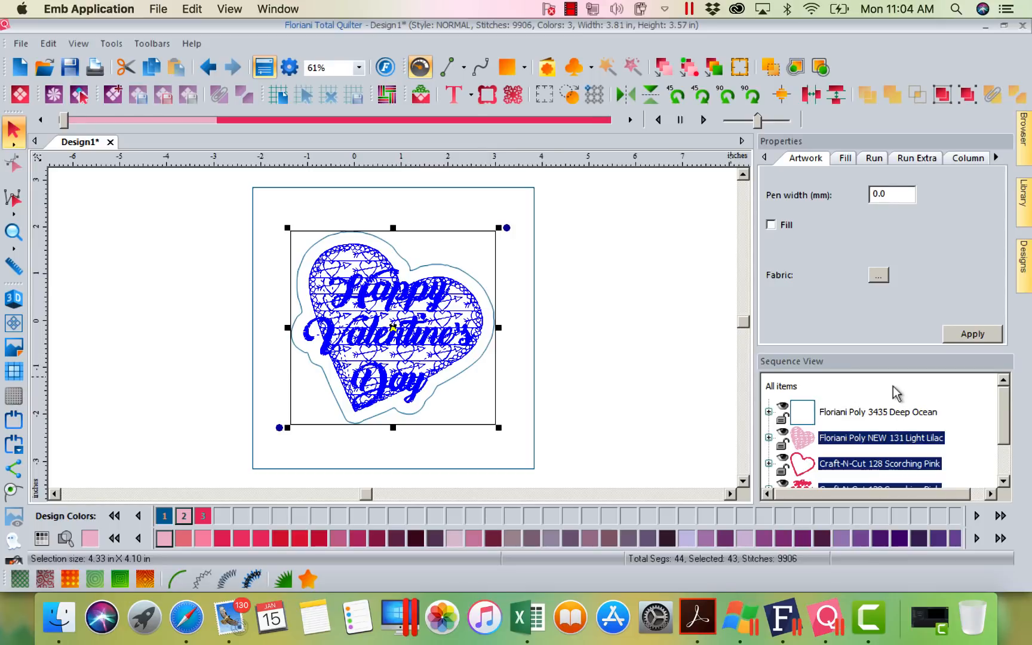
Combine the square and heart outline into one filled shape and open Advanced Stippling patterns.
left_click(878, 411)
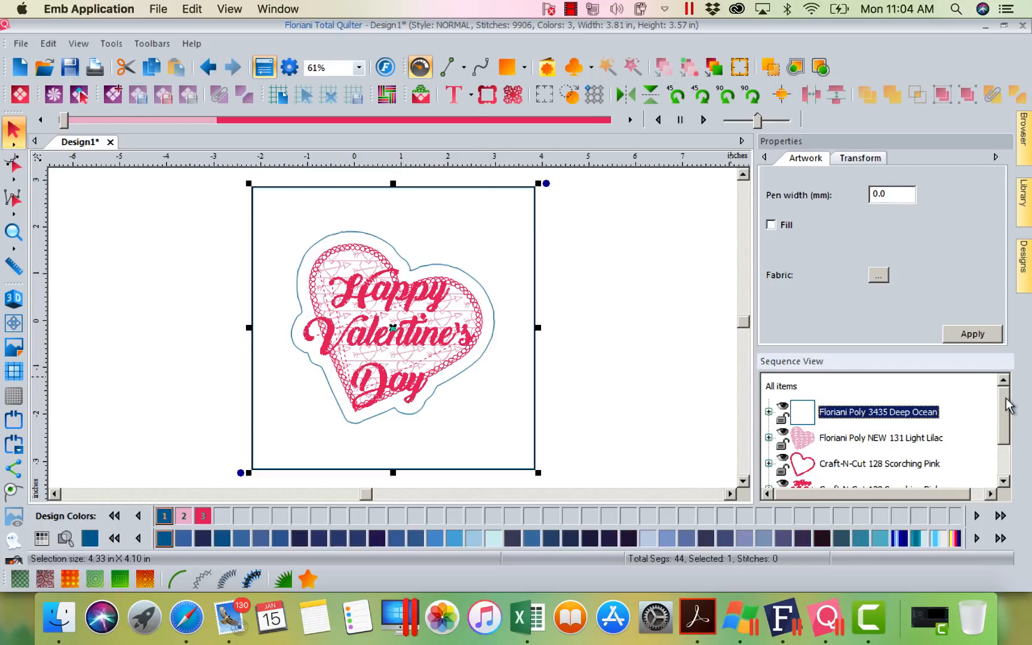
scroll("down", 3)
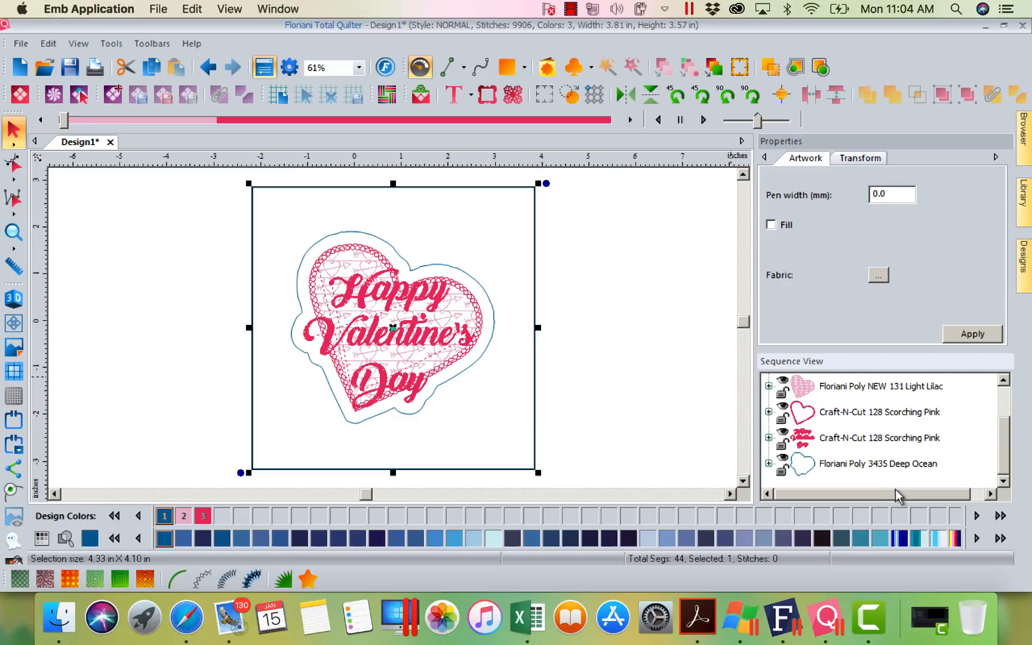
mouse_move(883, 470)
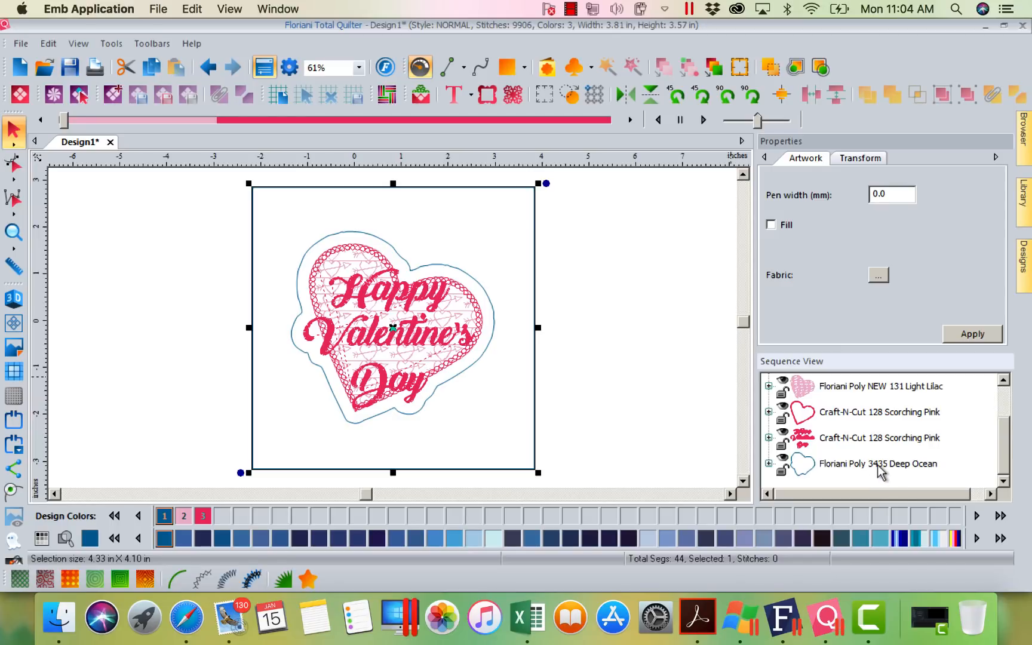
left_click(879, 464)
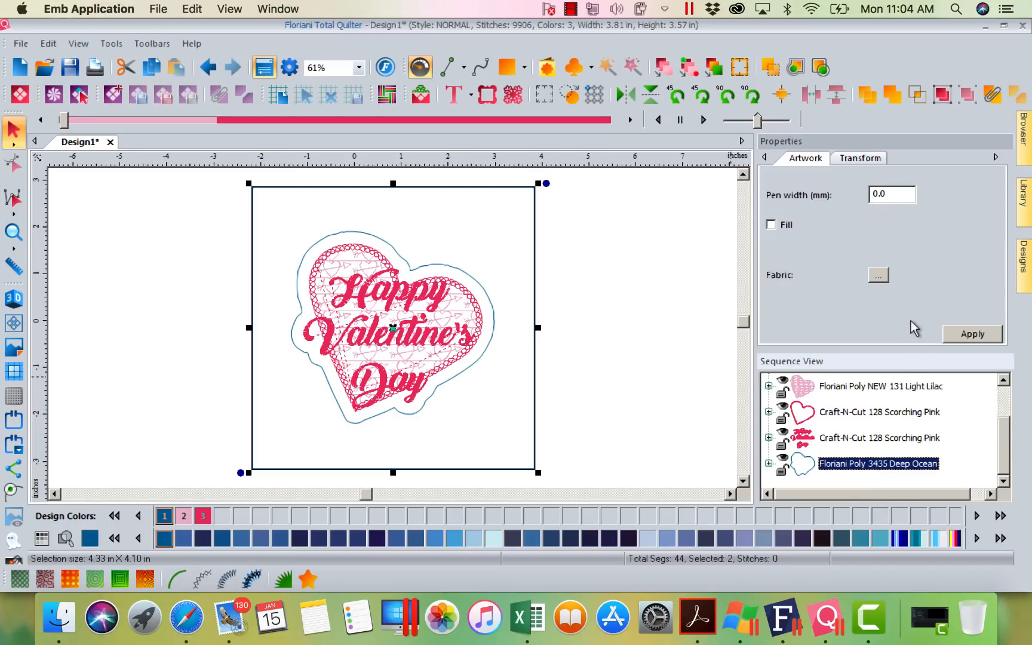
mouse_move(991, 94)
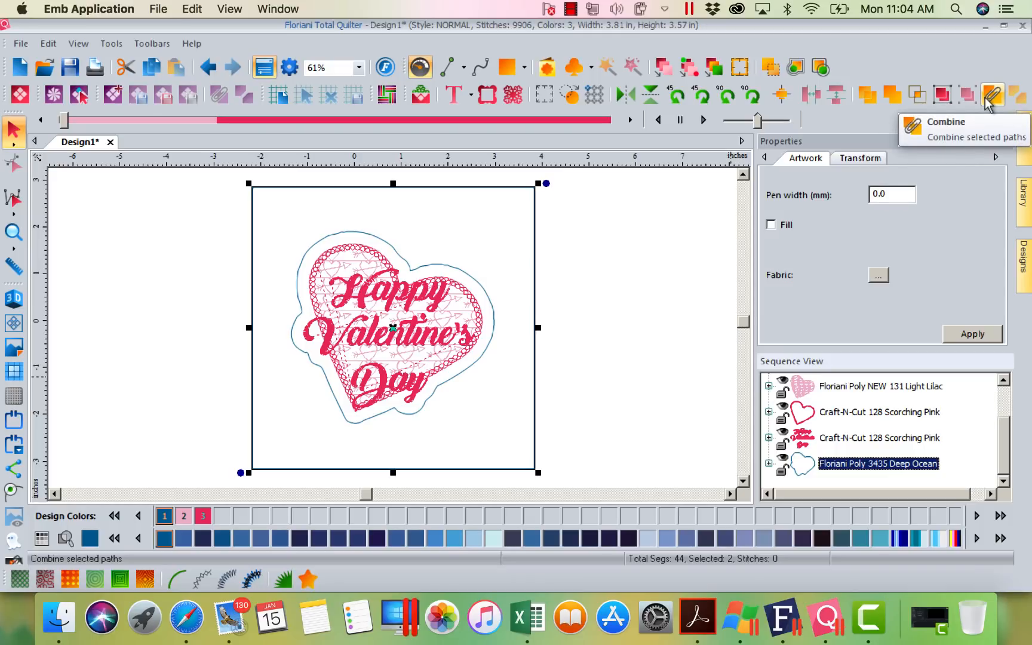
mouse_move(992, 95)
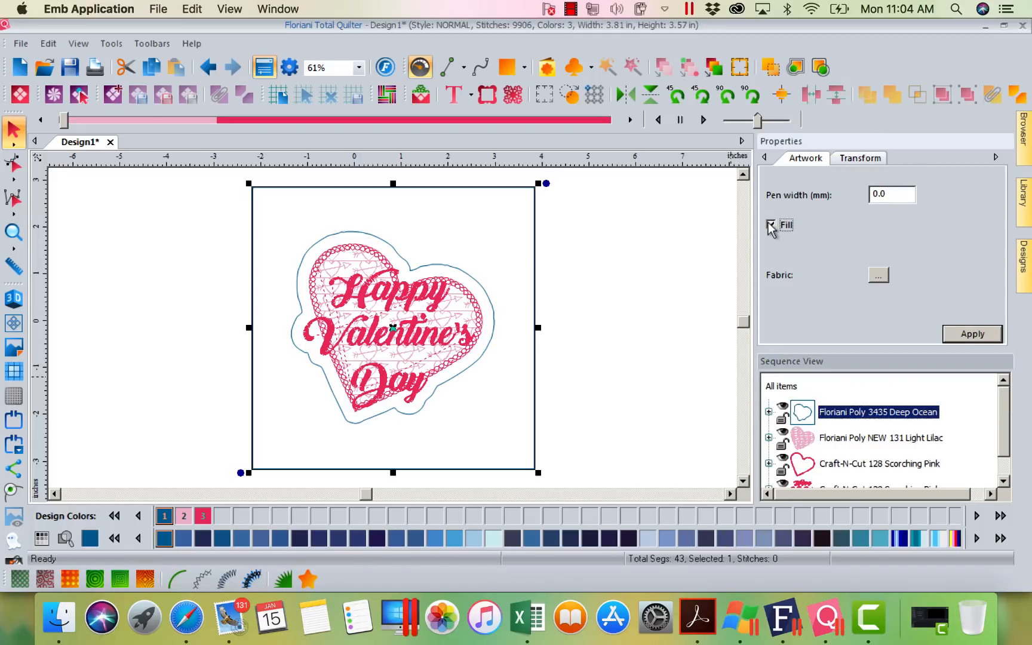
left_click(771, 225)
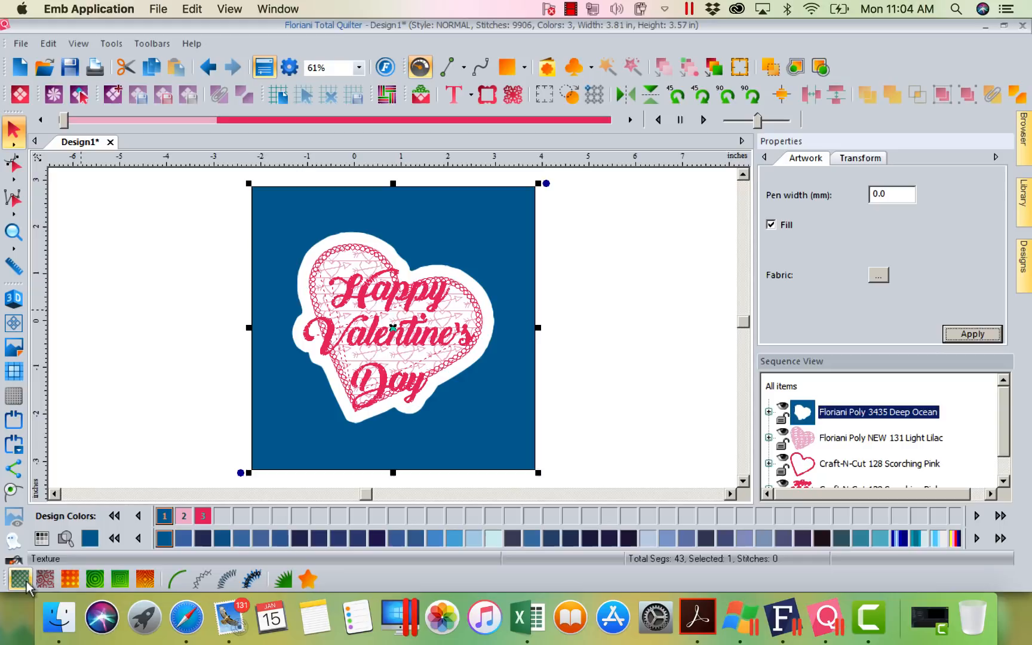
mouse_move(20, 580)
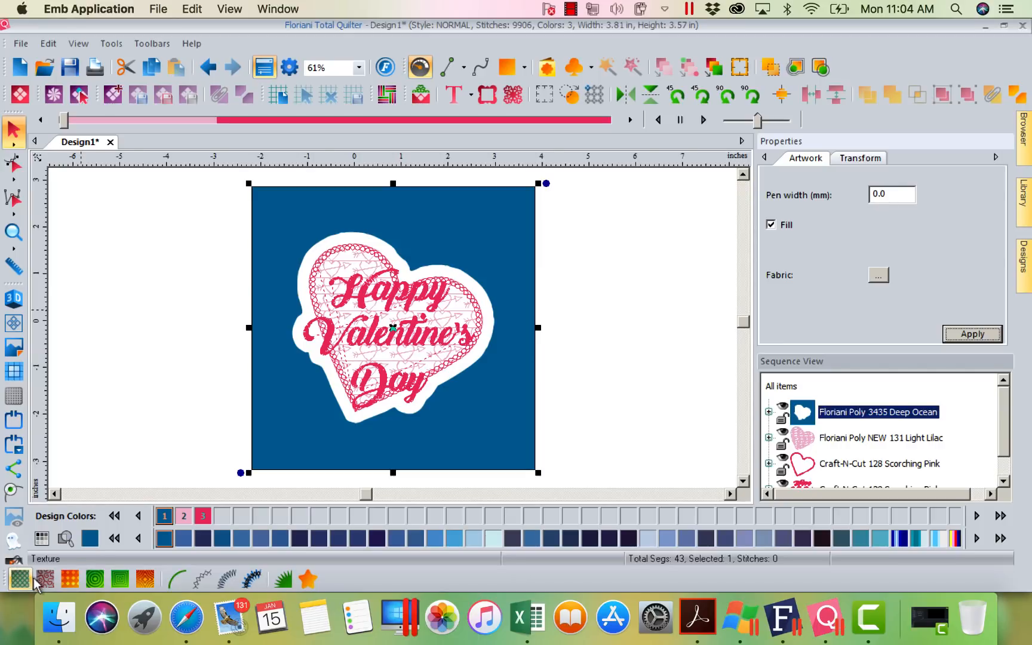
mouse_move(48, 579)
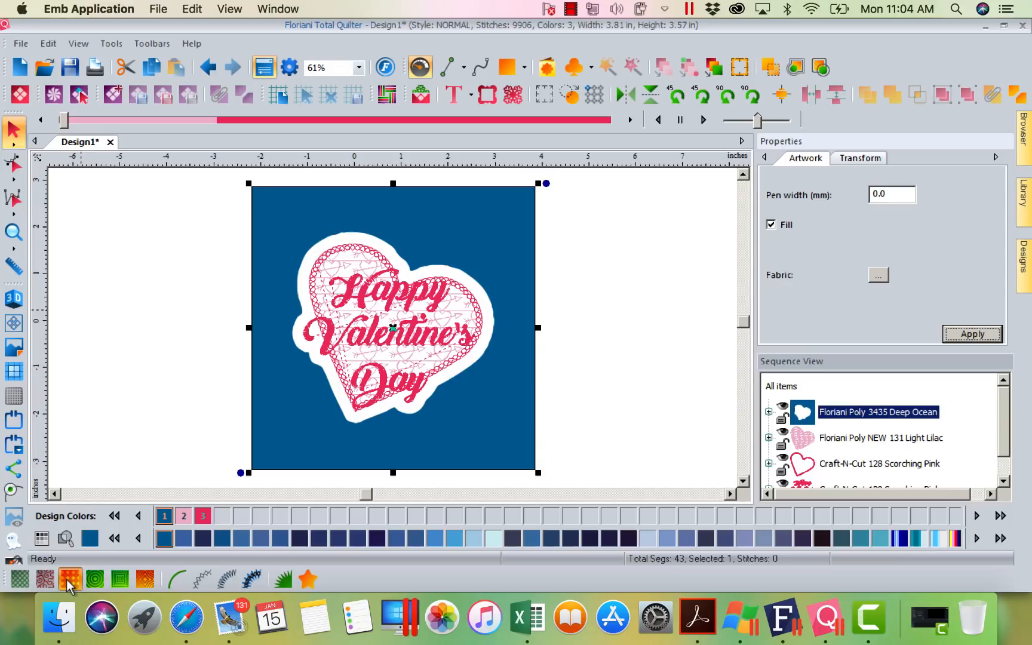
left_click(69, 580)
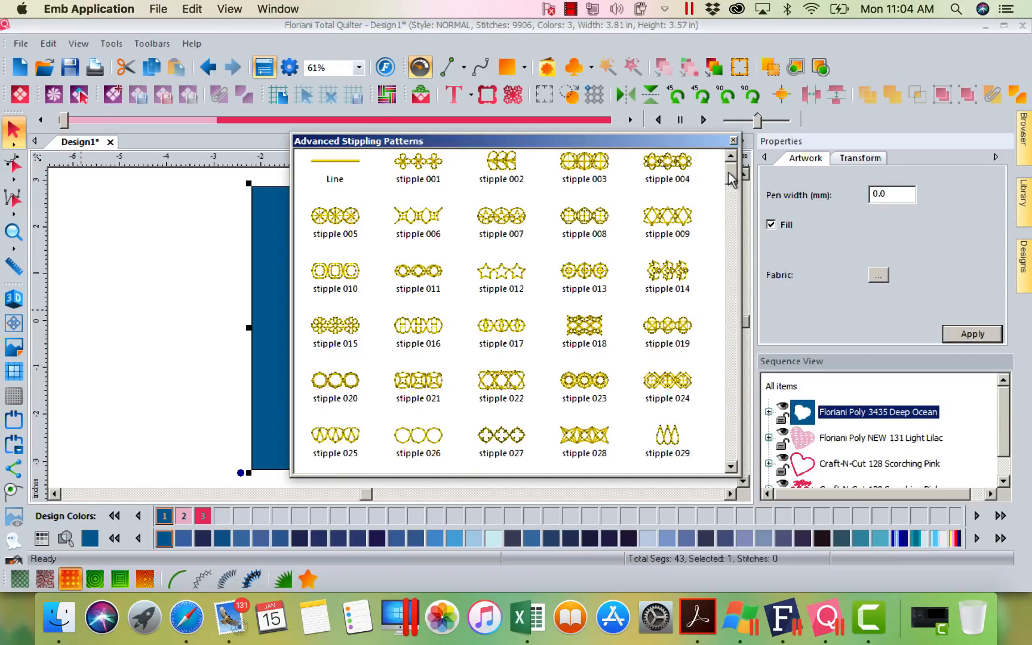
scroll("down", 3)
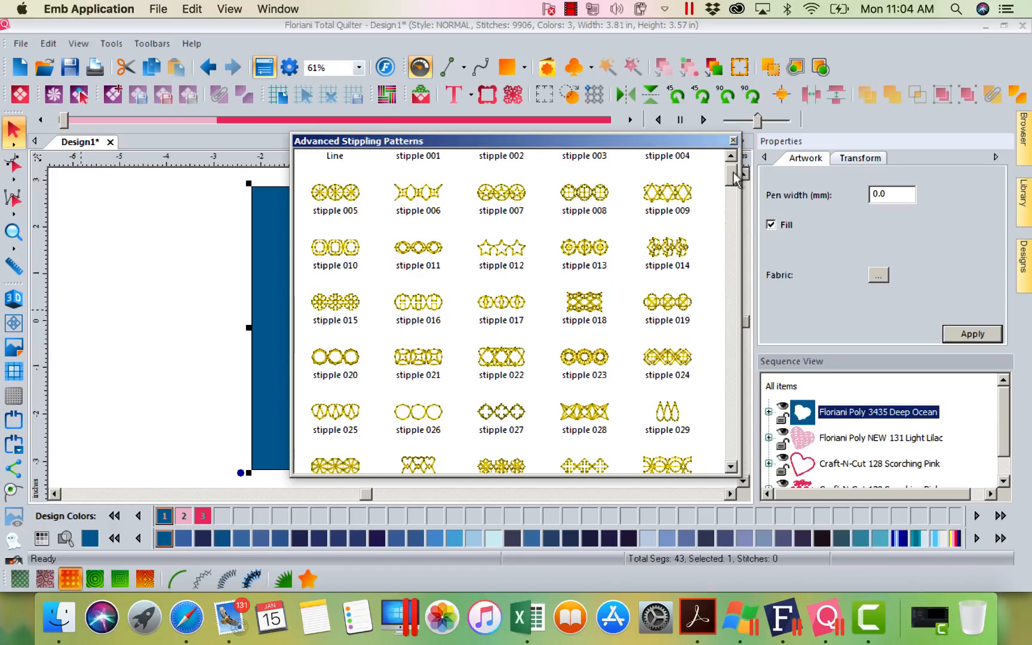
scroll("down", 3)
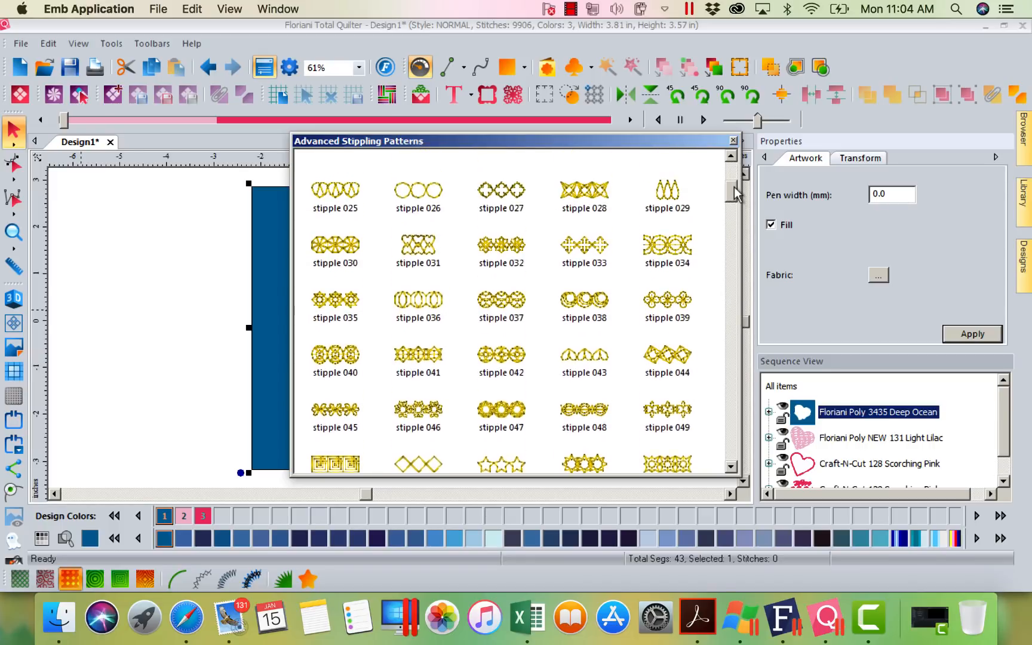
scroll("up", 3)
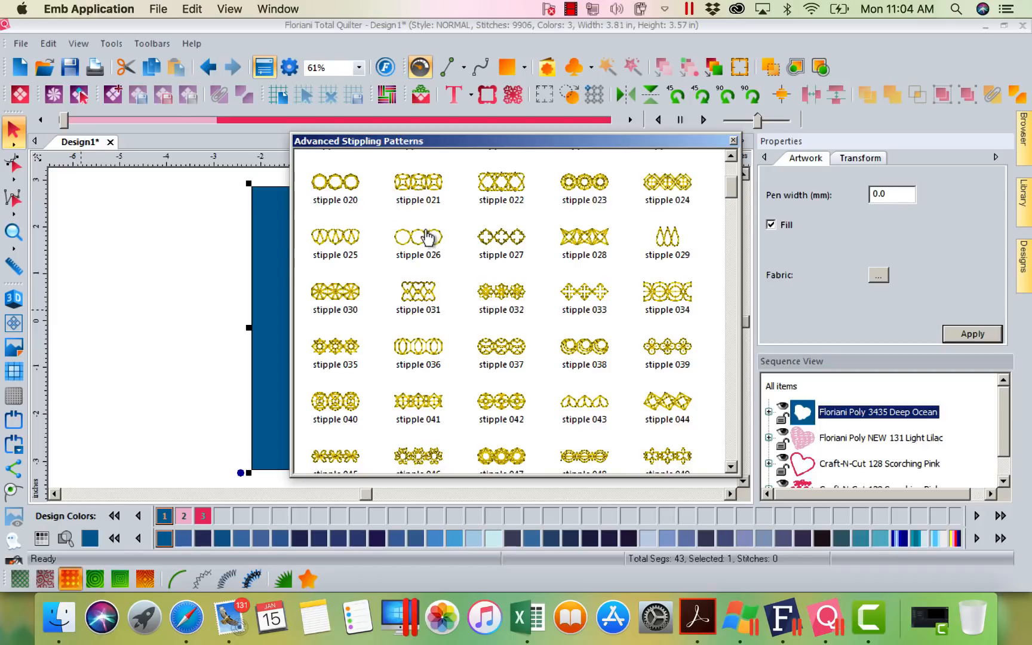
double_click(418, 237)
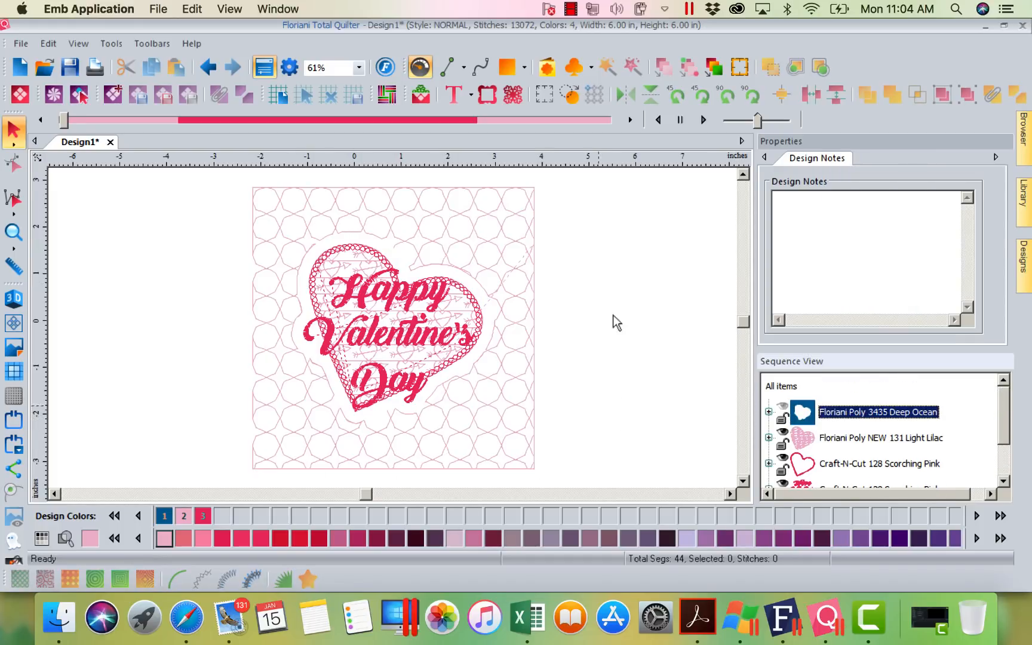
mouse_move(497, 202)
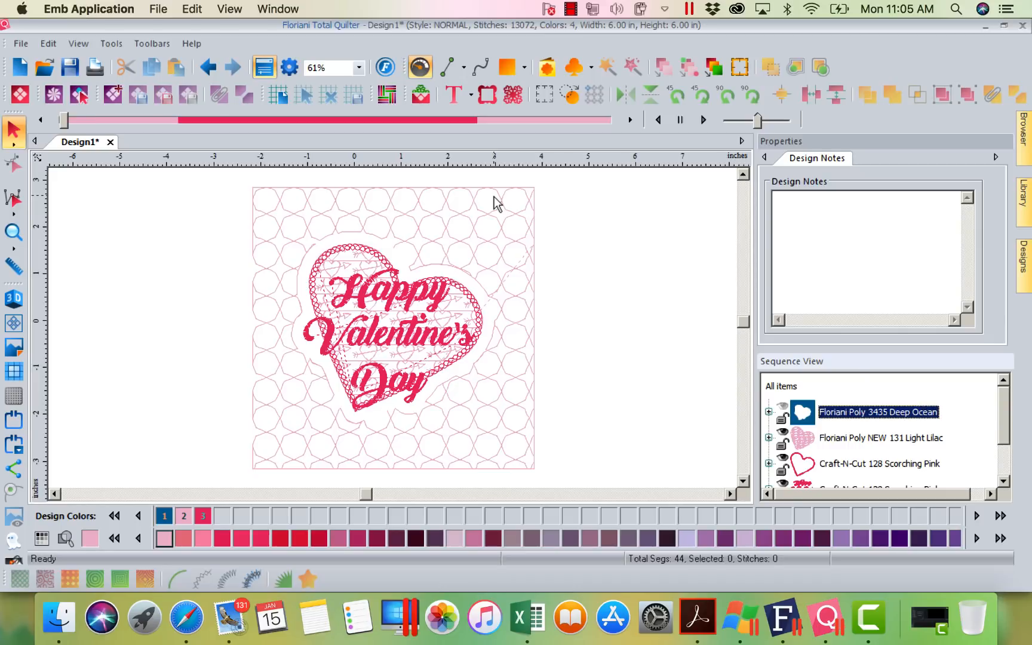
Make the Floriani Poly 3435 Deep Ocean background shape visible again.
left_click(802, 411)
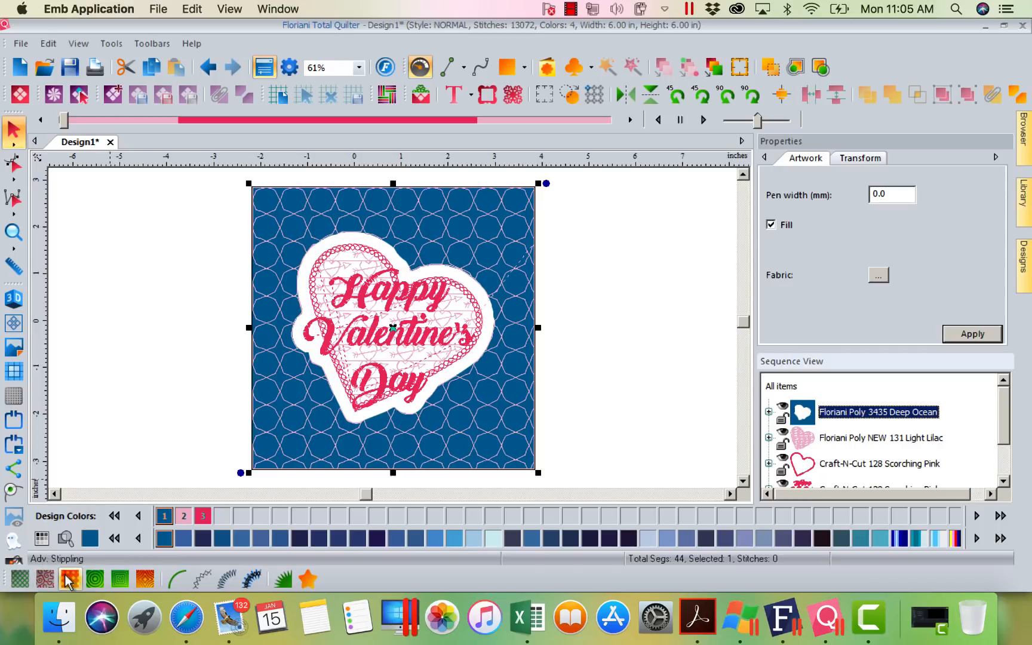
Add the stipple 353 Advanced Stippling pattern, then select the stipple 026 layer.
left_click(66, 580)
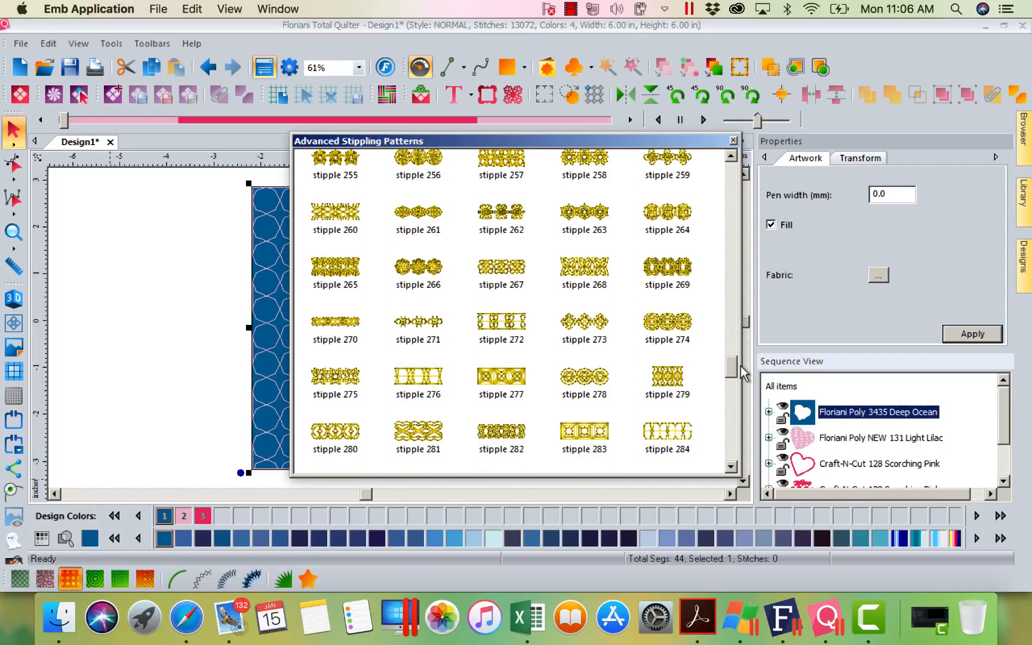
scroll("down", 3)
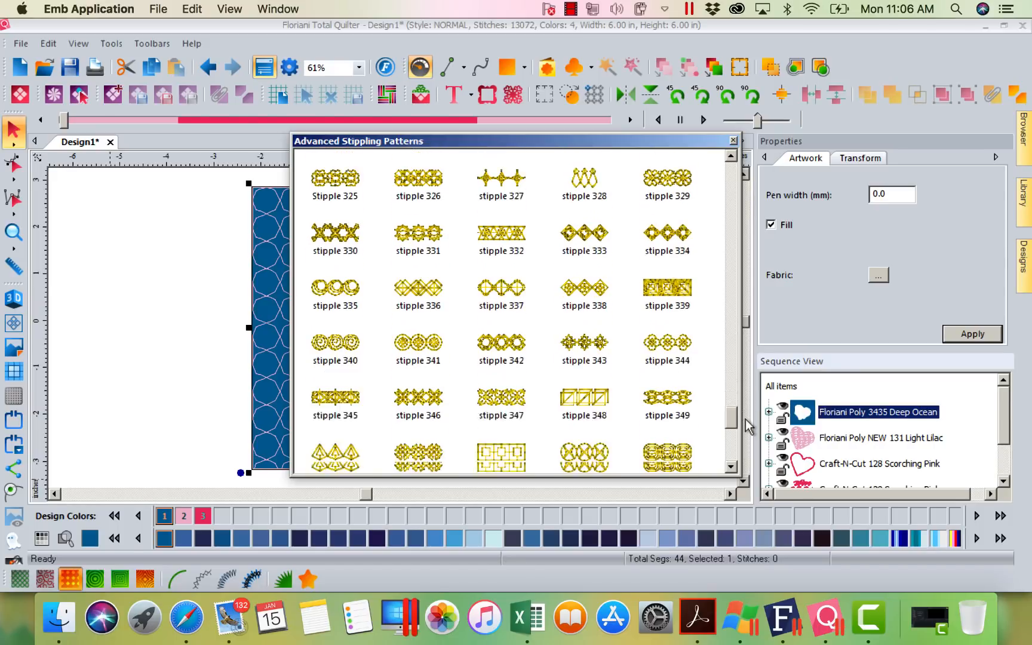
scroll("down", 3)
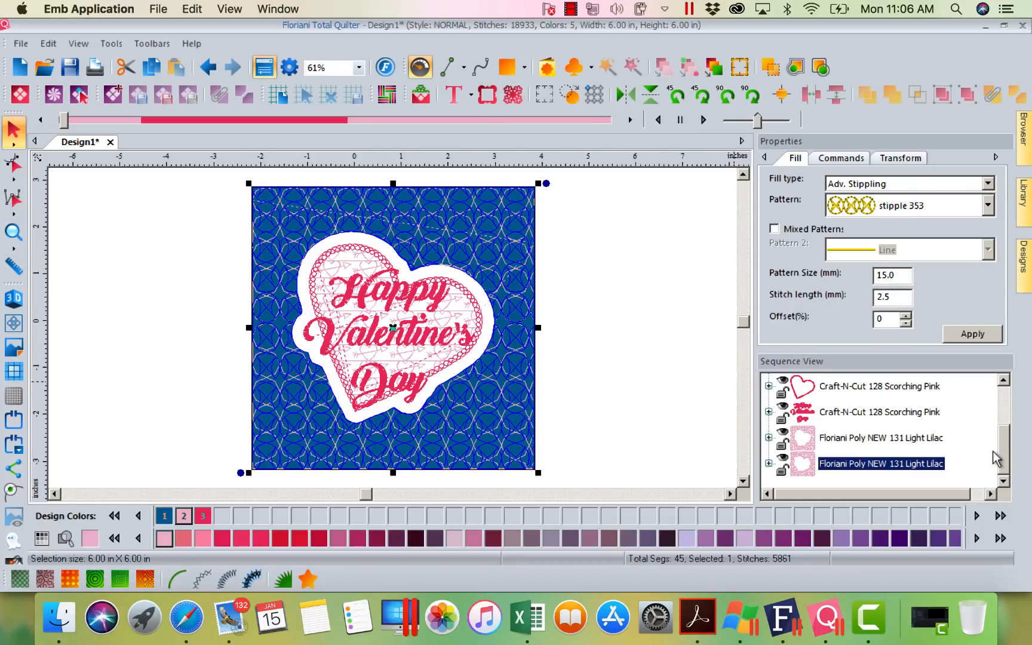
scroll("up", 3)
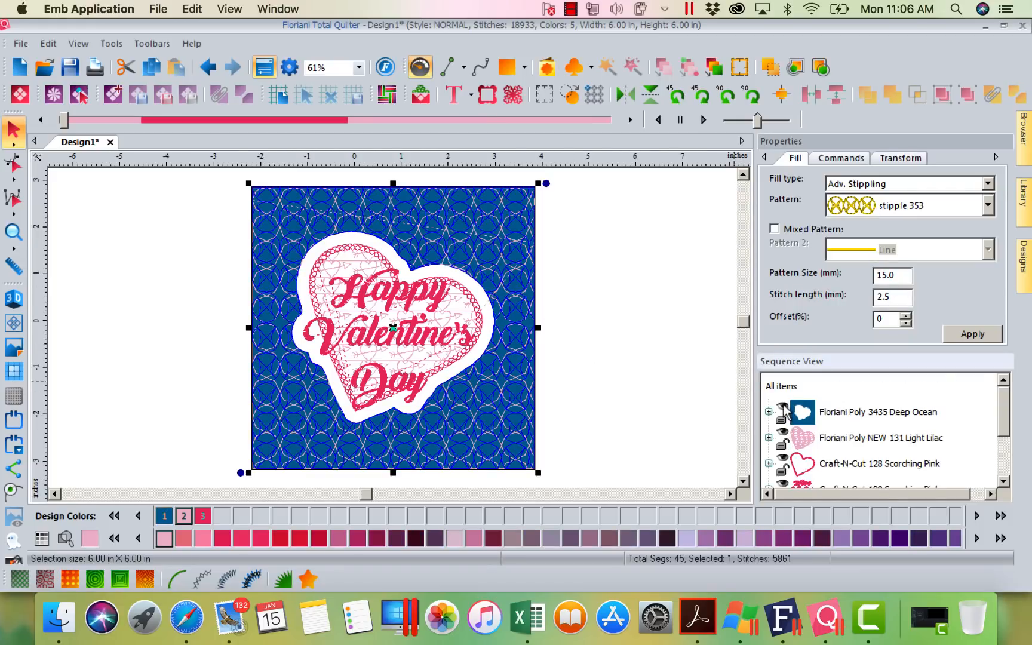
left_click(447, 227)
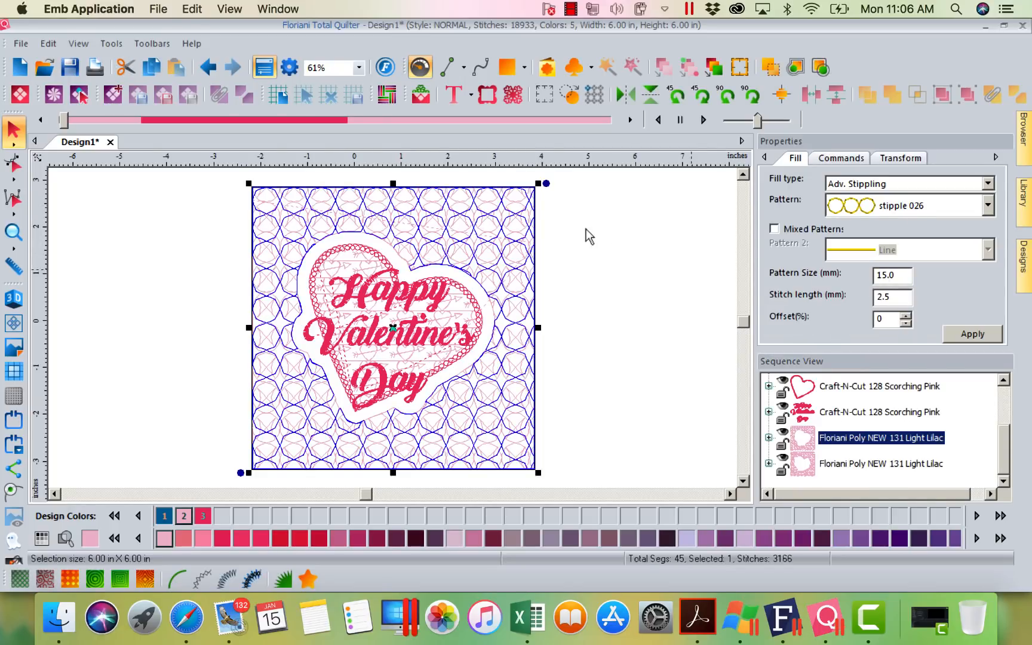
mouse_move(662, 314)
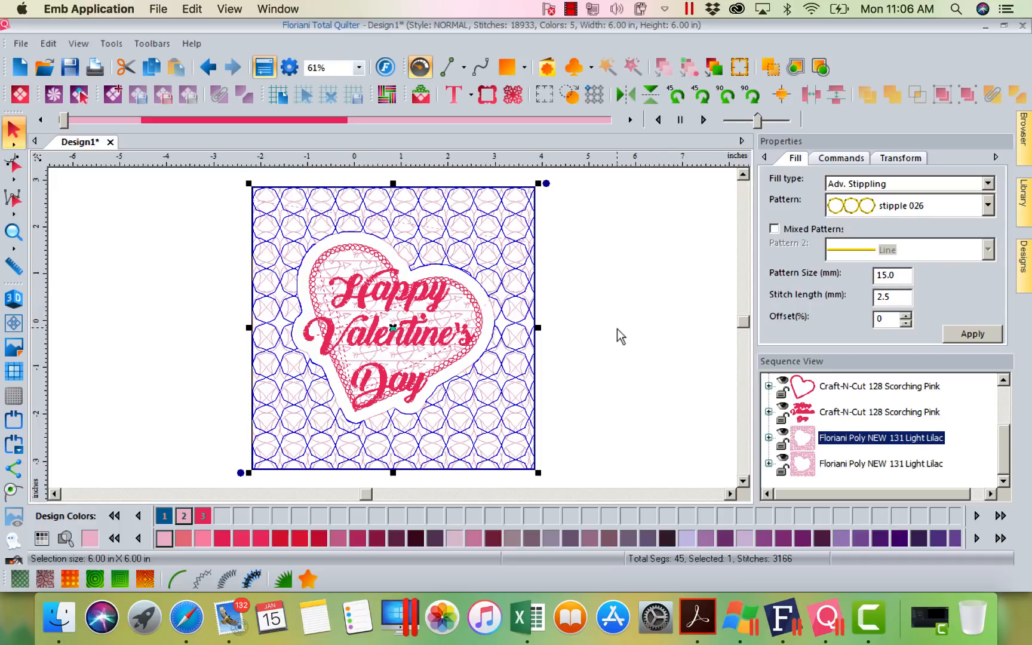
mouse_move(641, 260)
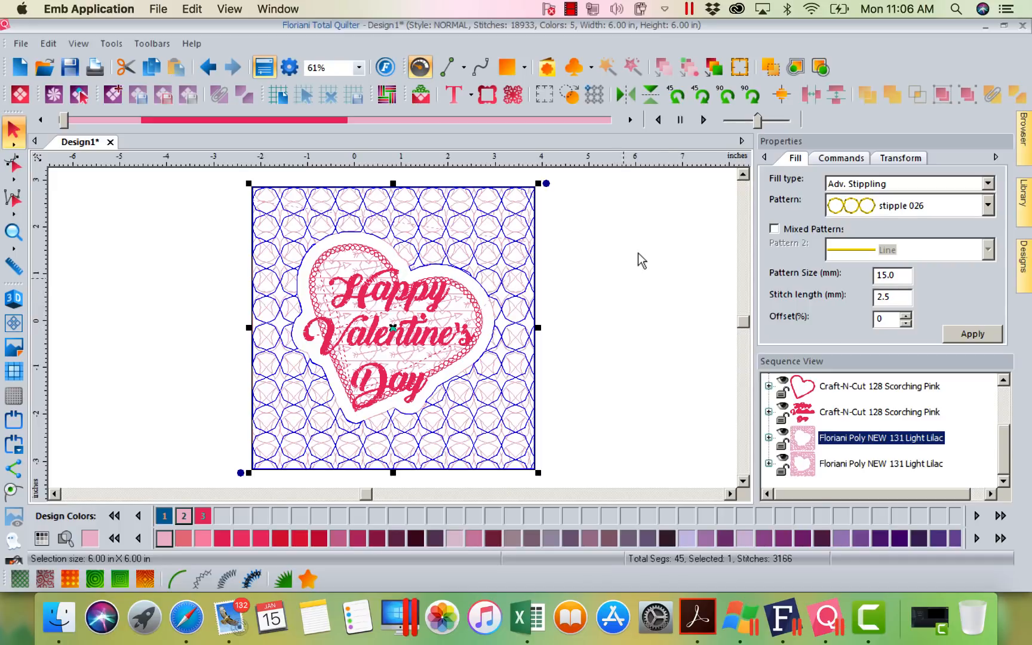
mouse_move(645, 291)
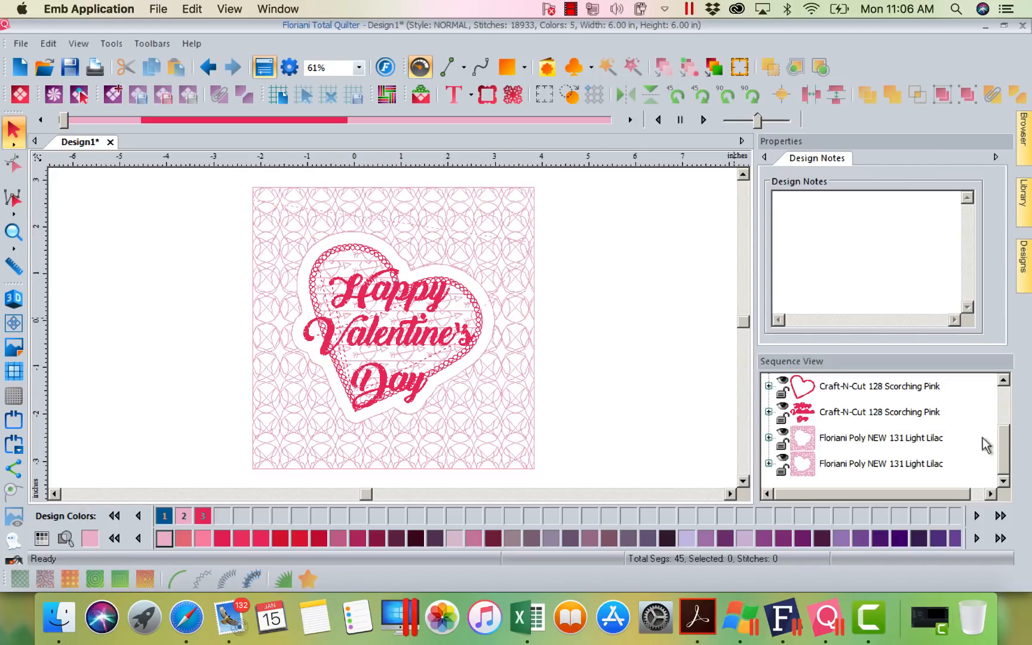
Delete the extra stipple 353 layer from Sequence View.
left_click(880, 438)
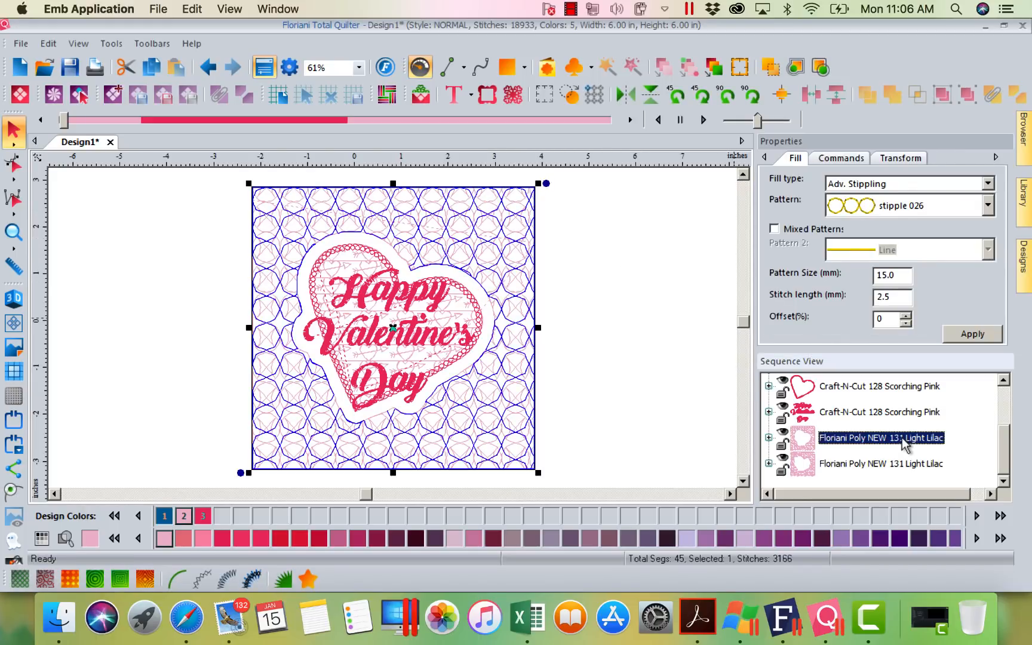
left_click(880, 463)
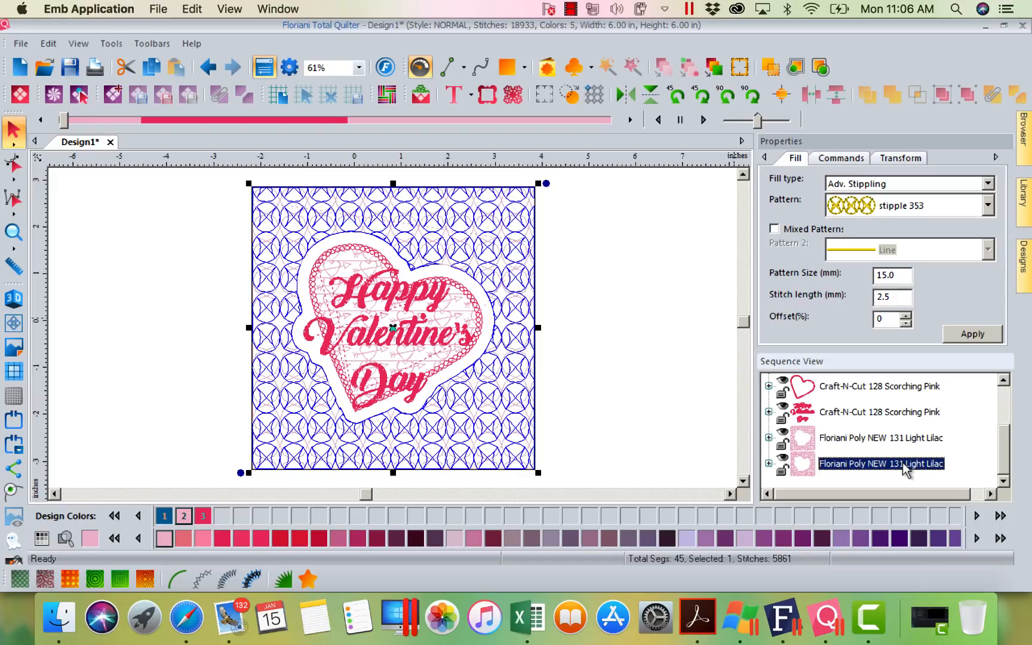
right_click(880, 464)
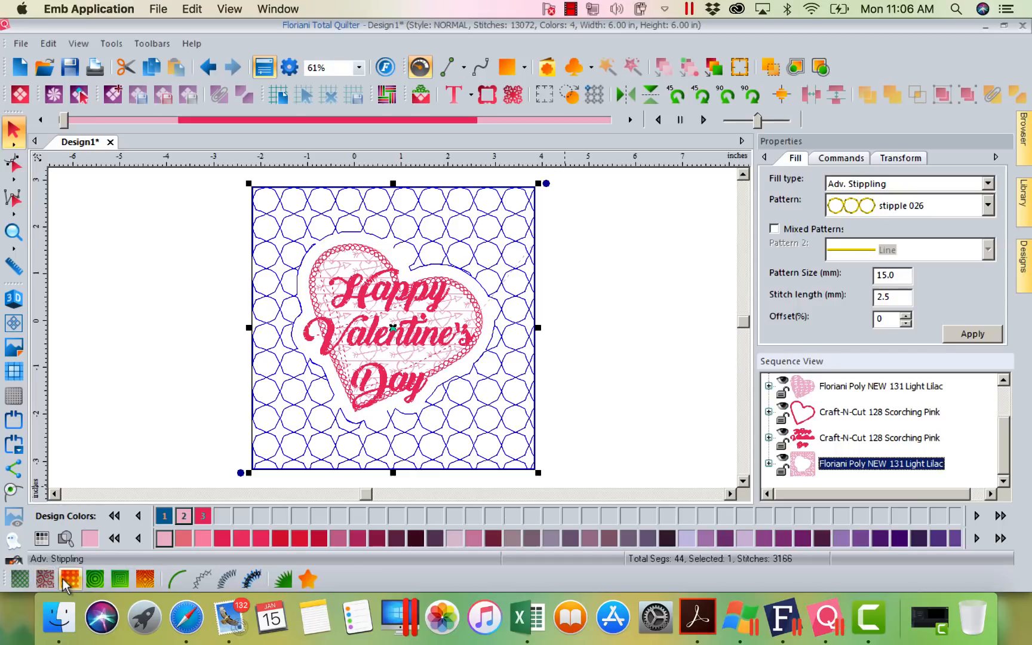
Switch the background stippling to the star stipple 012 pattern and apply it.
left_click(987, 206)
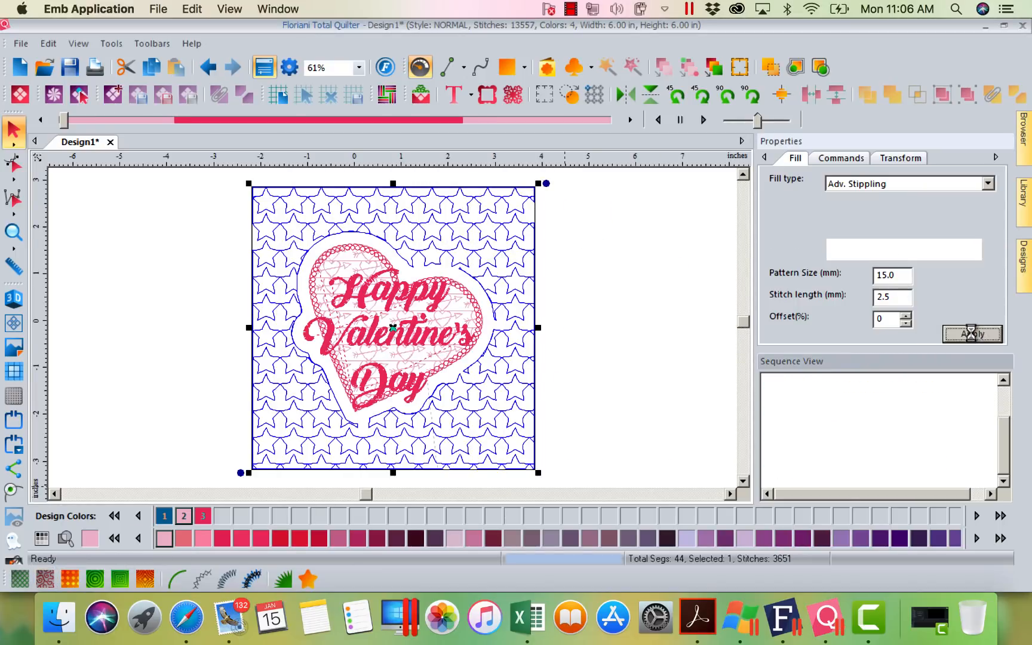
left_click(972, 335)
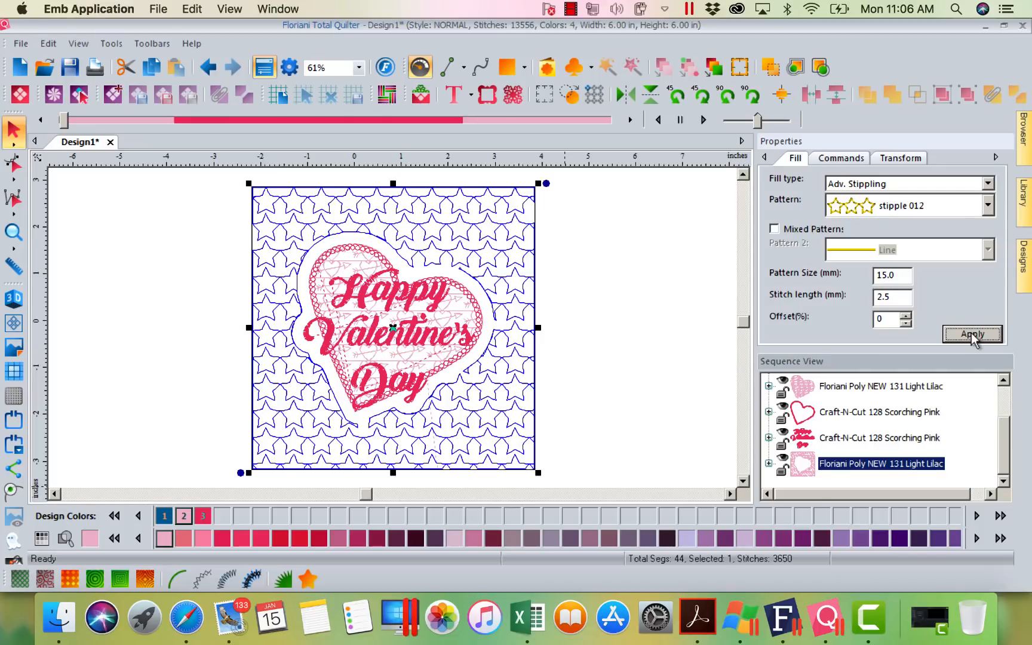
left_click(973, 335)
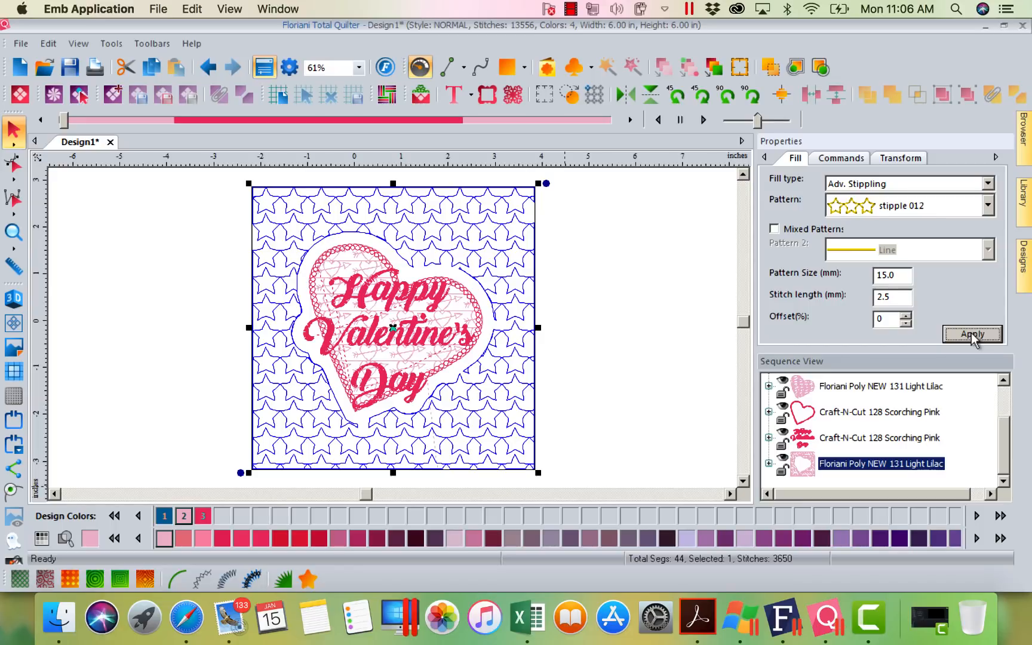
left_click(972, 334)
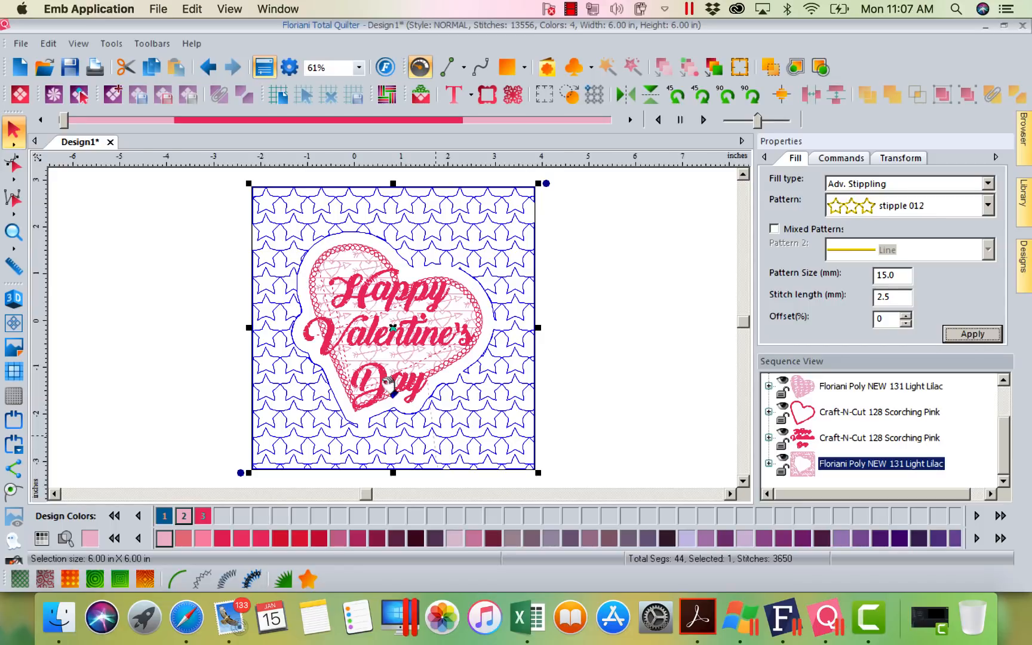
mouse_move(94, 579)
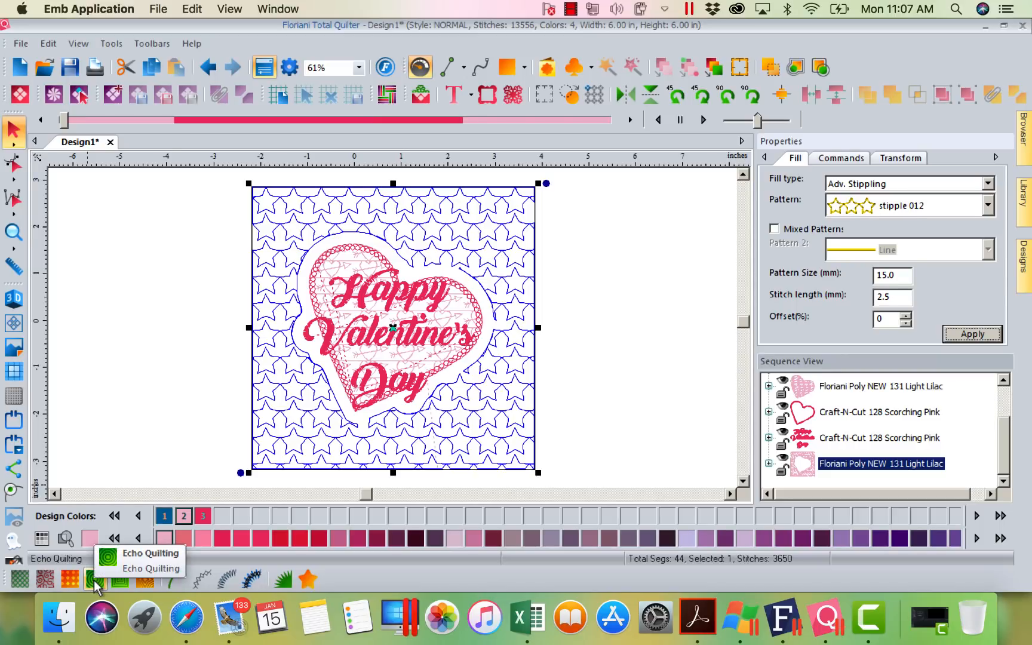
mouse_move(95, 579)
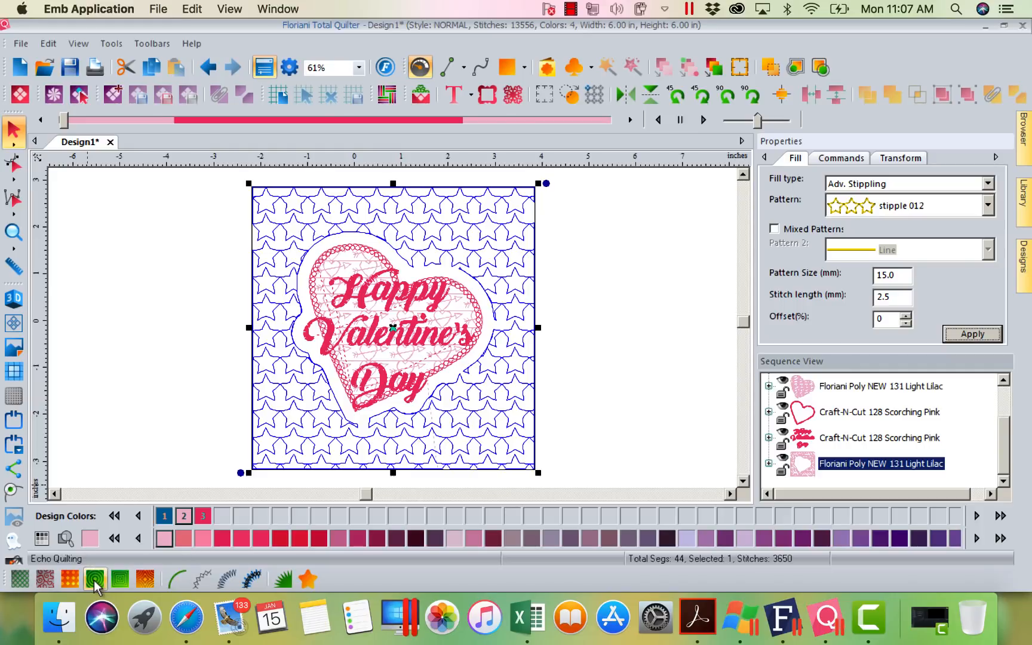
mouse_move(119, 580)
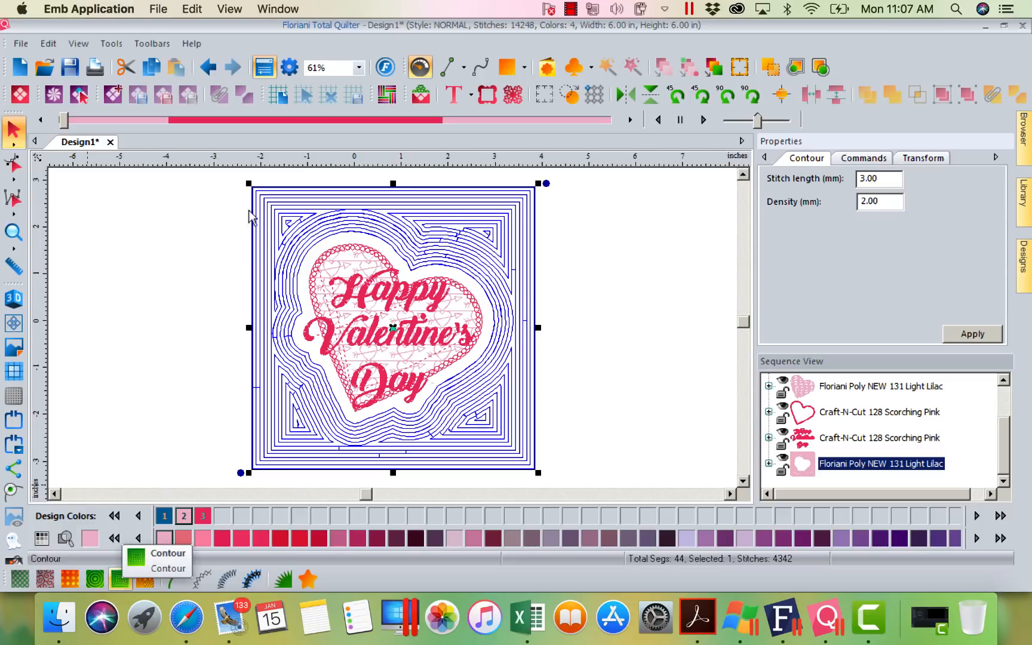
mouse_move(148, 582)
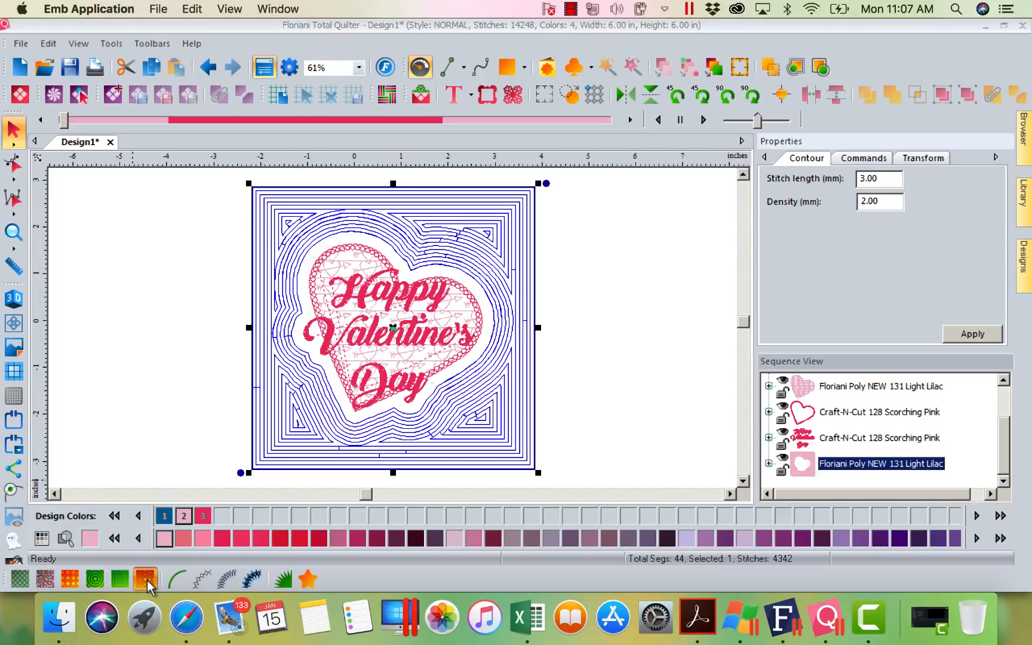
Try a Heart 5 shape echo fill, then undo back to the contour quilting.
left_click(145, 580)
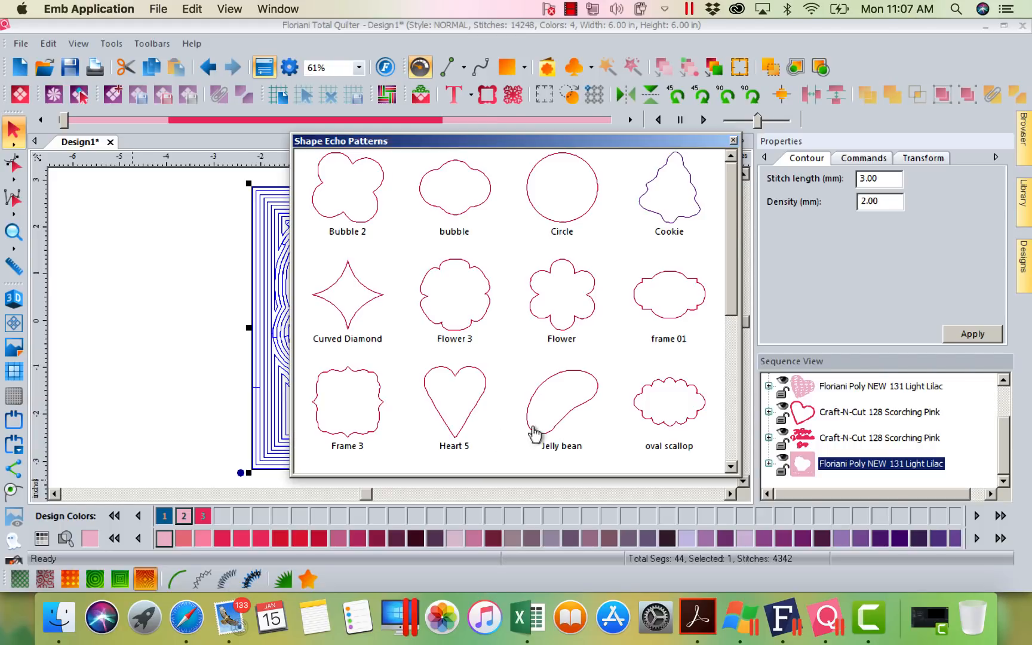
double_click(453, 401)
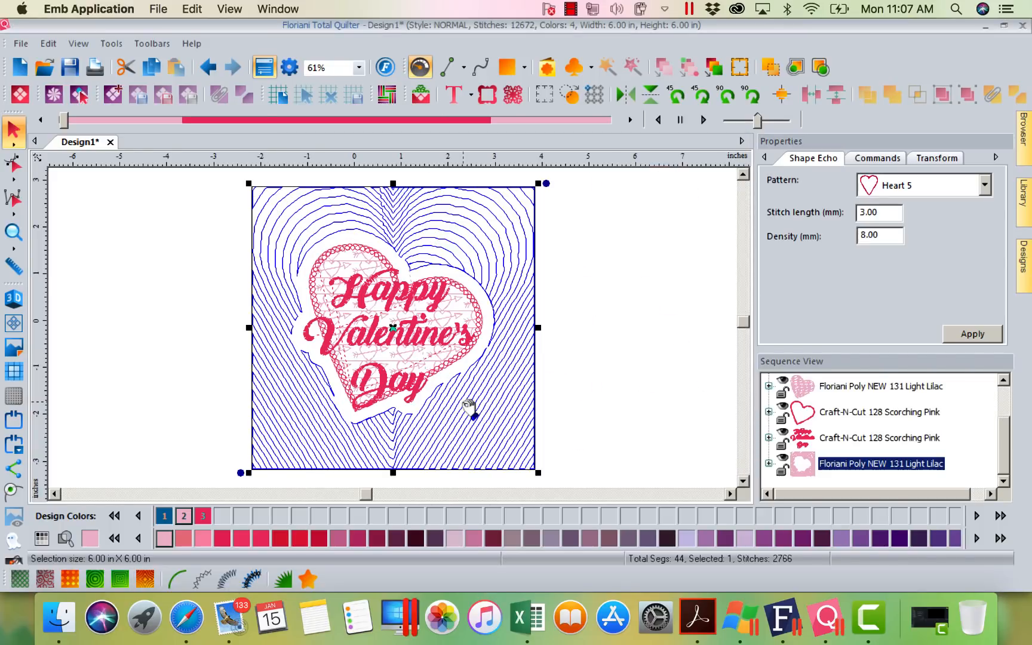
mouse_move(560, 283)
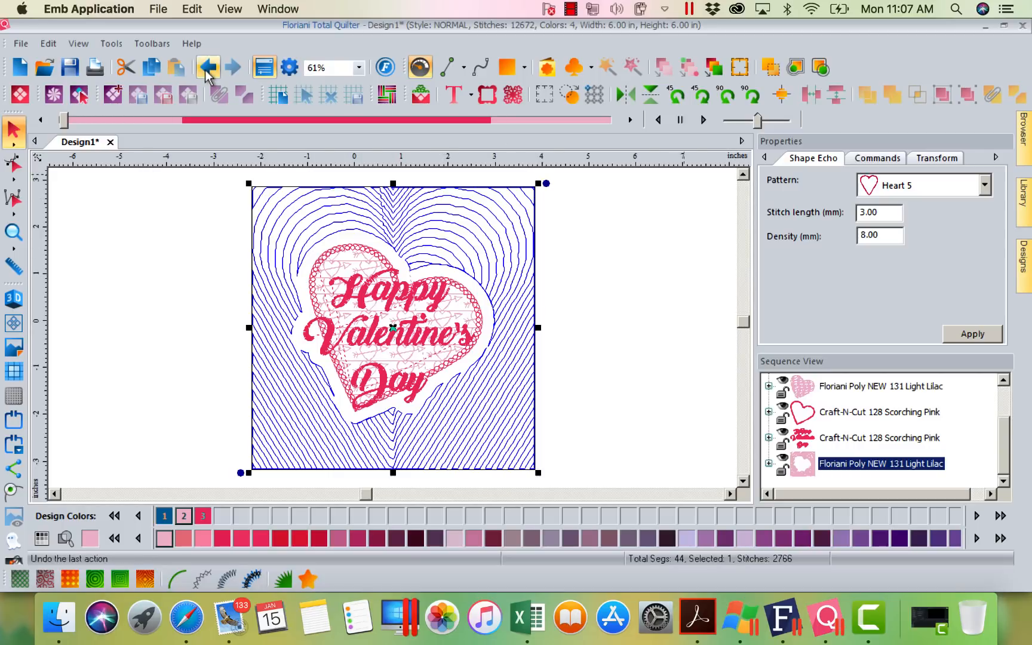
left_click(208, 67)
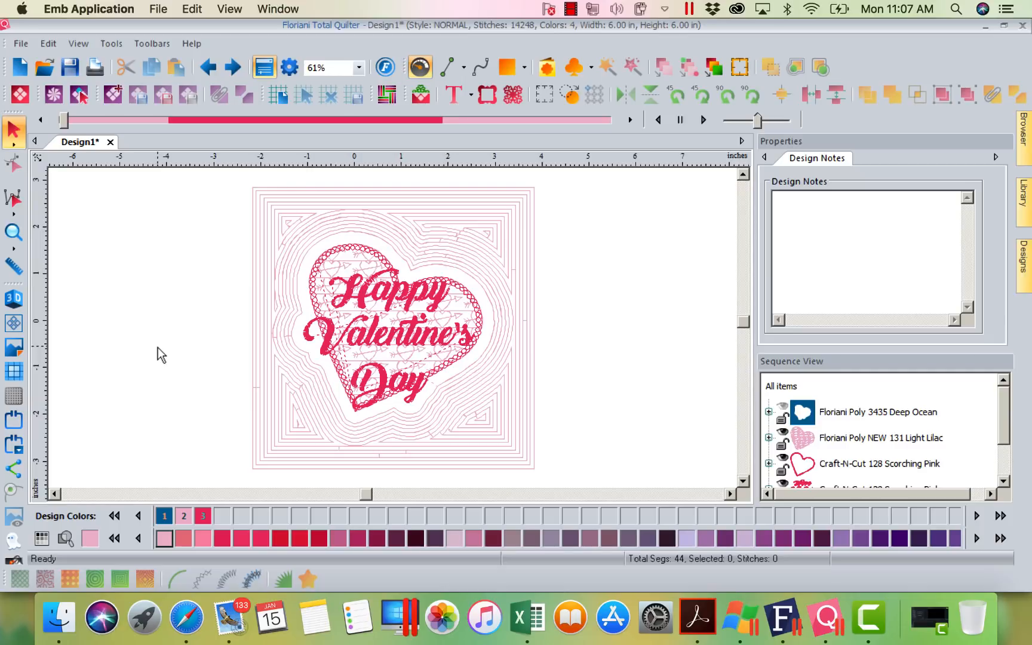
mouse_move(166, 270)
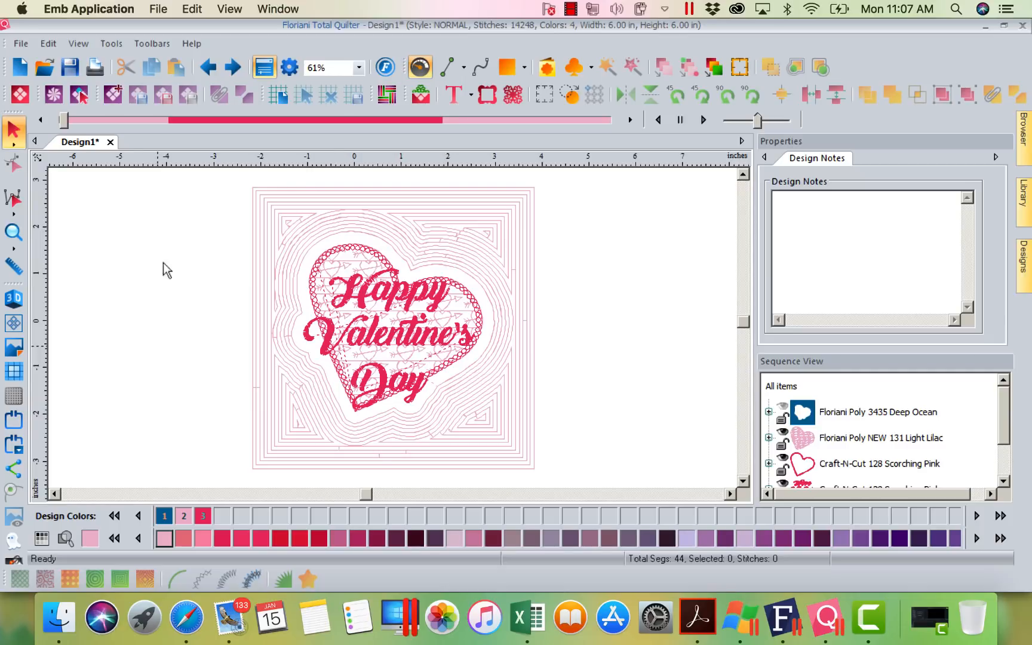
Browse the Pieced, Strip and Windmill appliquilt block folders, then close the library.
left_click(53, 94)
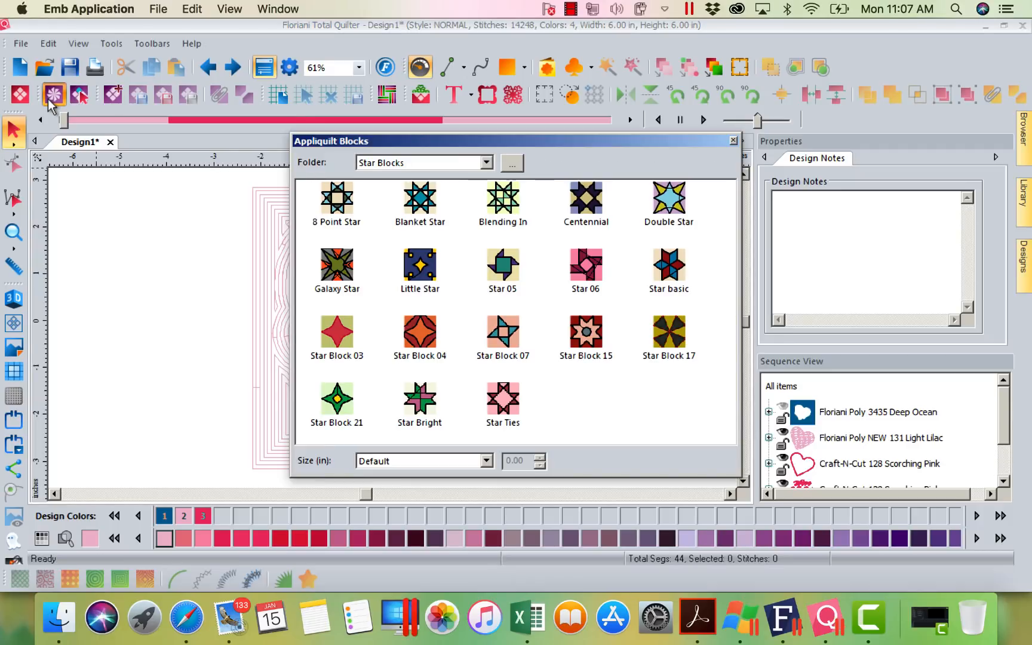
left_click(485, 163)
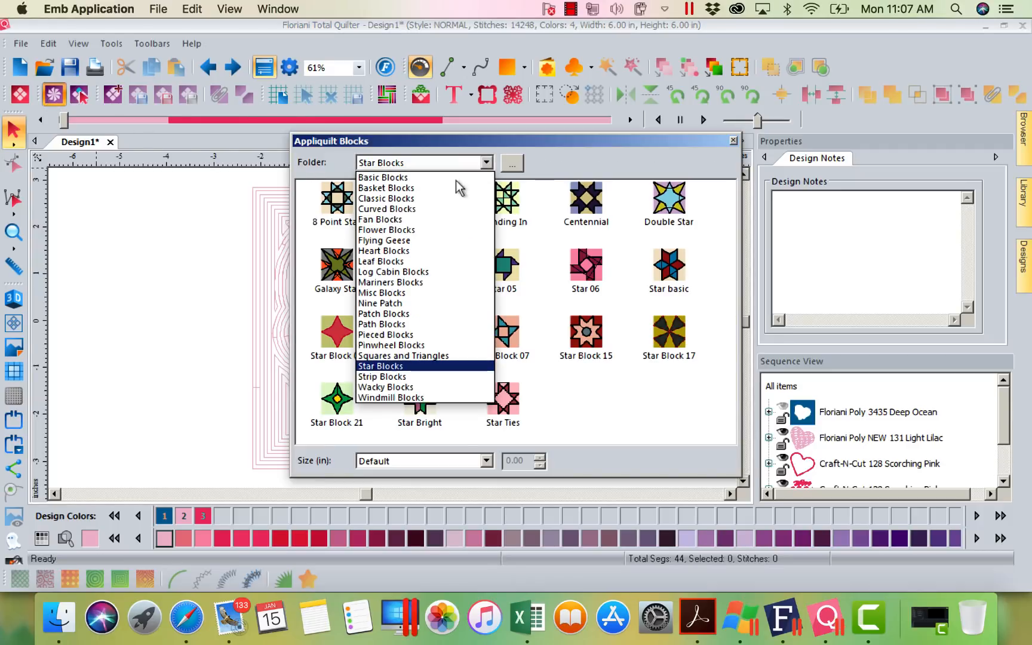
left_click(380, 220)
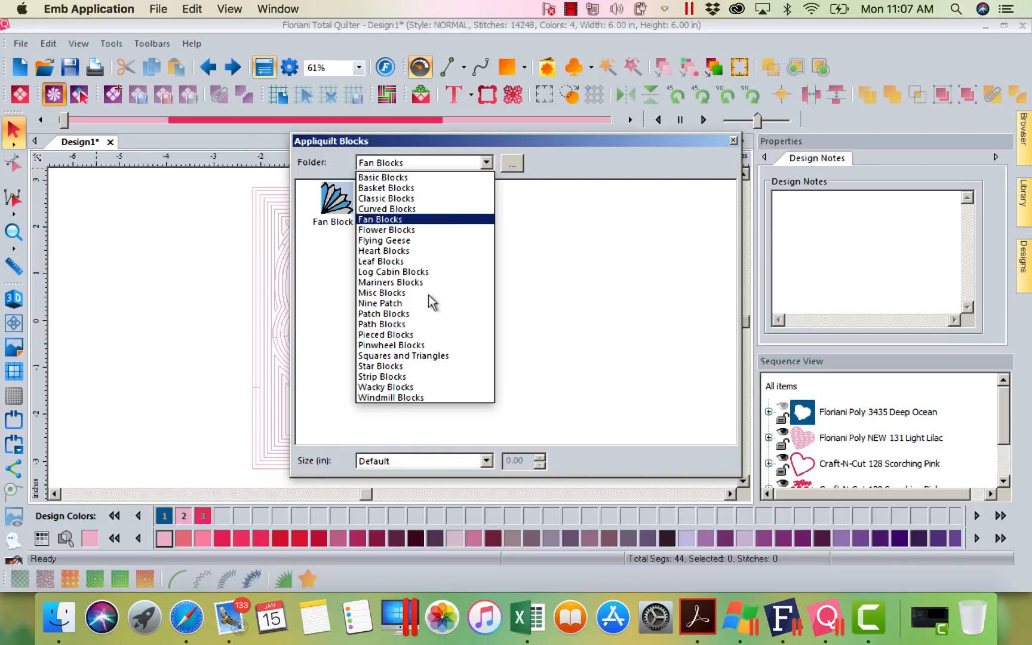
left_click(385, 334)
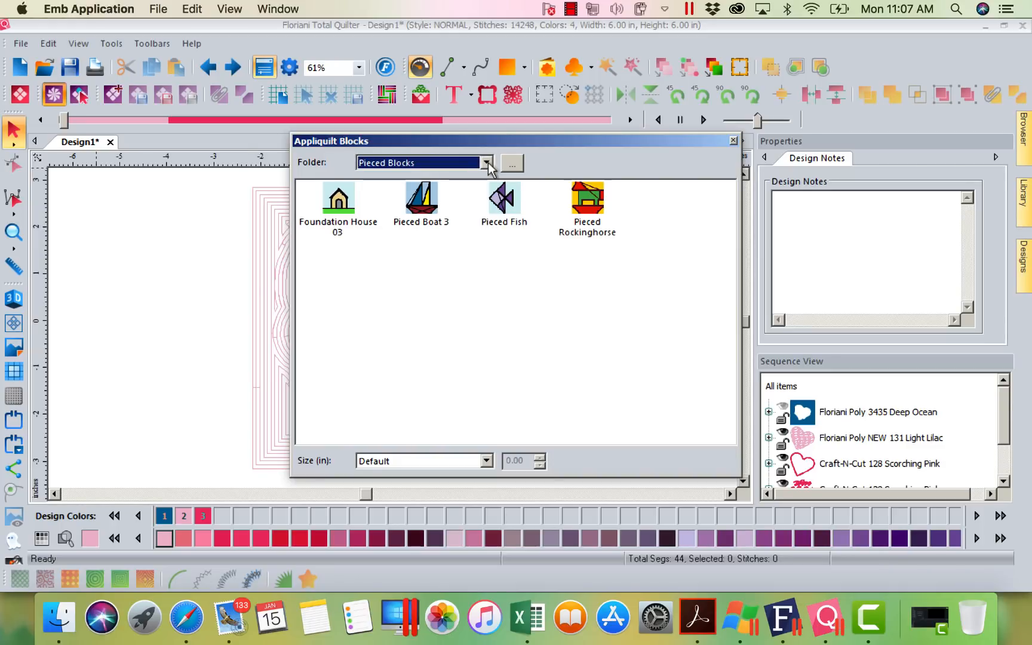
left_click(487, 162)
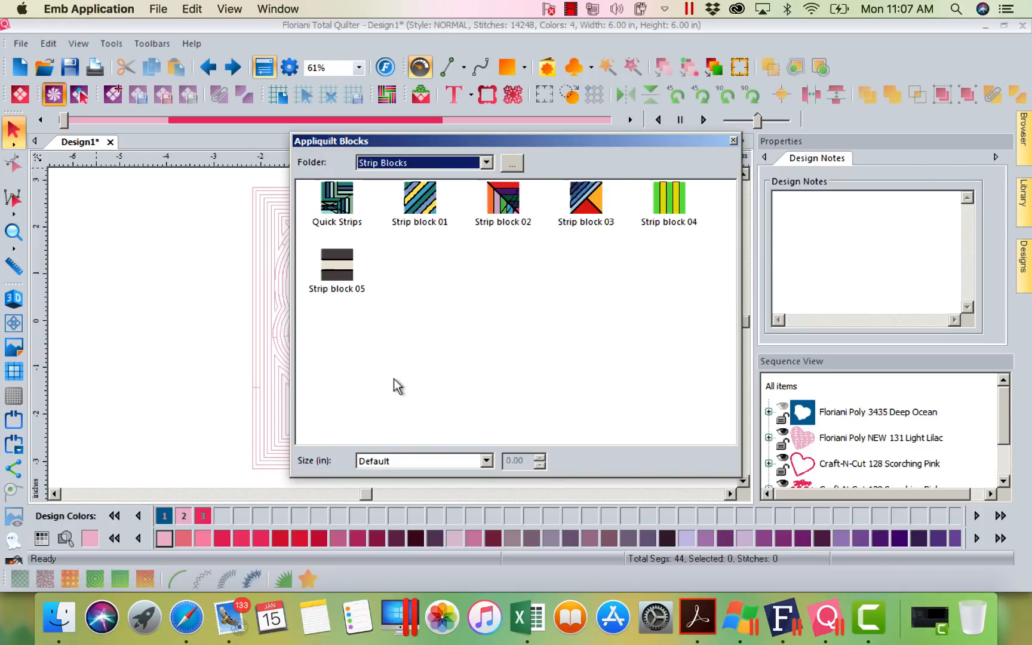
left_click(485, 163)
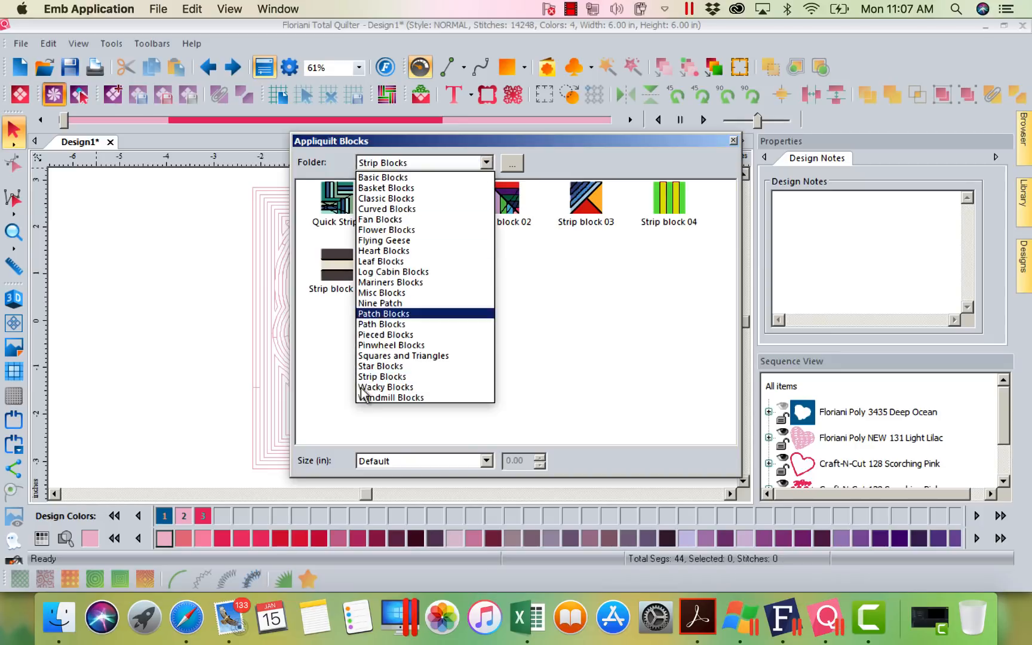
left_click(392, 398)
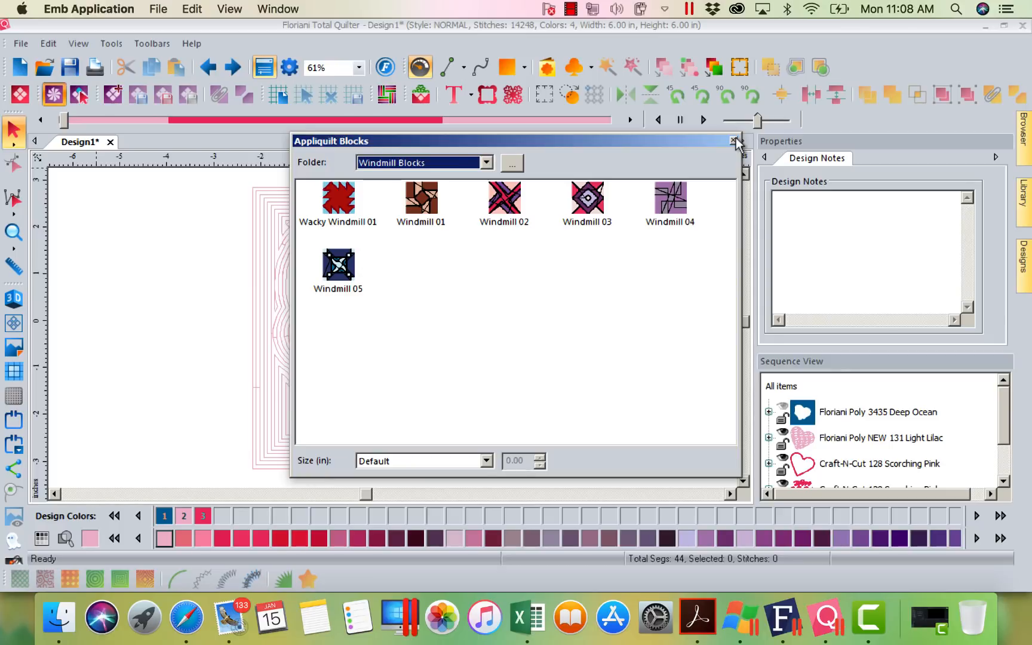
mouse_move(732, 143)
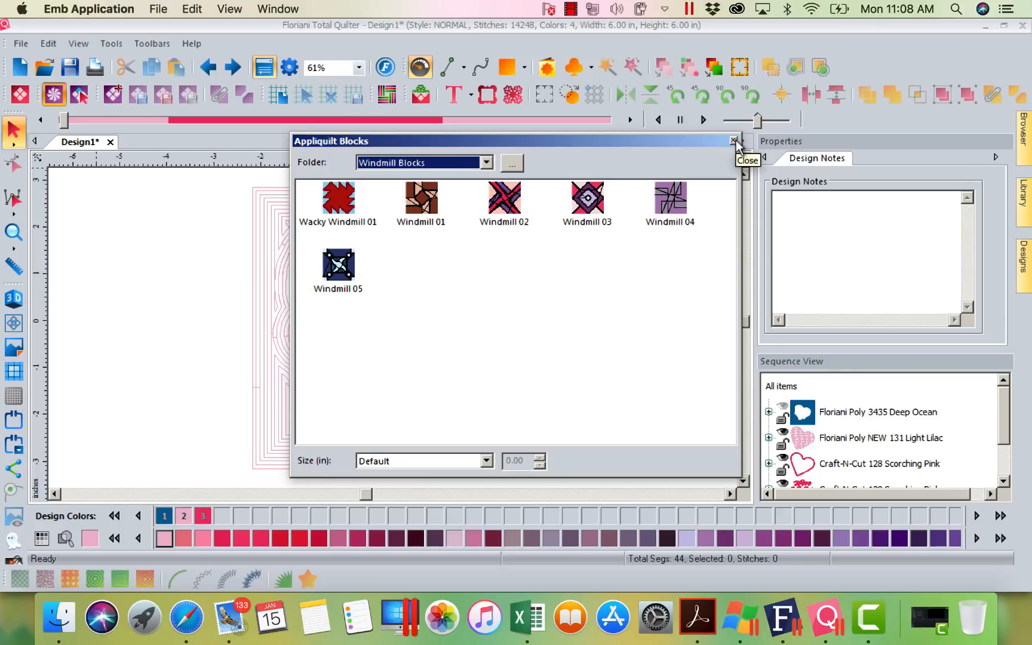
left_click(735, 141)
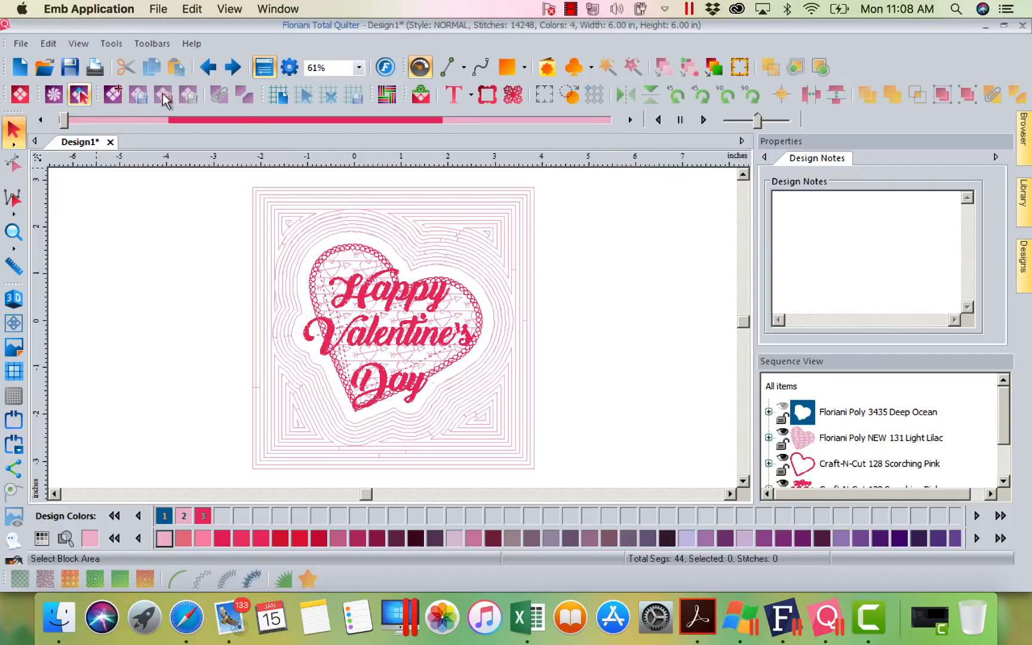
mouse_move(280, 96)
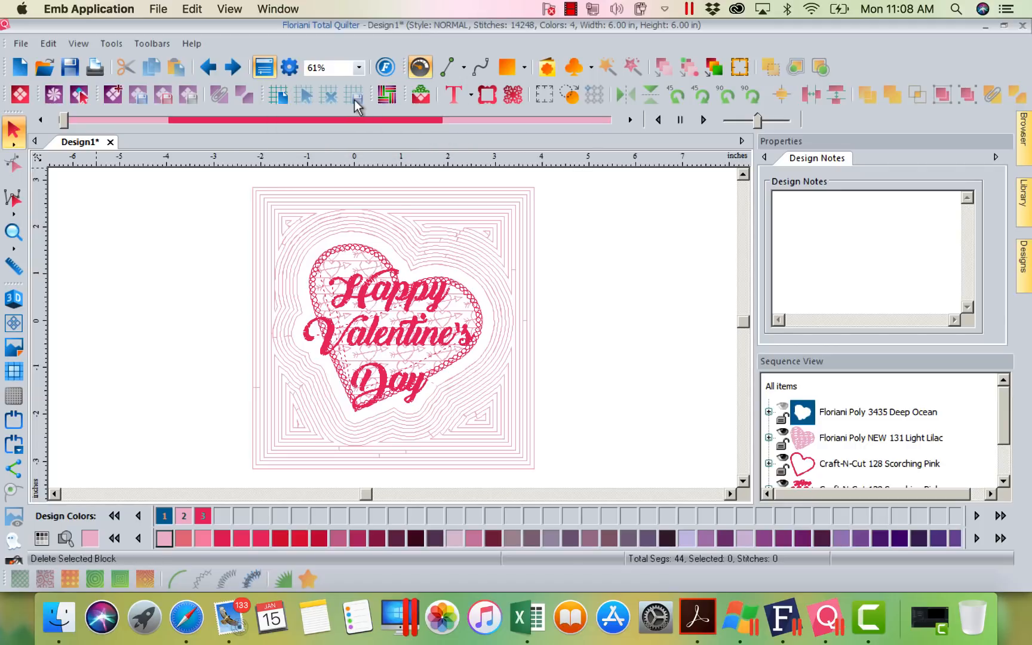
left_click(355, 95)
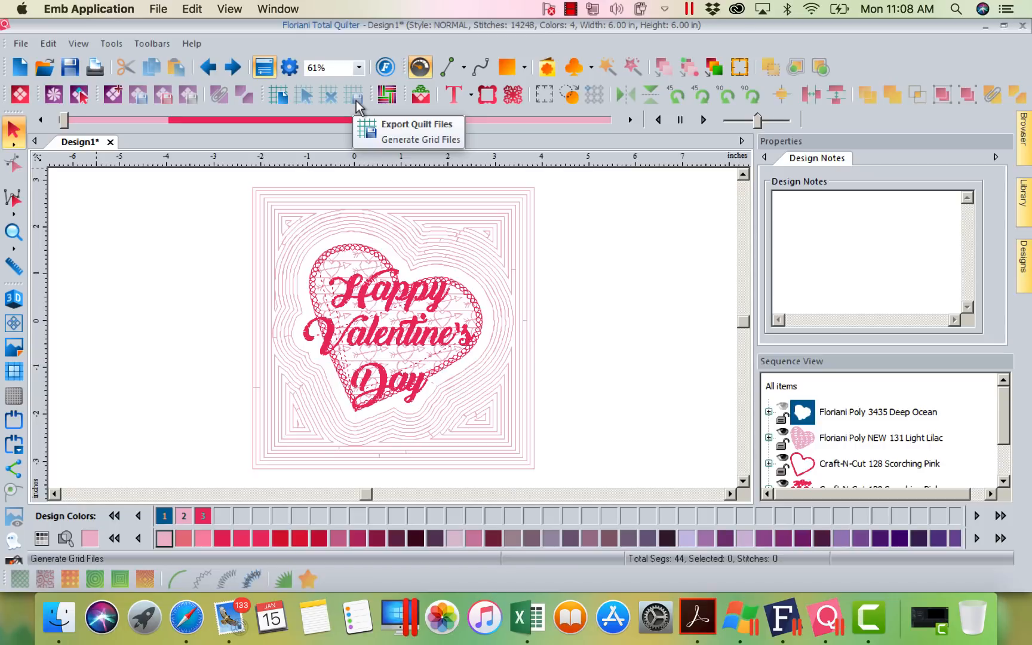
mouse_move(113, 95)
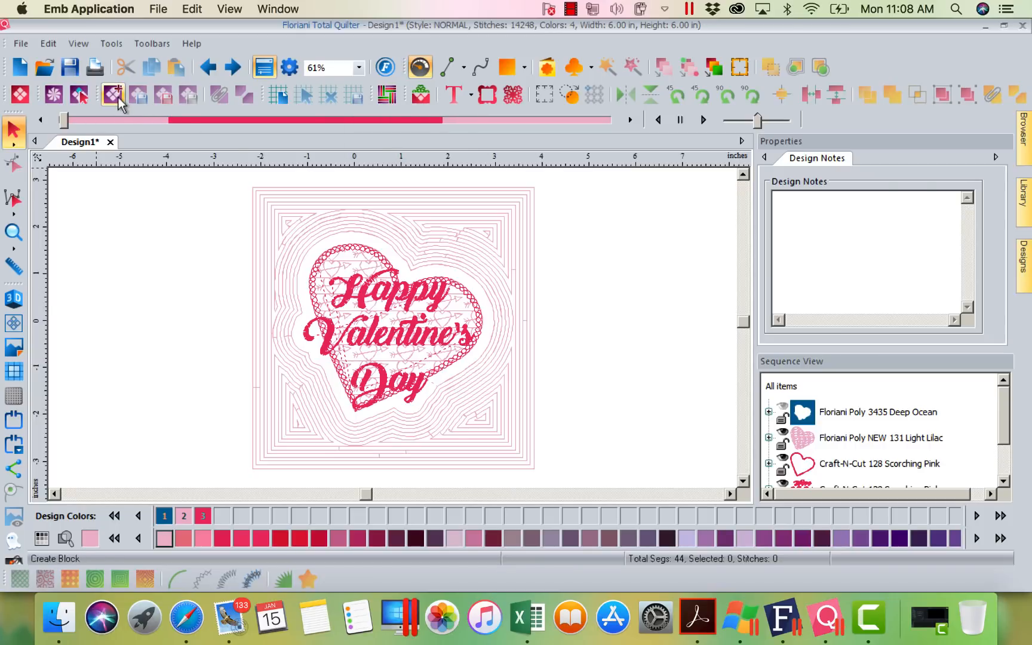
left_click(114, 94)
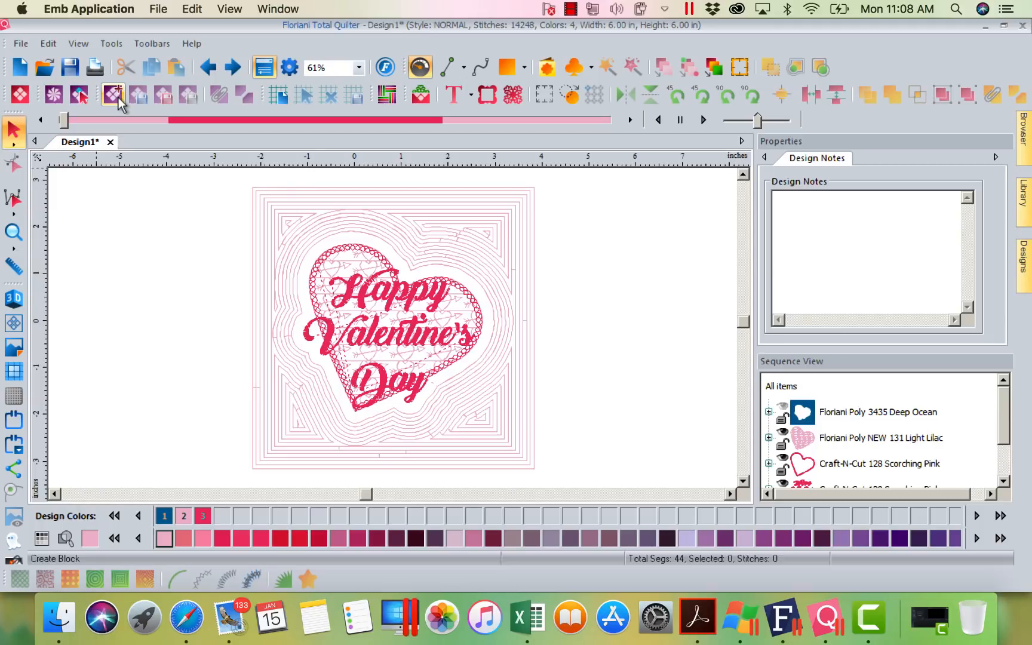
mouse_move(20, 95)
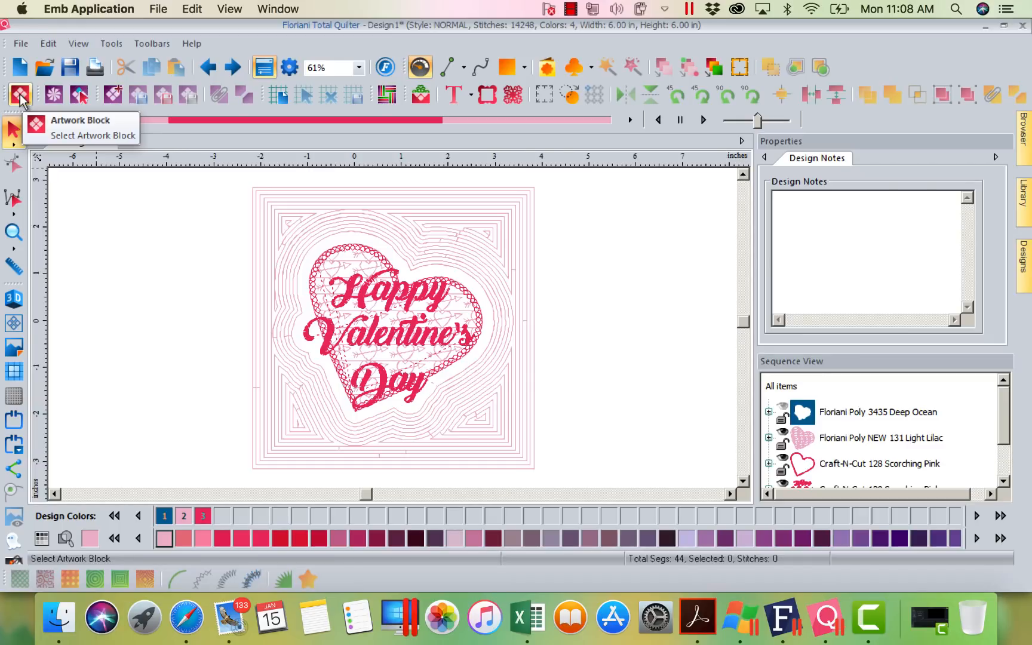
left_click(20, 95)
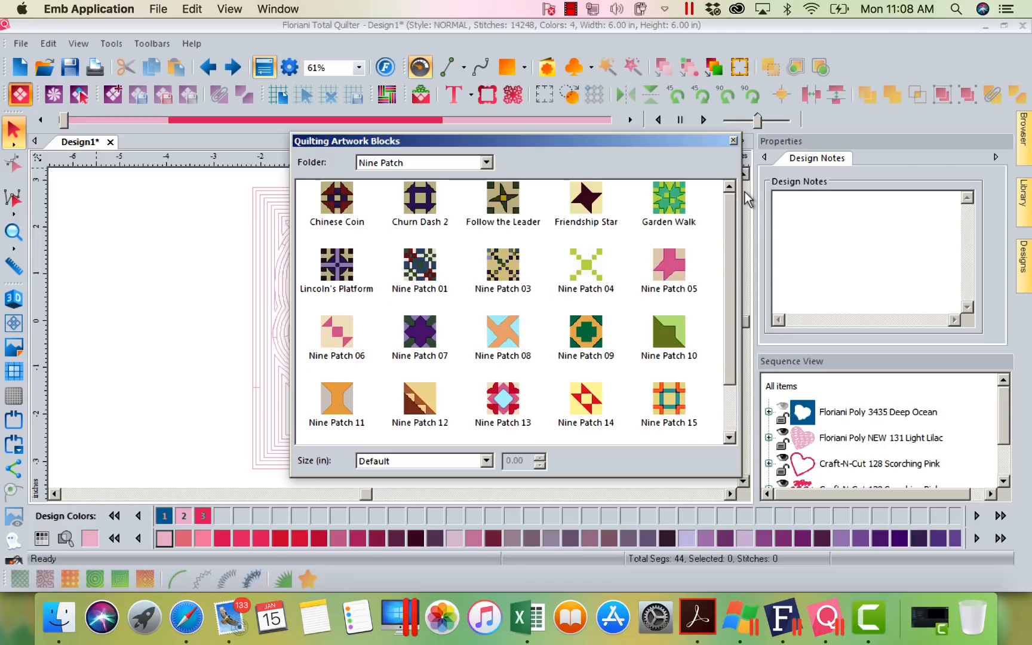
left_click(485, 163)
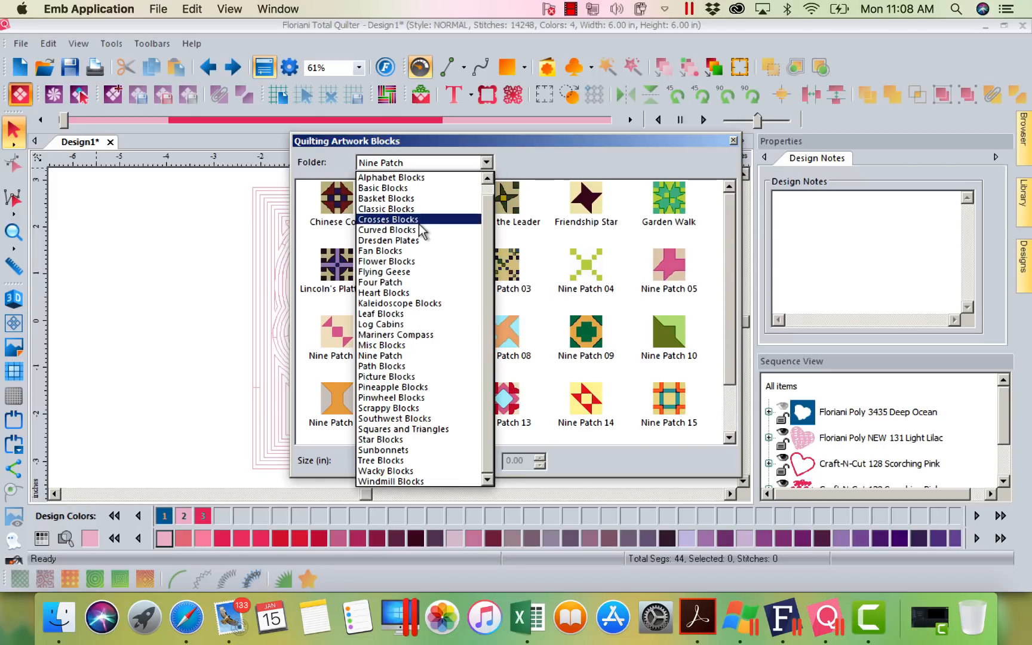
left_click(388, 219)
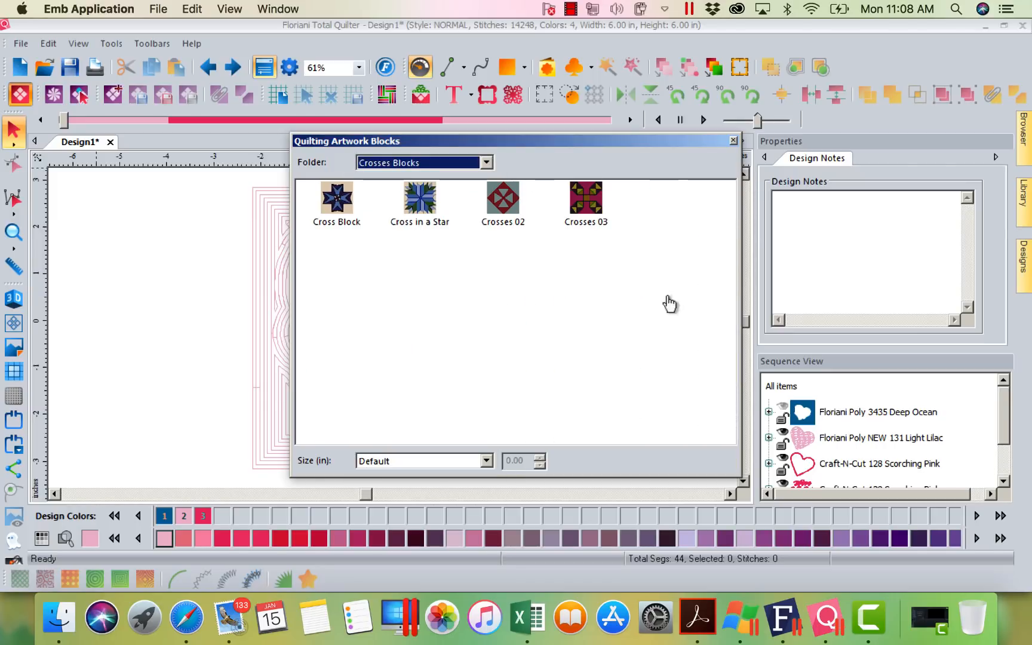
left_click(732, 140)
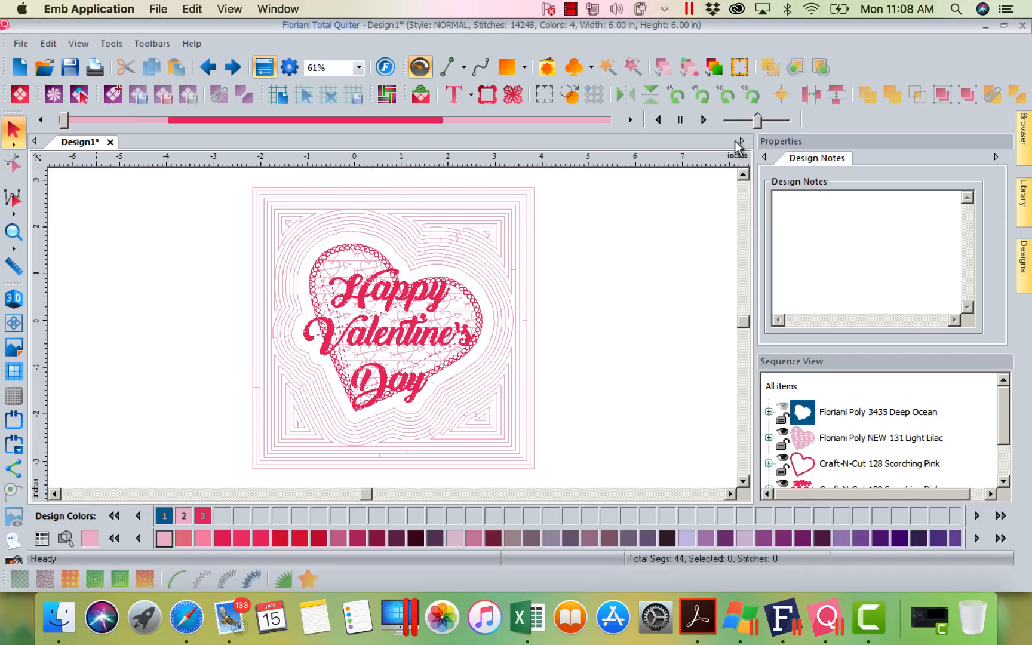
mouse_move(170, 186)
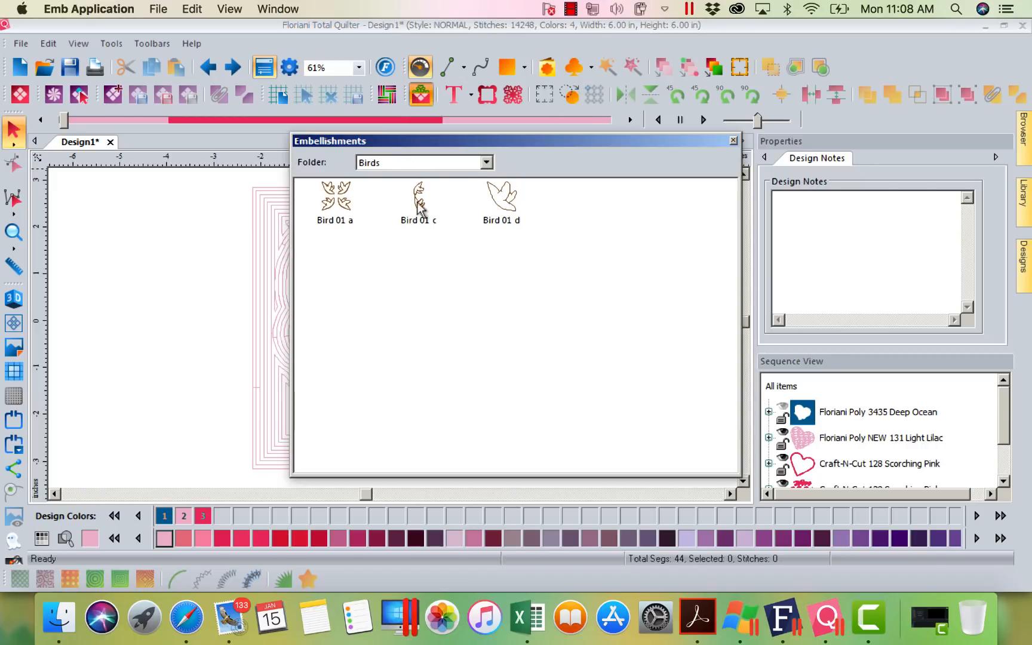
left_click(488, 161)
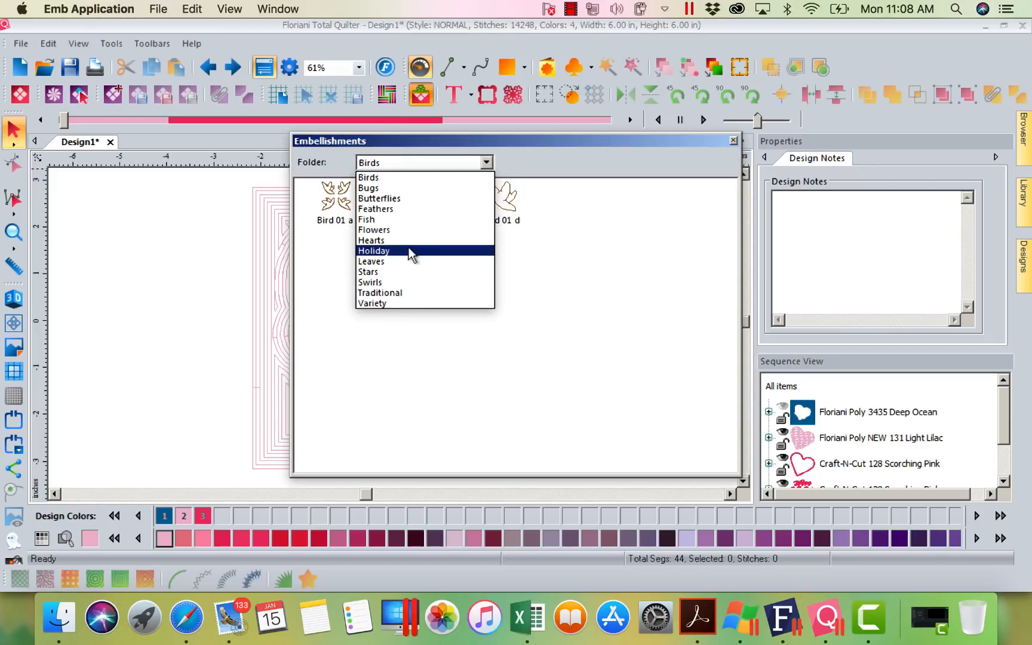
left_click(372, 251)
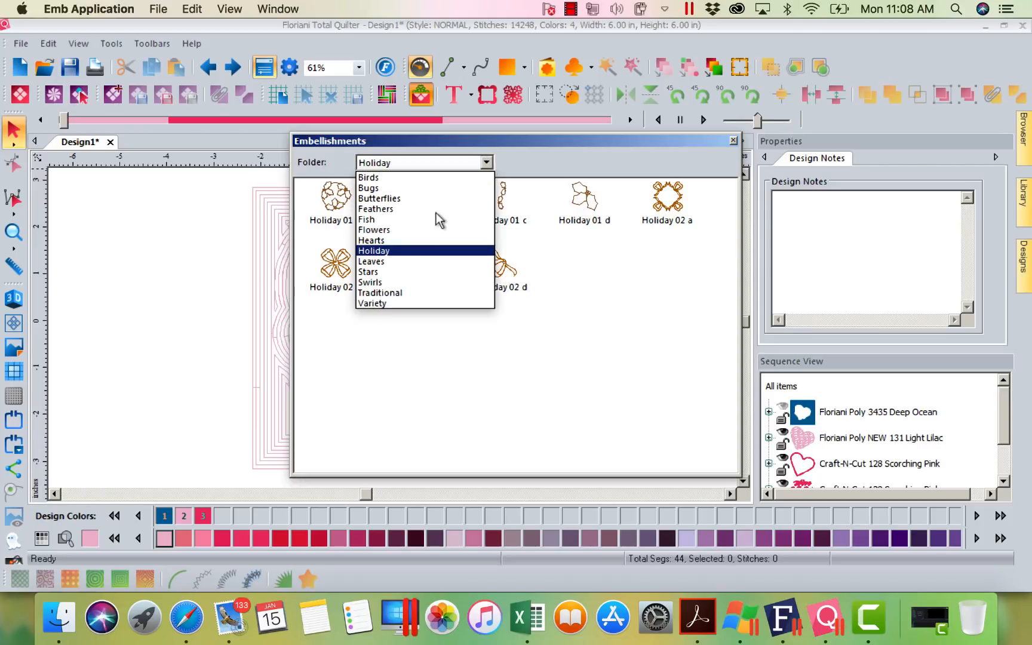
left_click(379, 292)
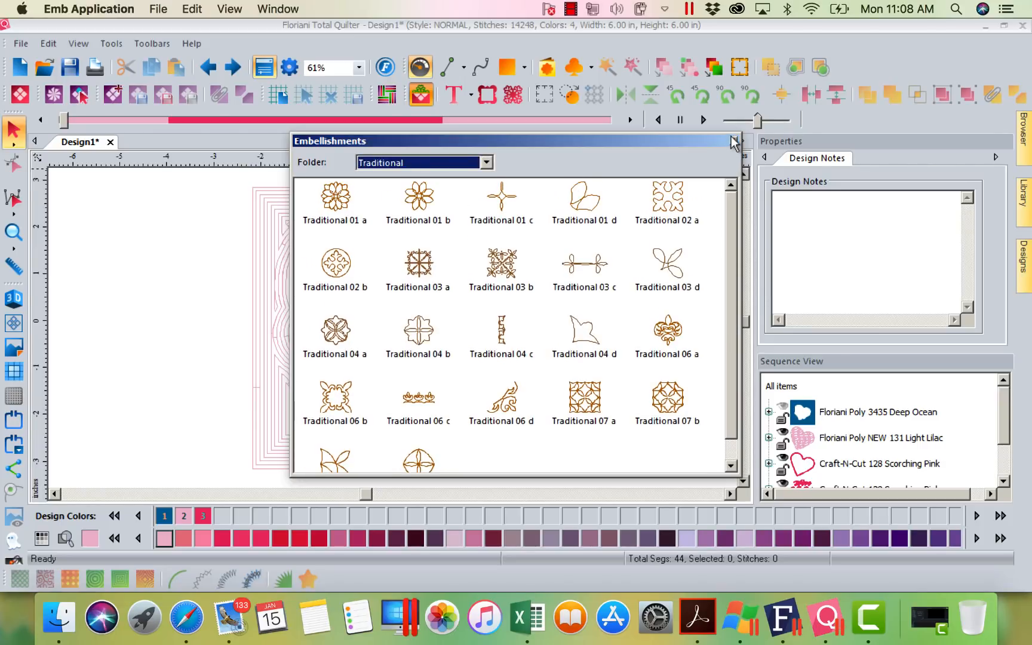
left_click(732, 141)
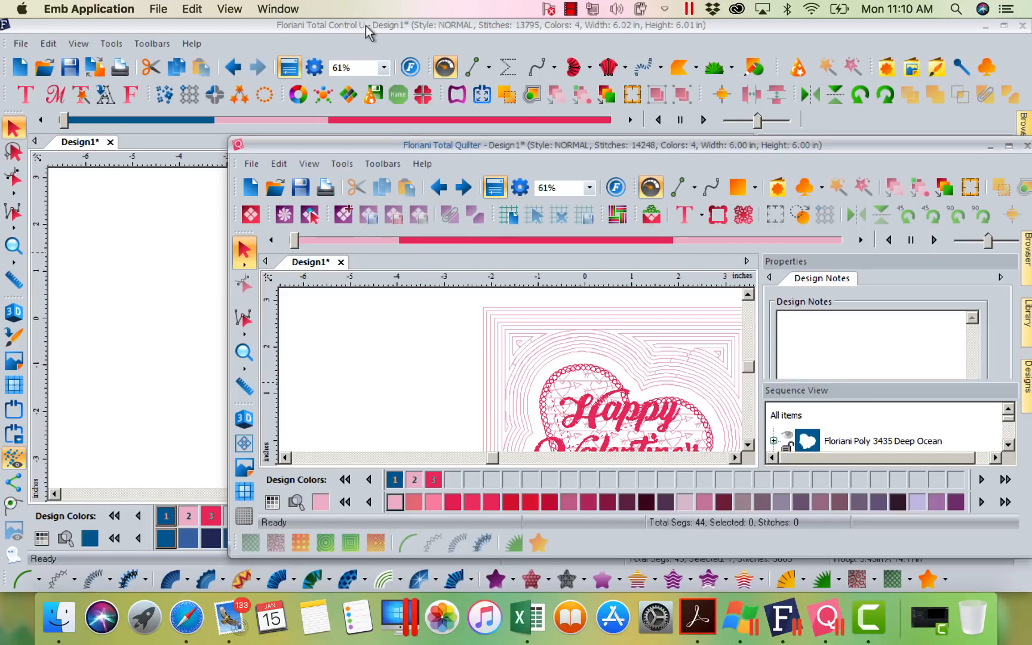
mouse_move(434, 152)
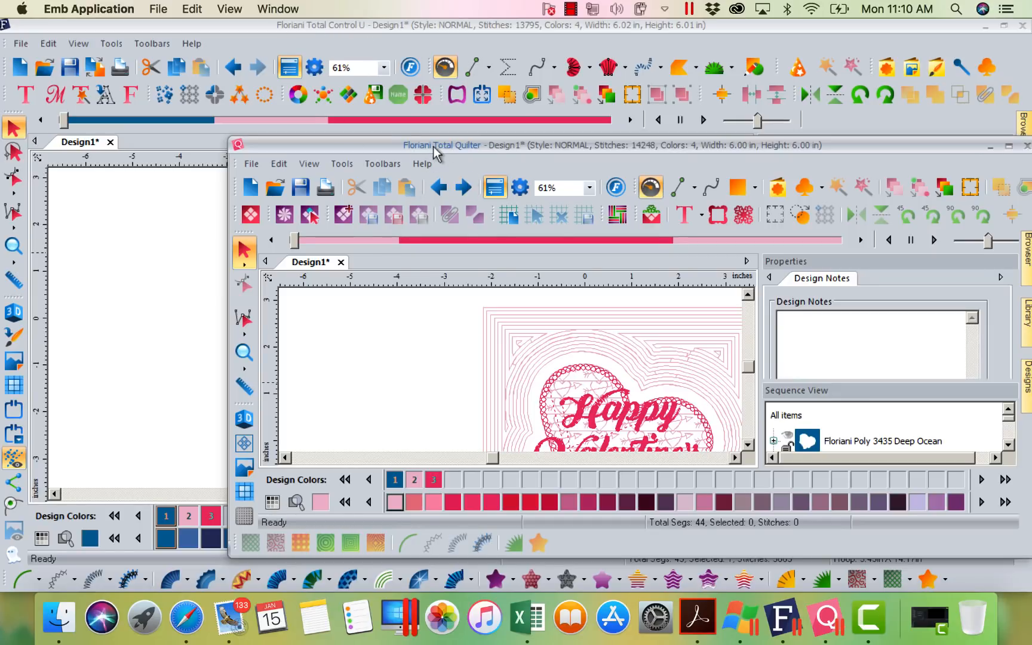
mouse_move(783, 53)
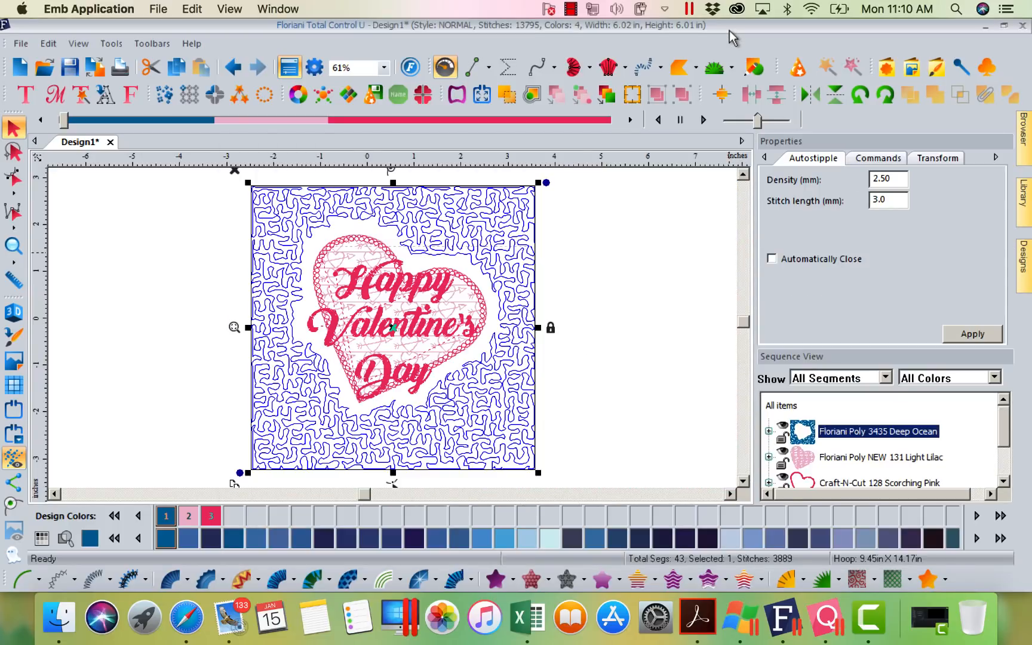
mouse_move(783, 595)
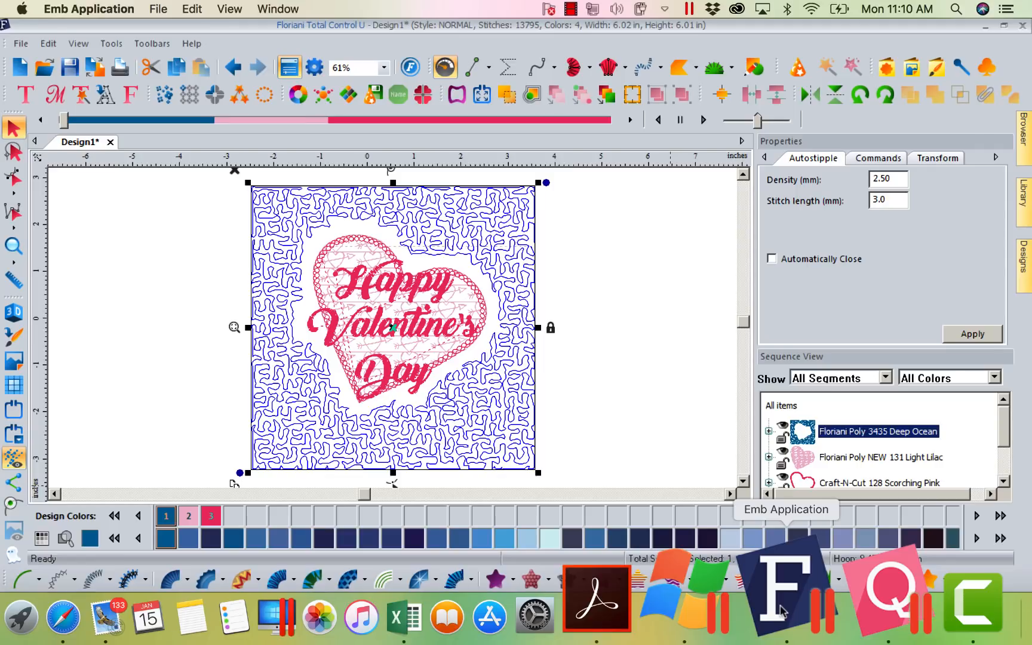
mouse_move(820, 596)
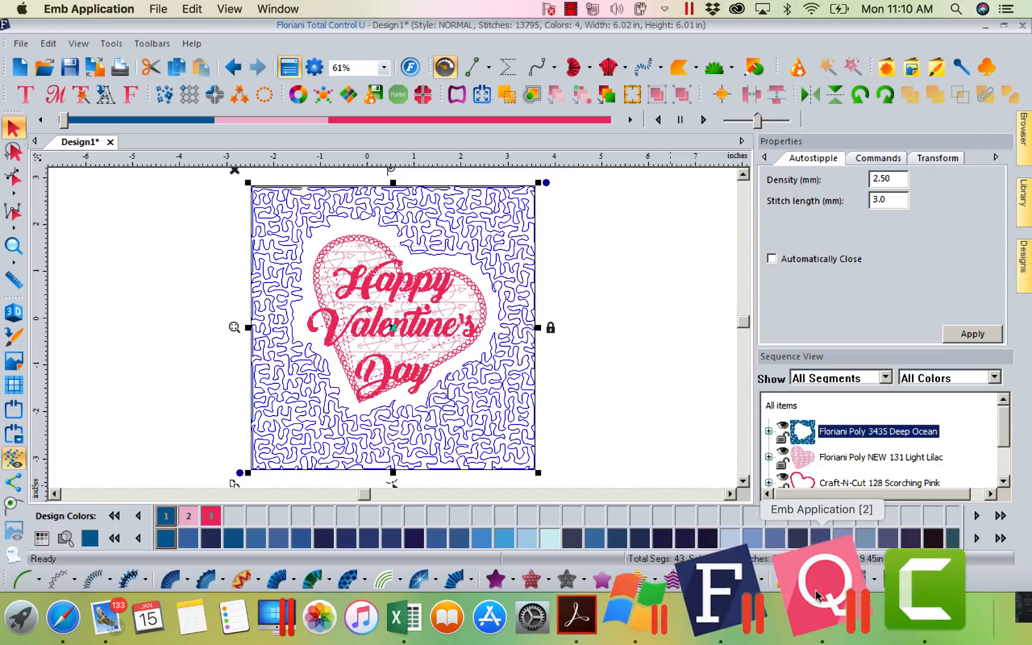